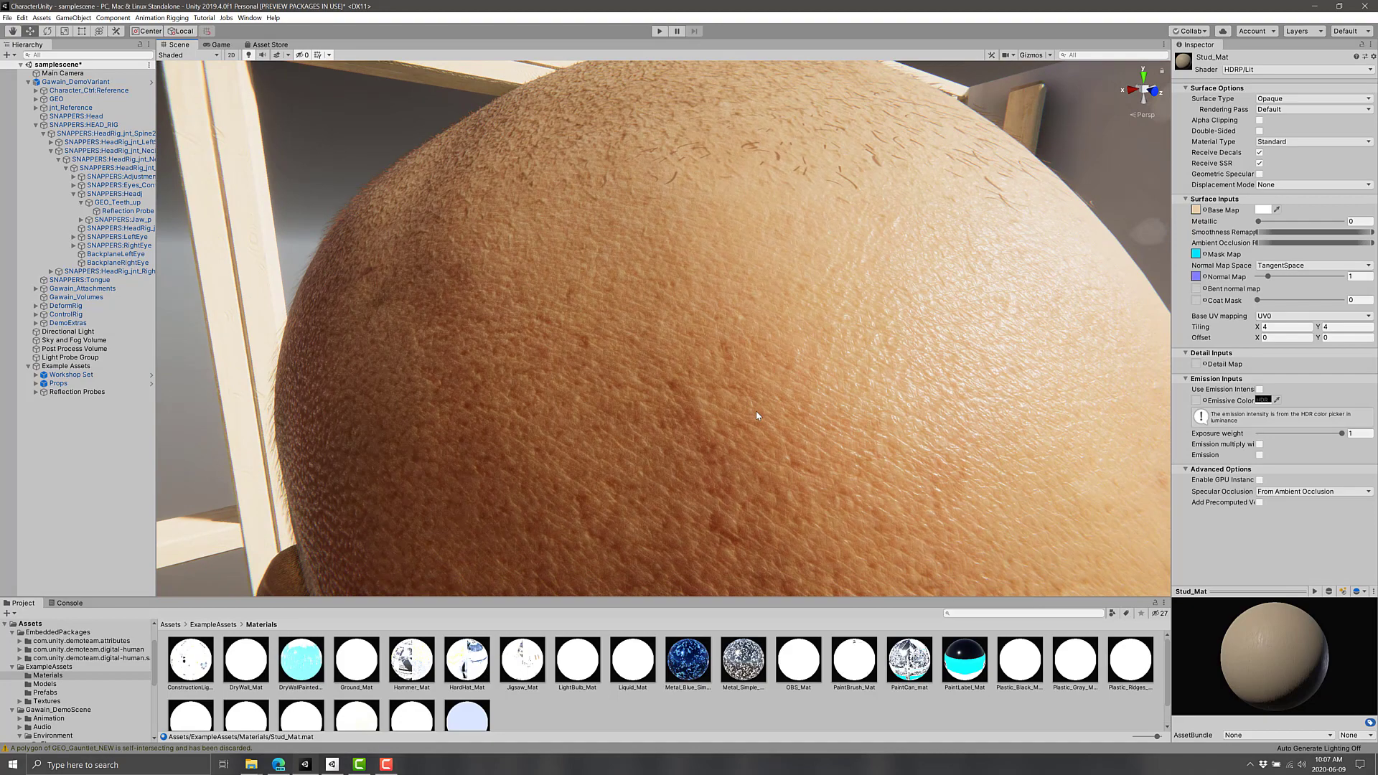
mouse_move(435, 346)
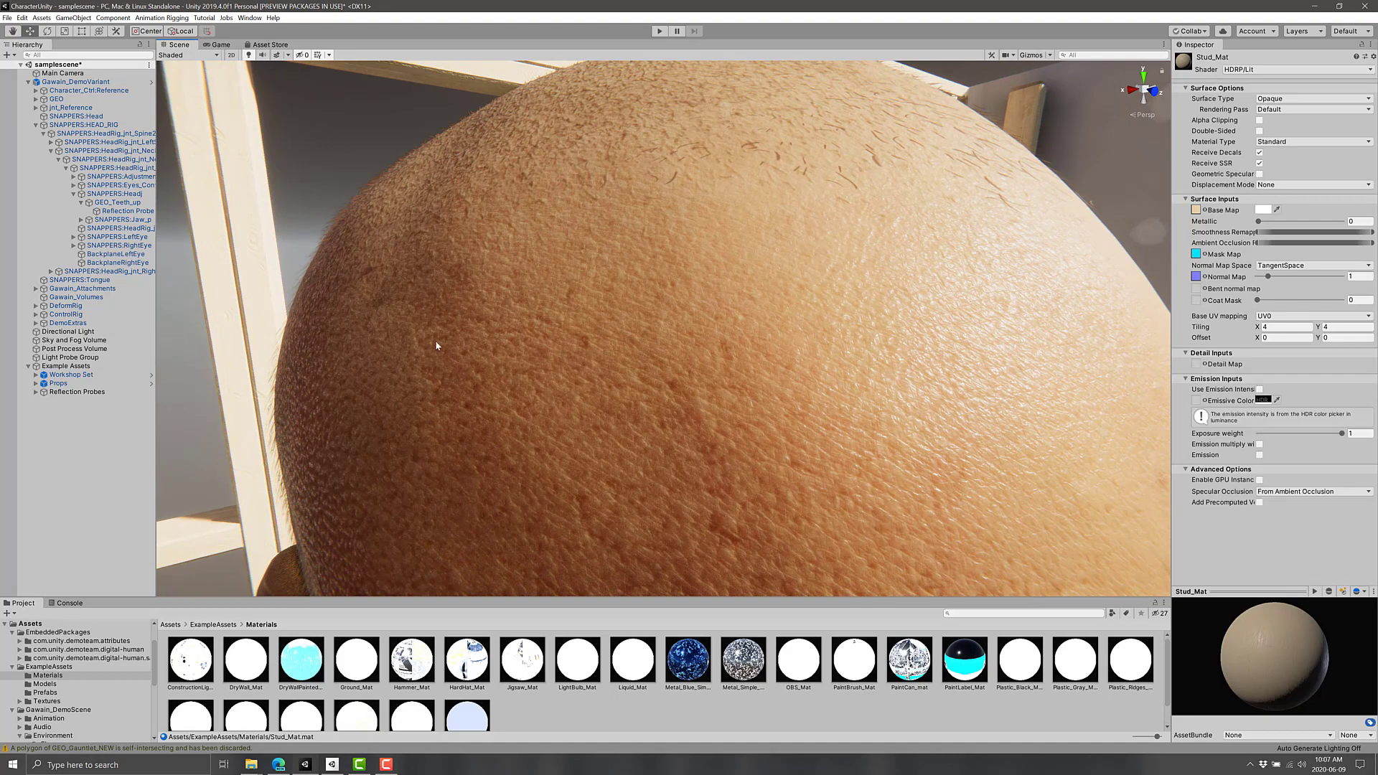
mouse_move(81, 31)
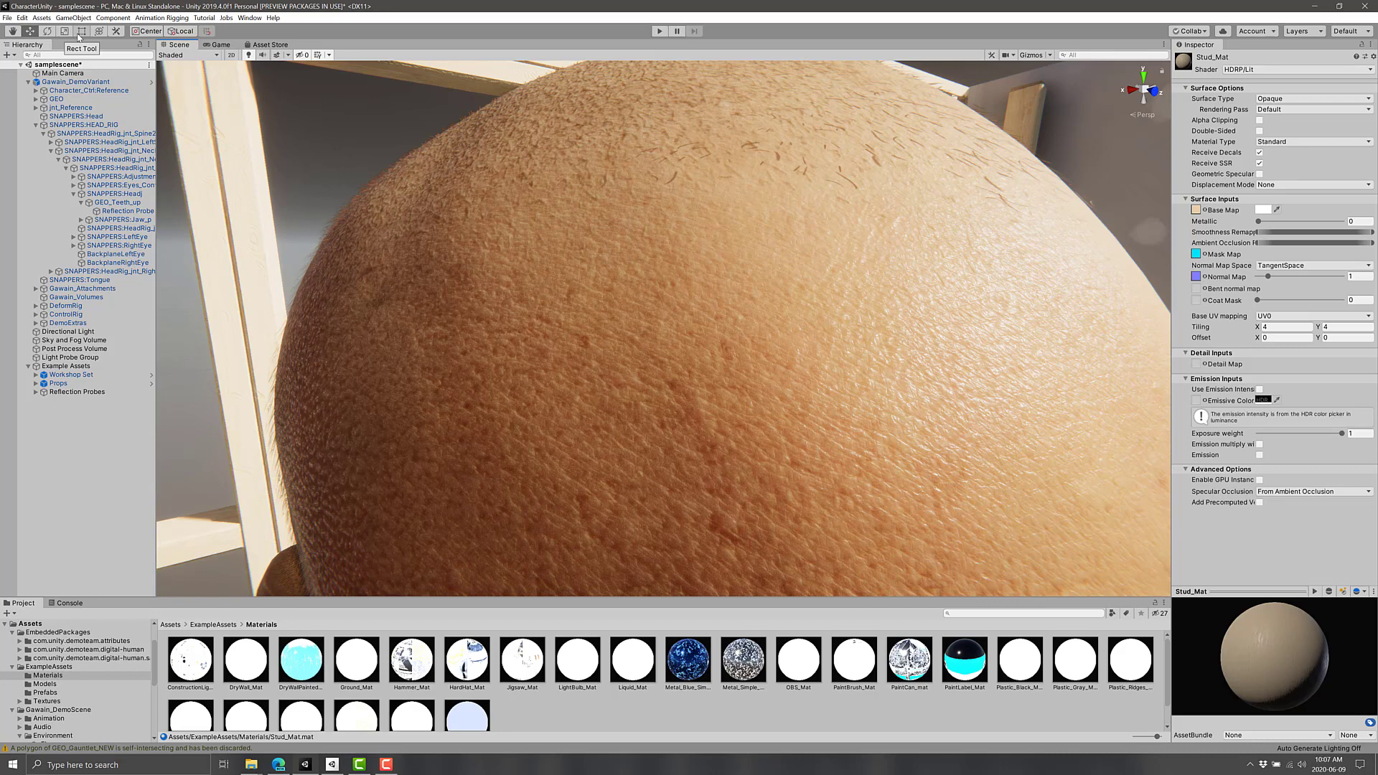
mouse_move(119, 104)
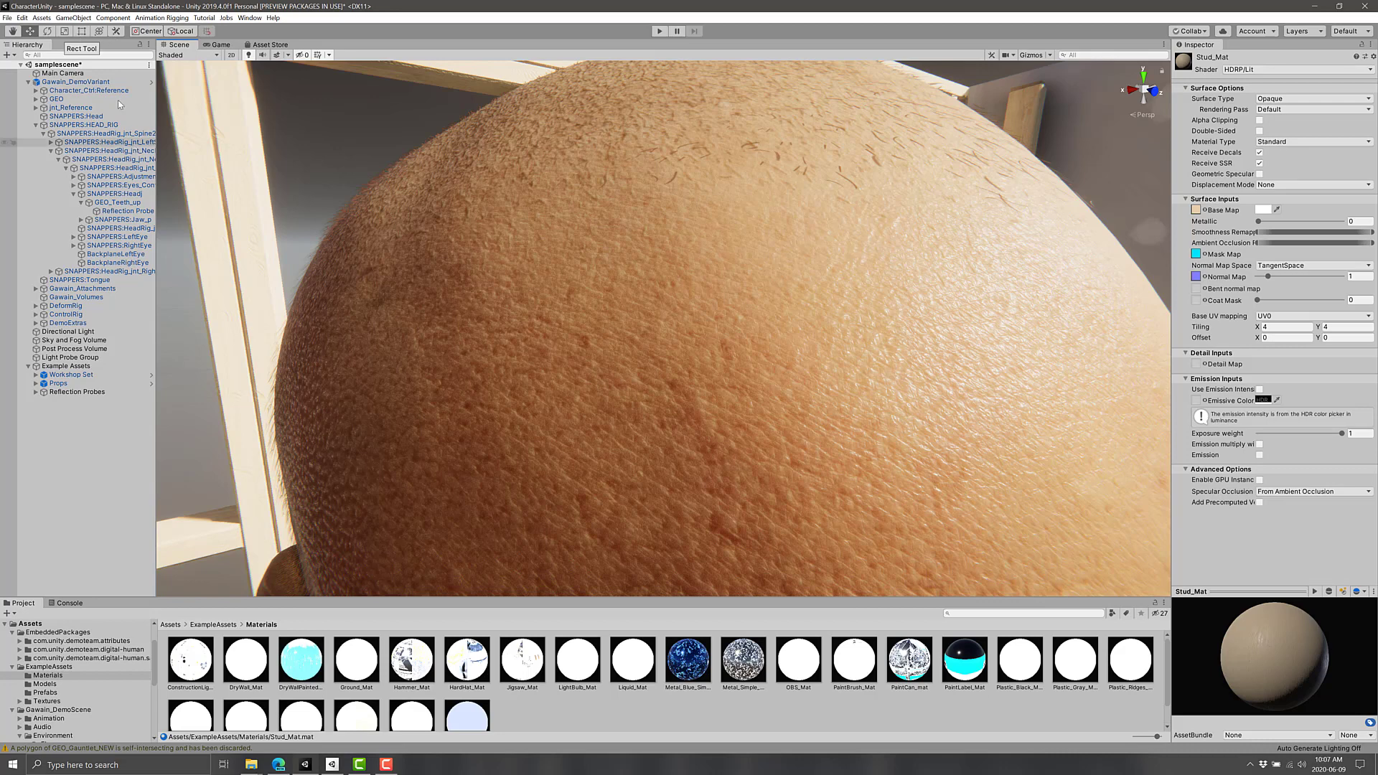
Check the Package Manager's add-package options, close it, and zoom the Scene view out to the full character.
click(250, 17)
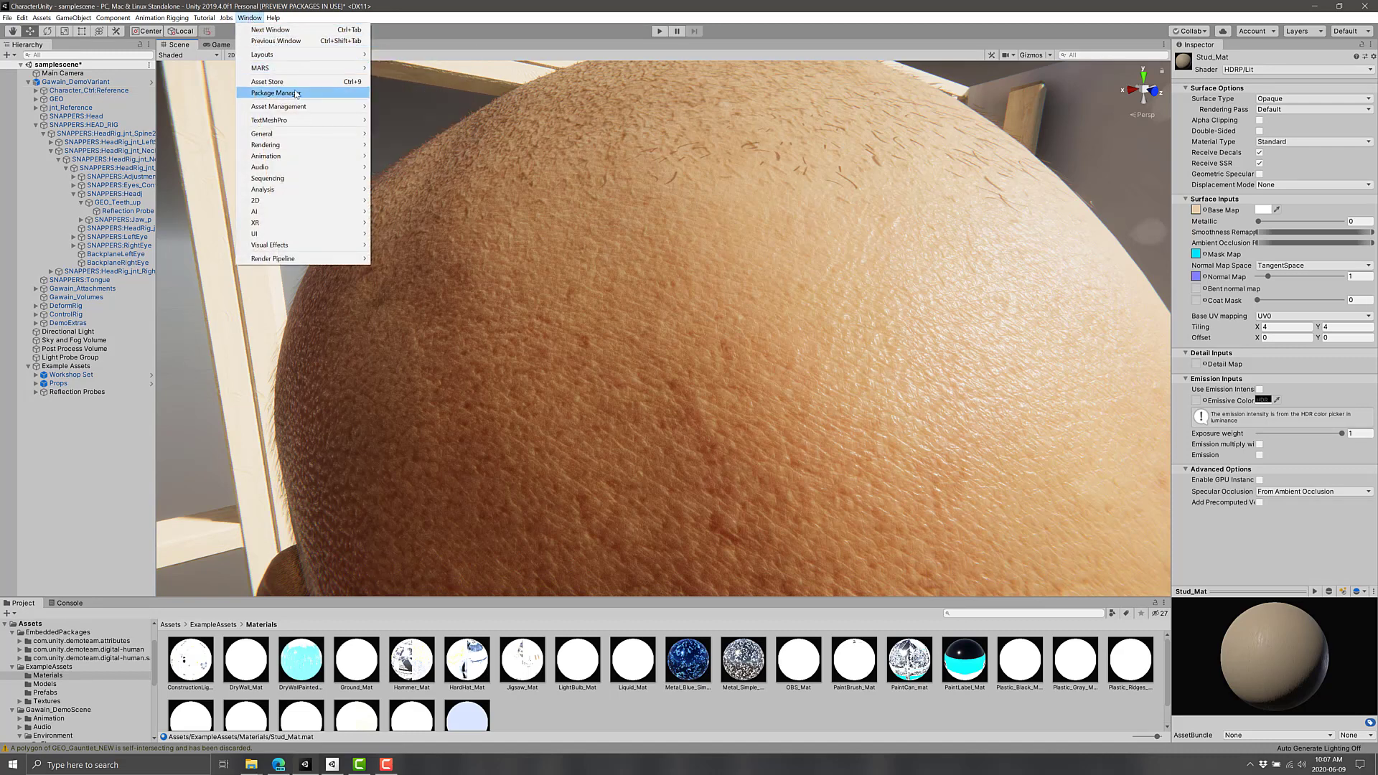
click(274, 93)
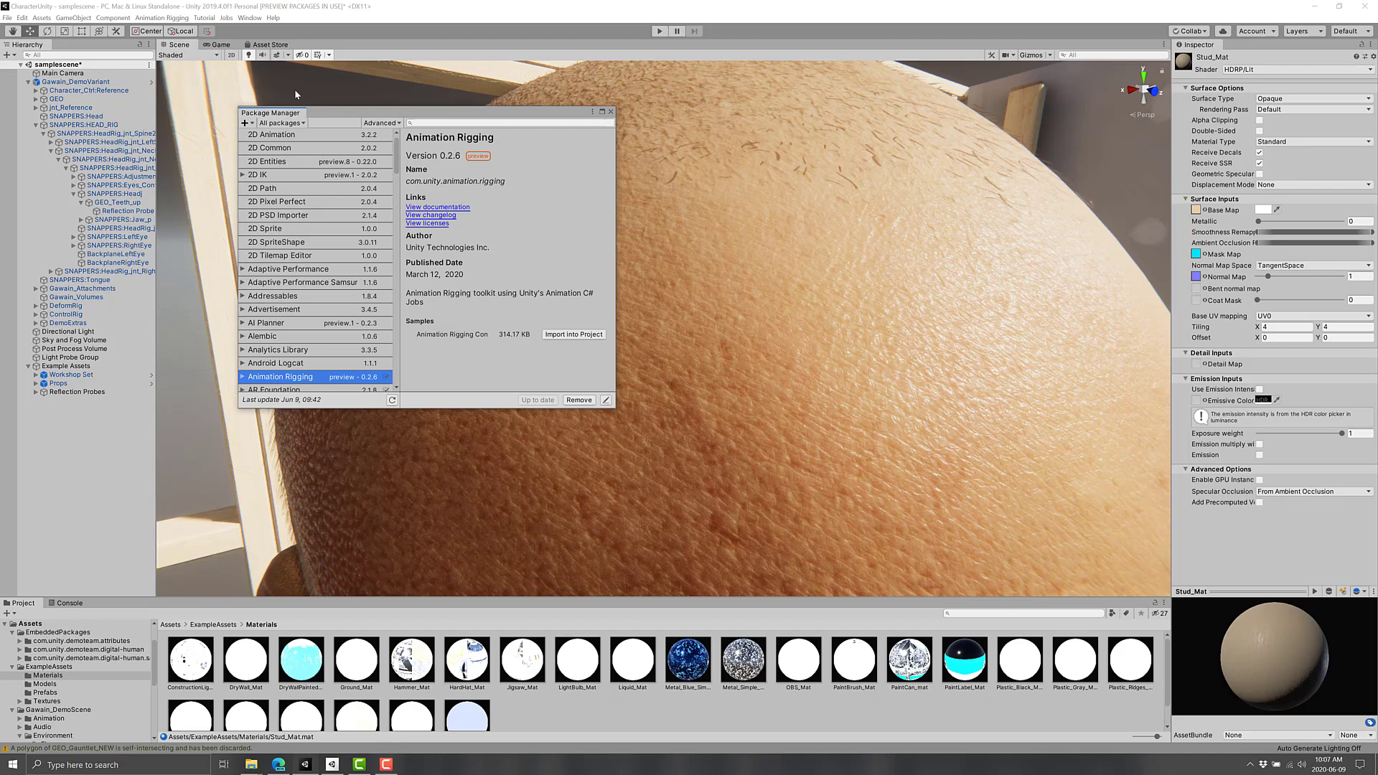
mouse_move(269, 122)
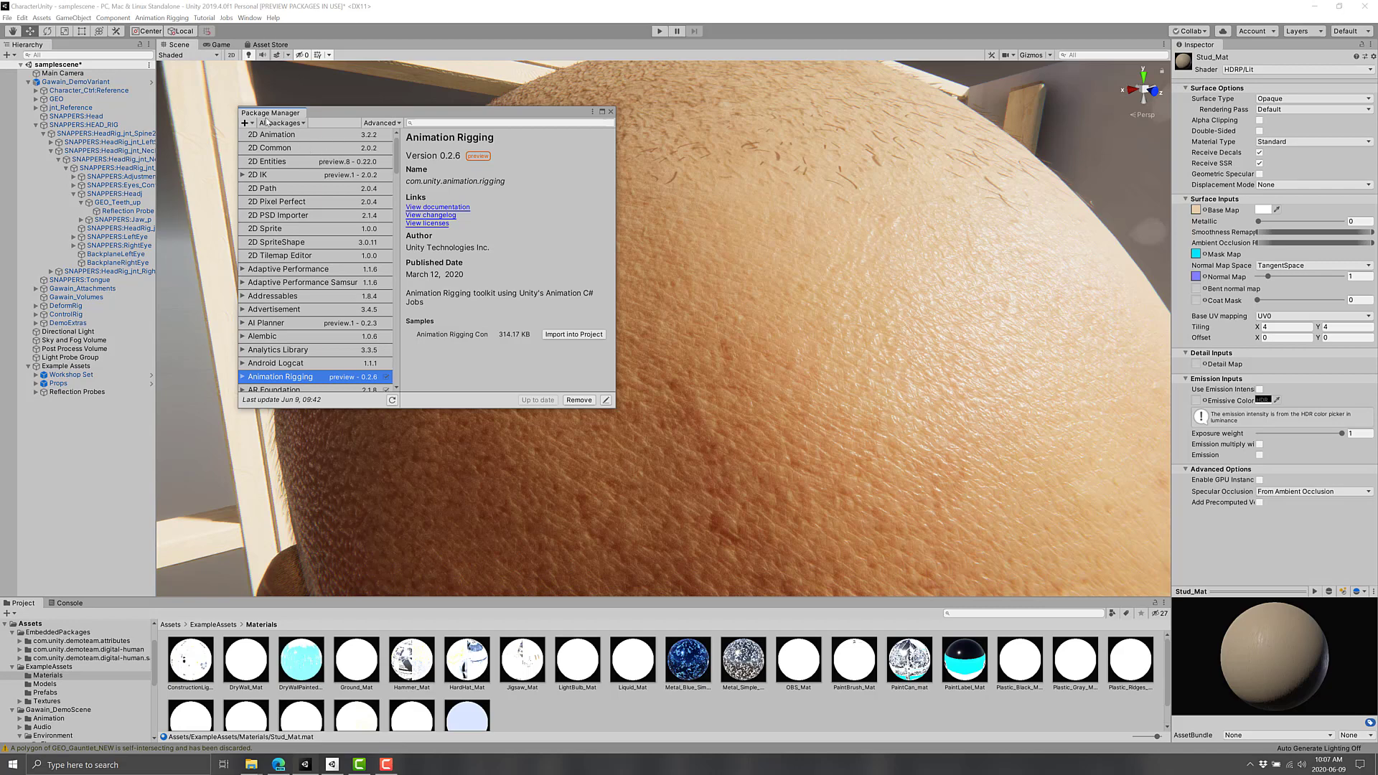
click(247, 122)
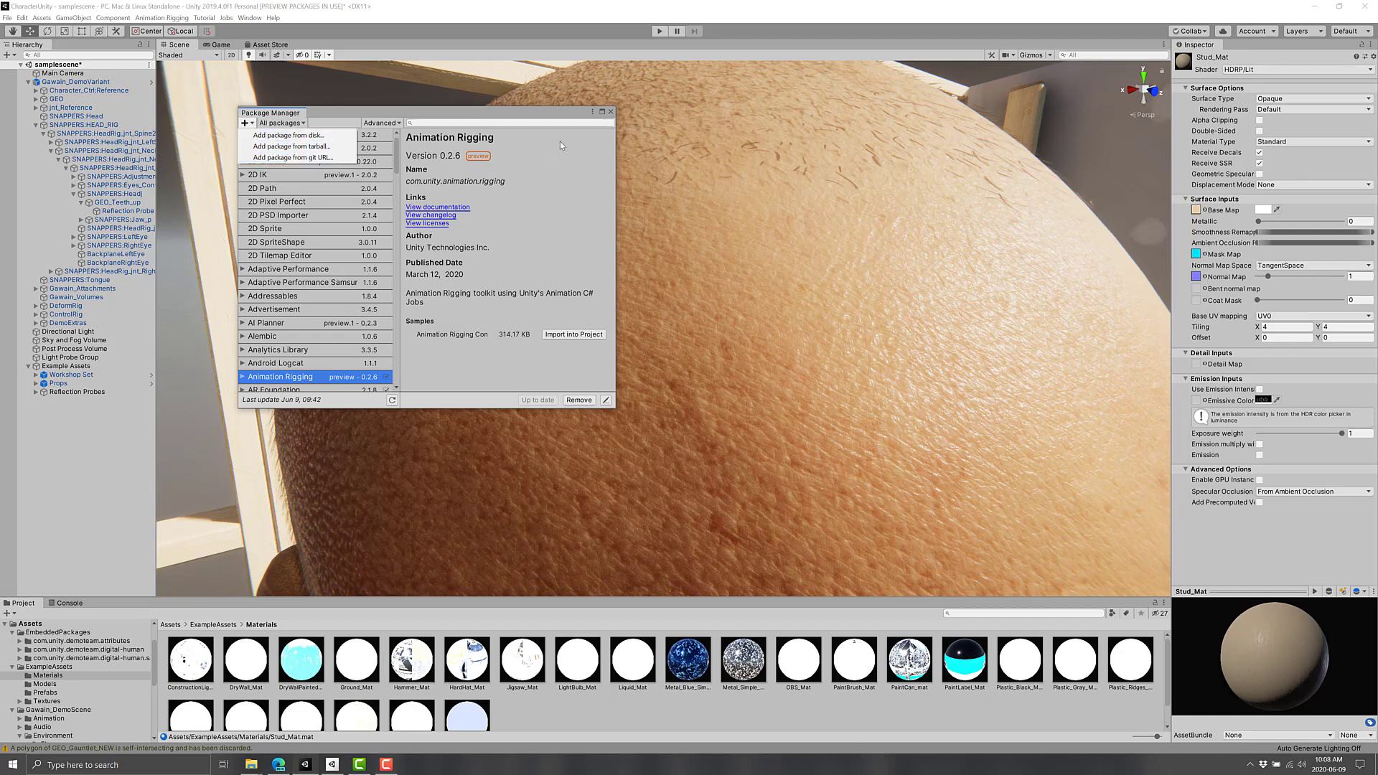
click(659, 336)
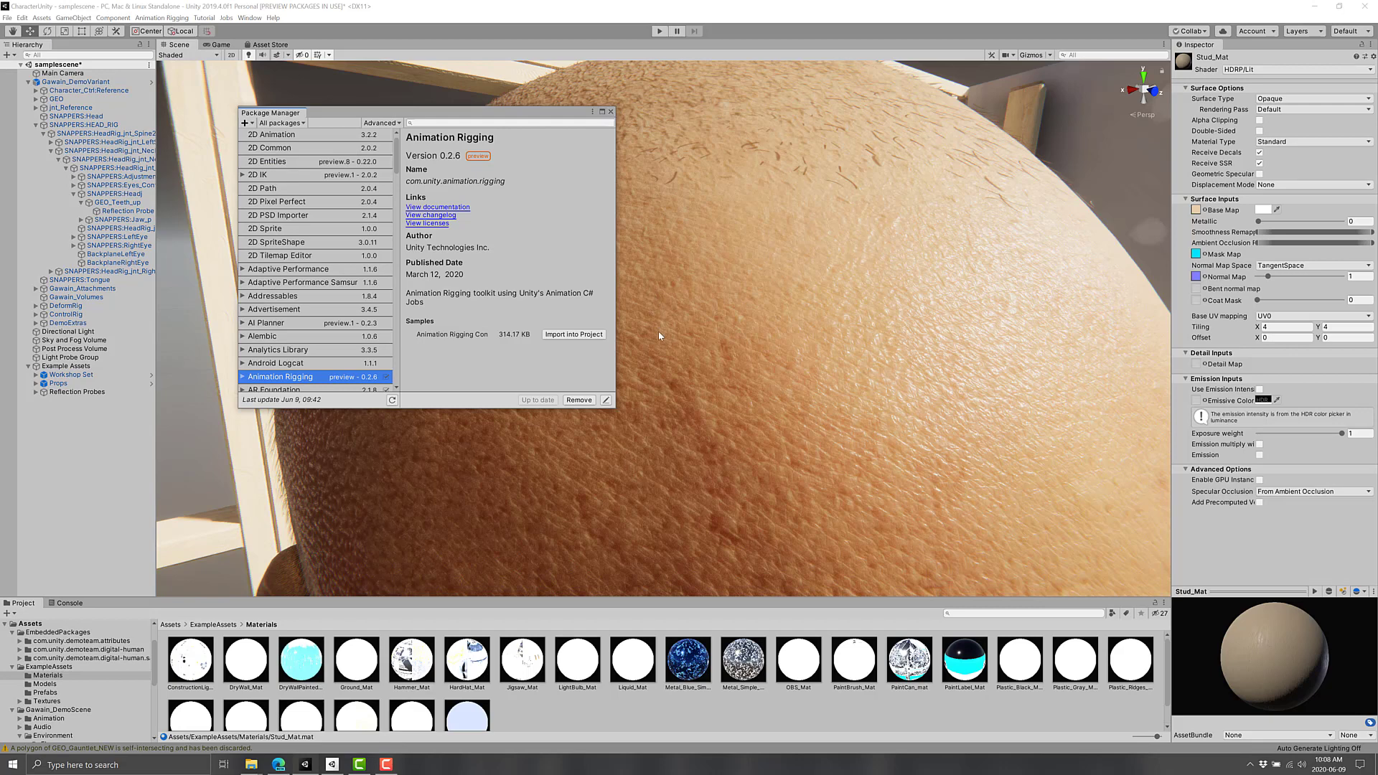
click(612, 112)
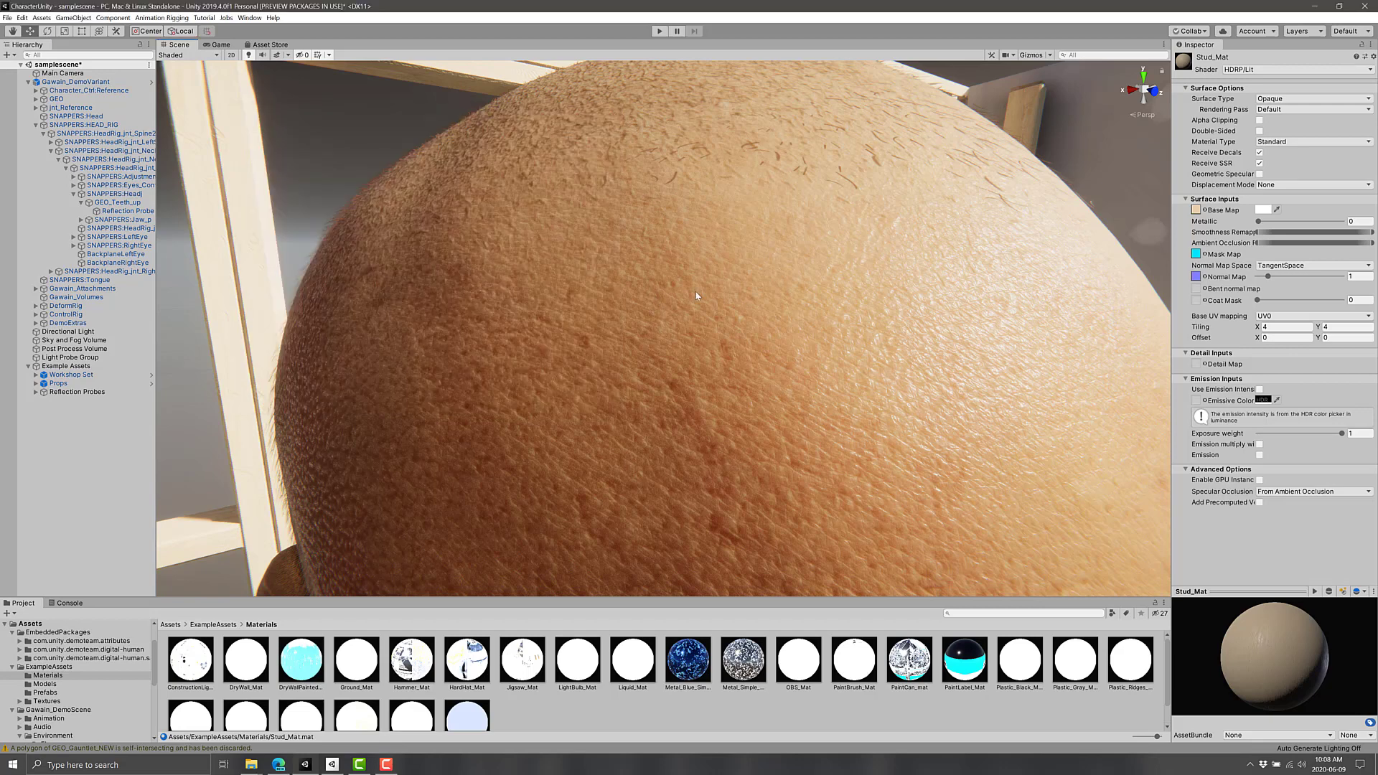
scroll(down, 3)
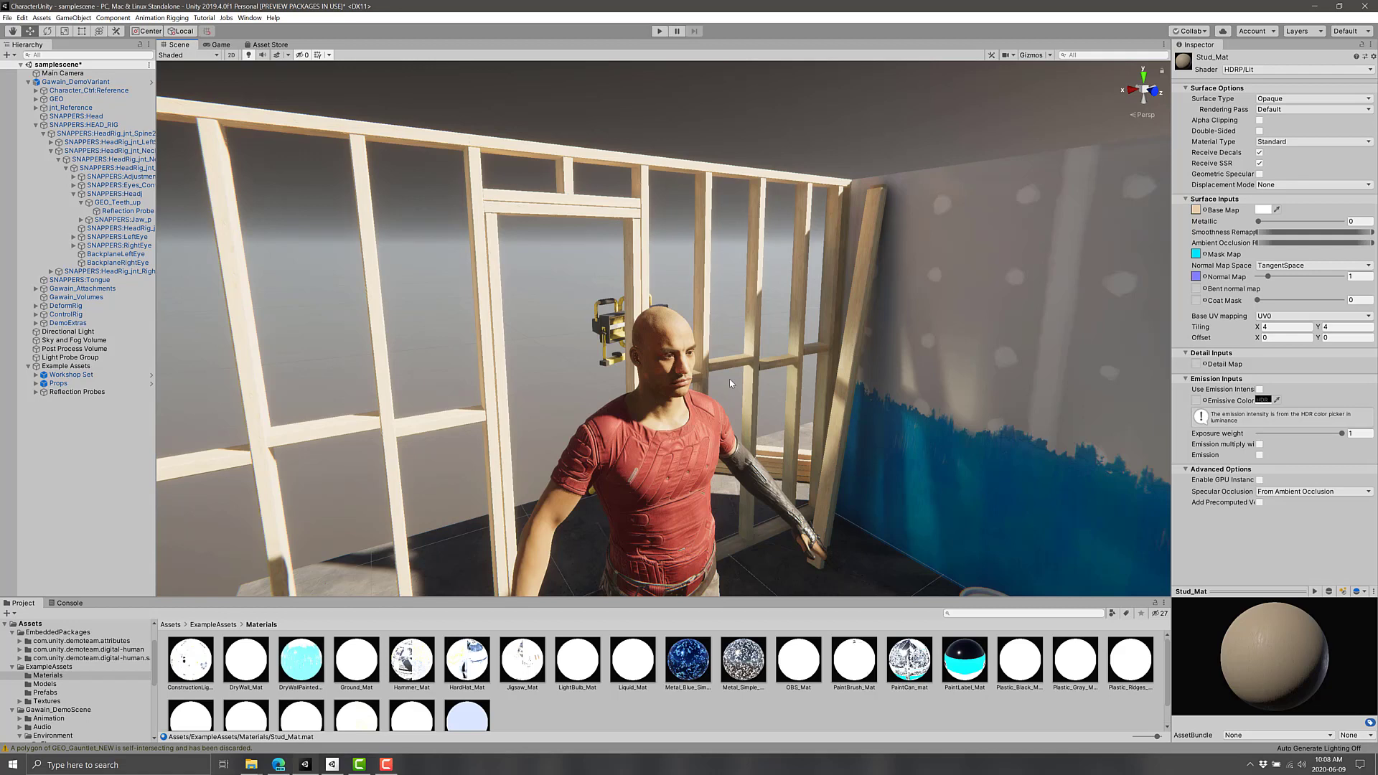
mouse_move(235, 750)
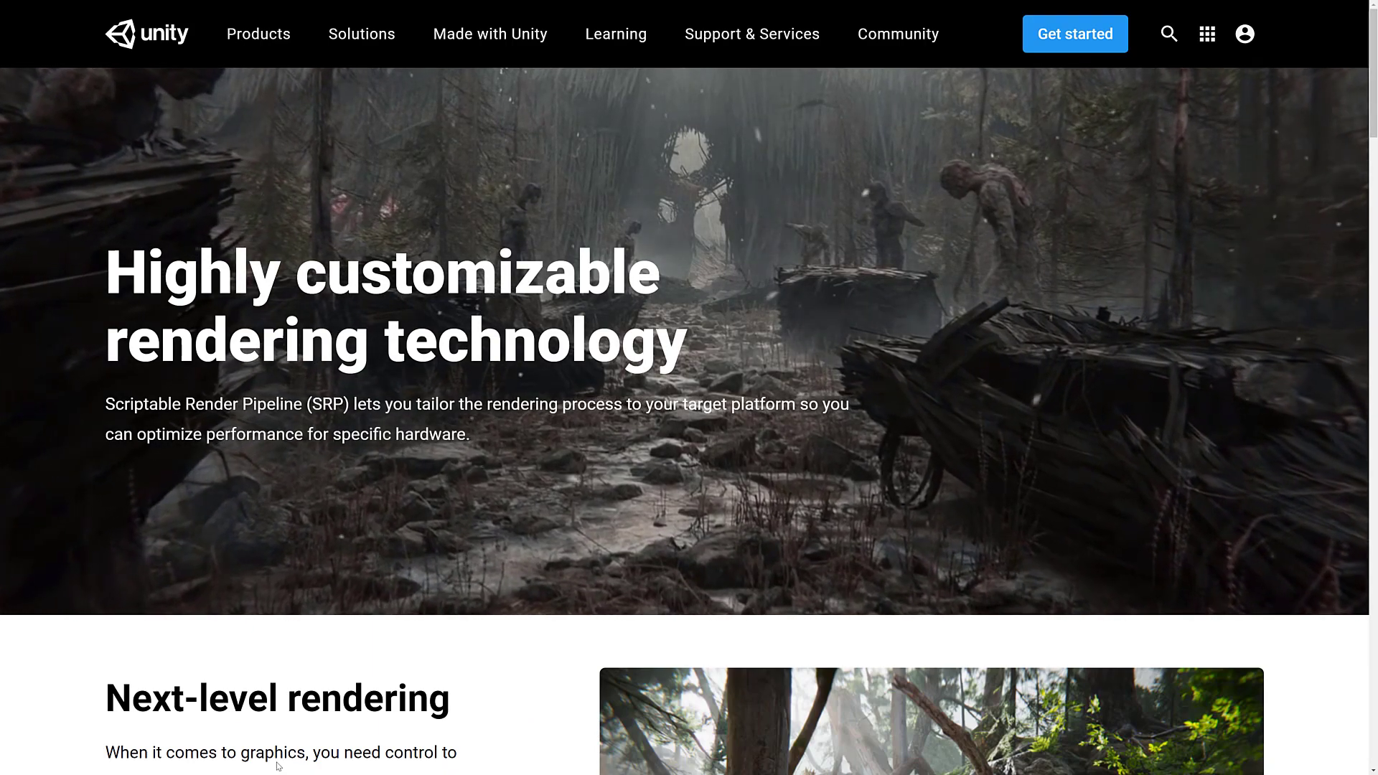
Scroll the SRP page through the URP, HDRP and video sections onto the DOTS page.
scroll(down, 3)
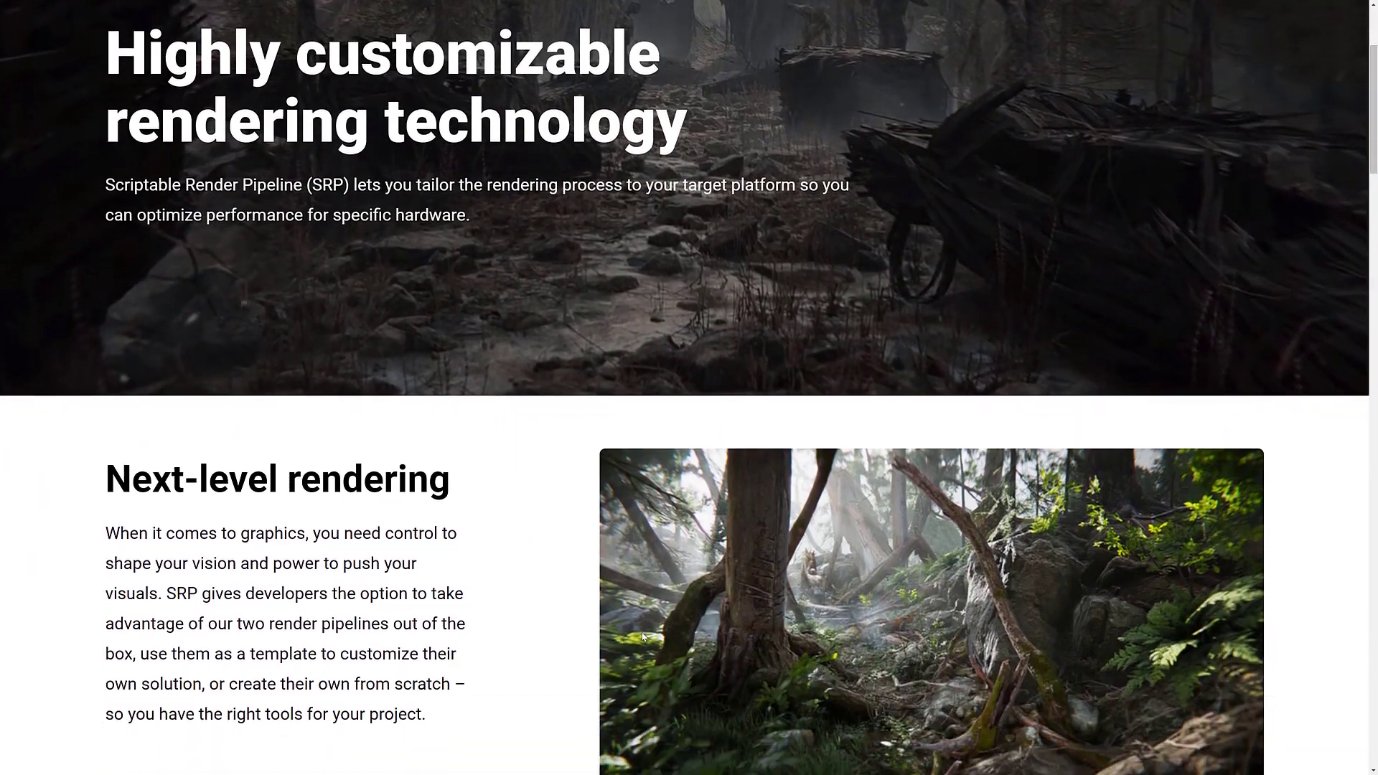
scroll(down, 3)
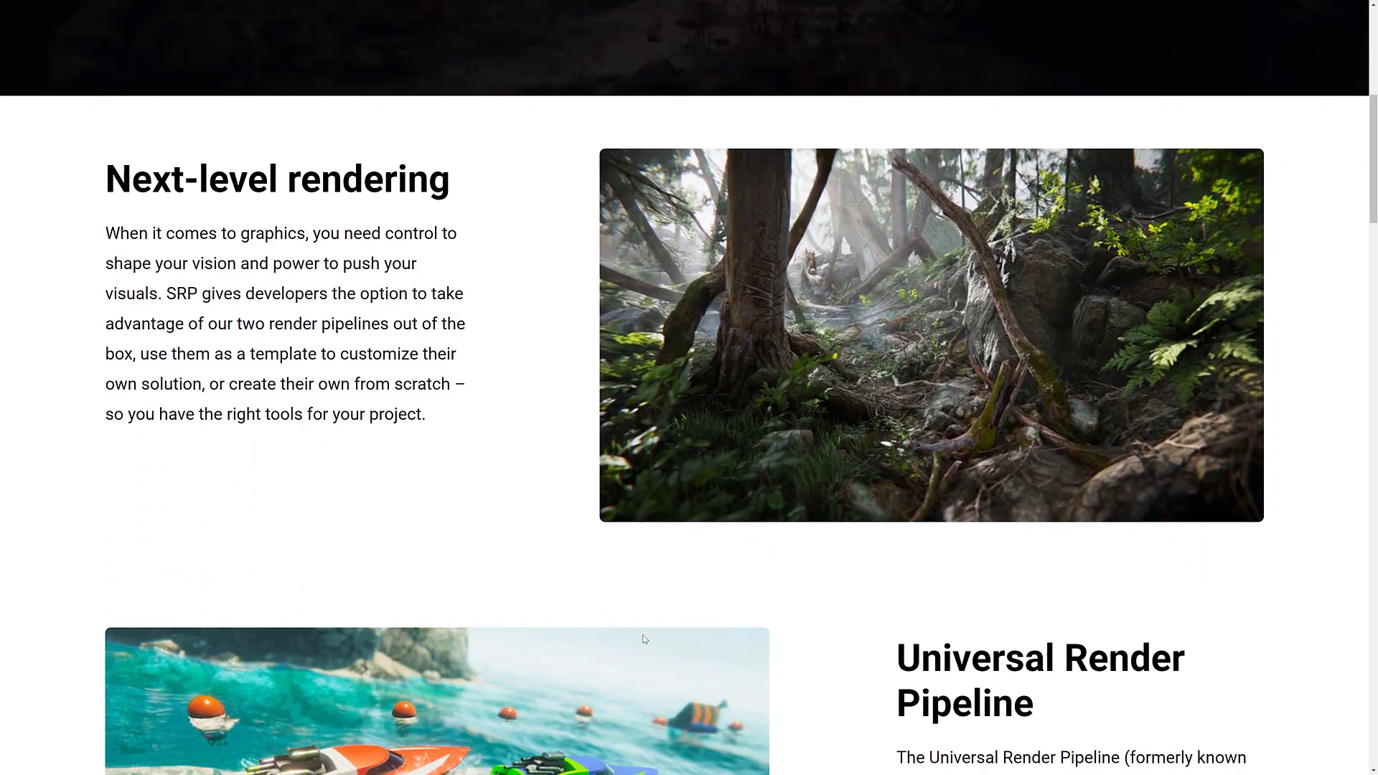
scroll(down, 3)
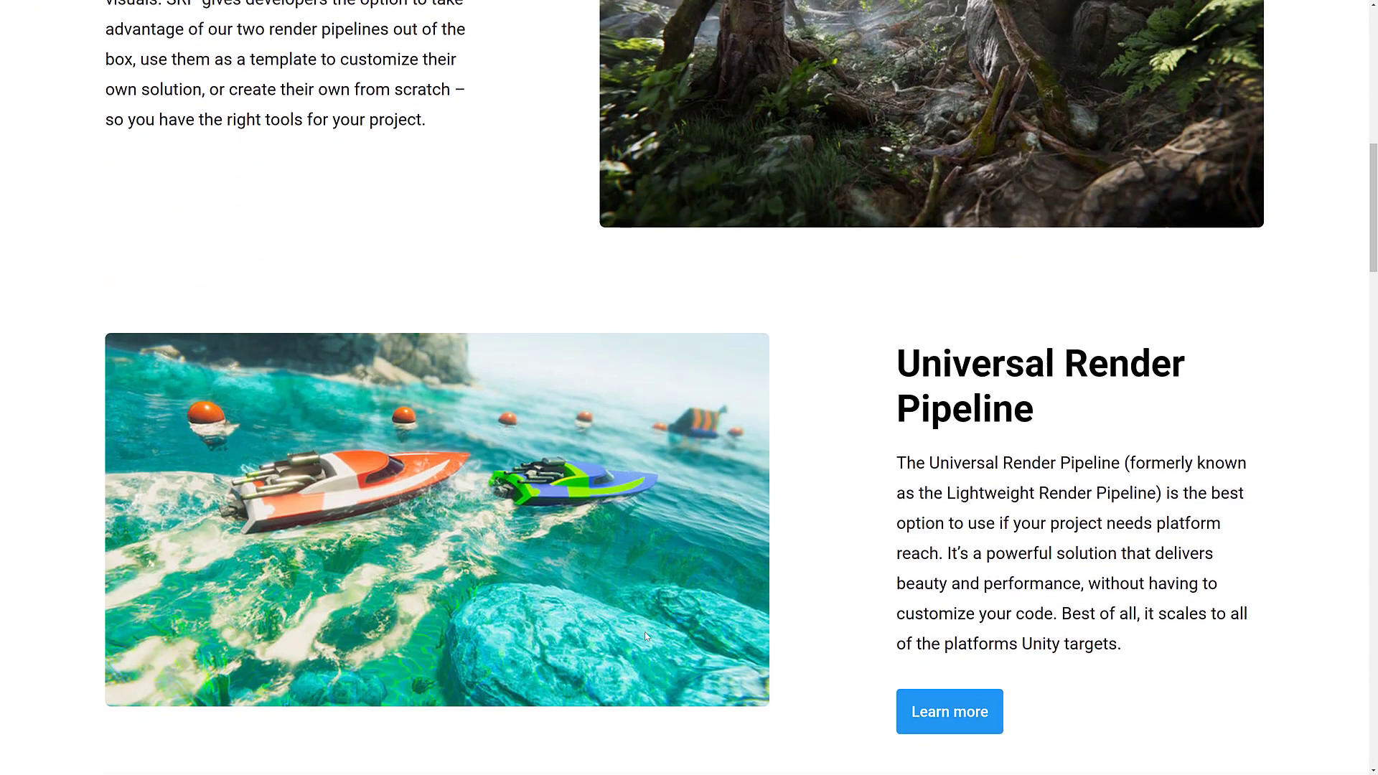
mouse_move(965, 481)
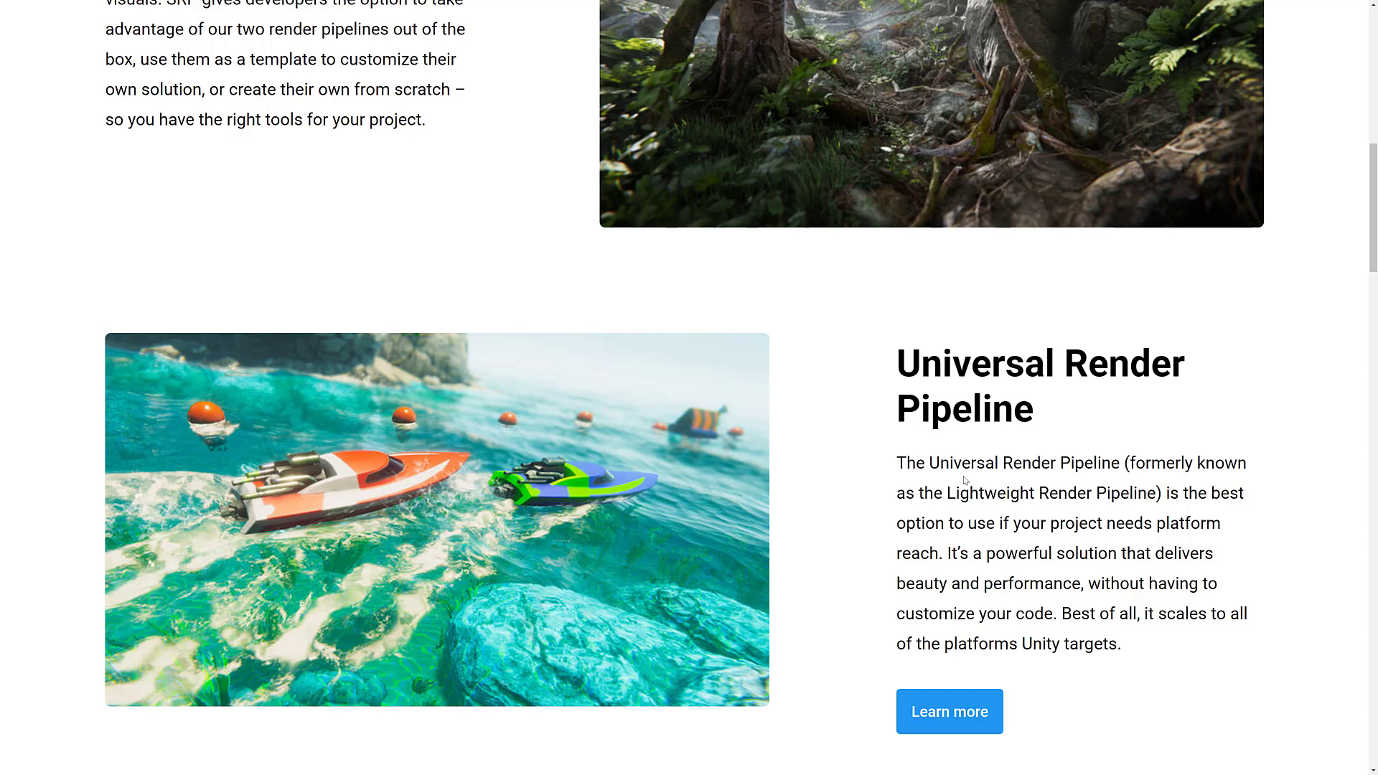
scroll(down, 3)
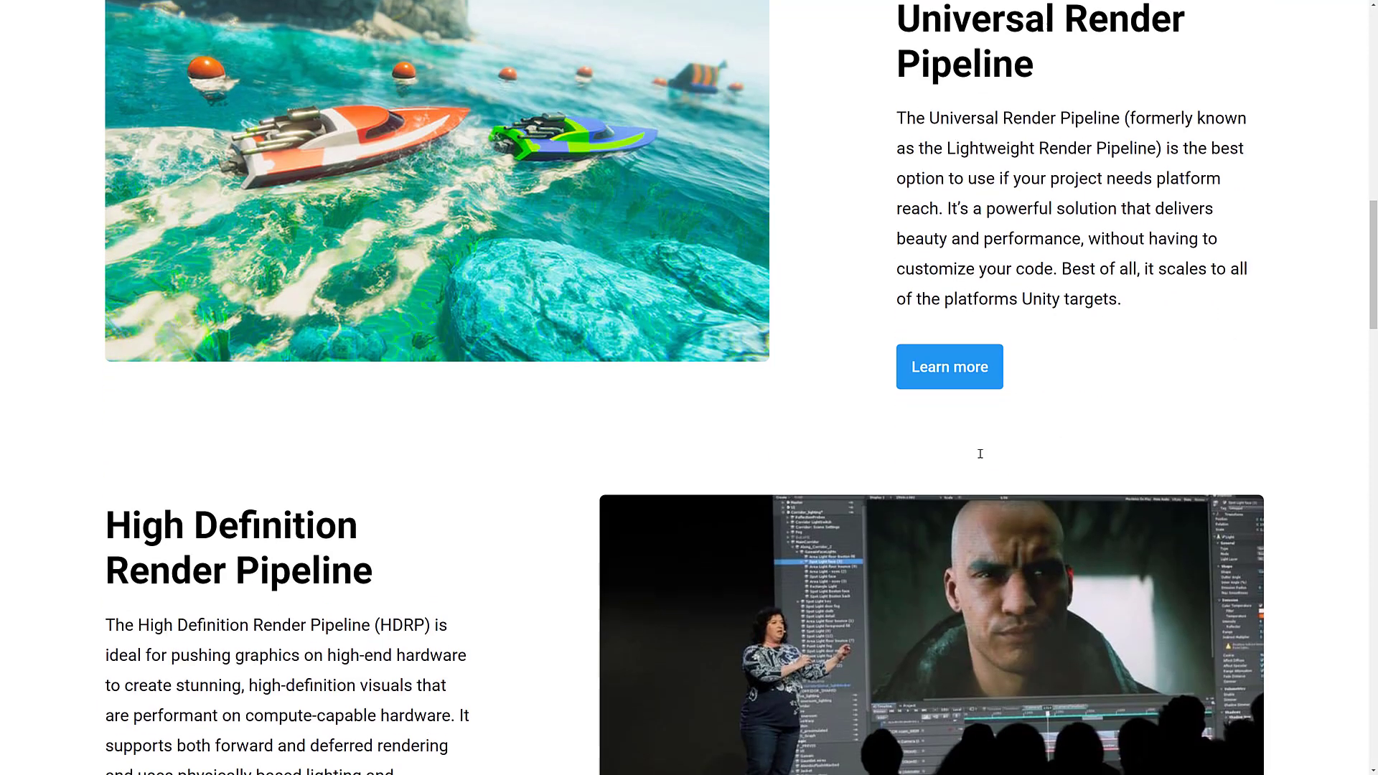
scroll(down, 3)
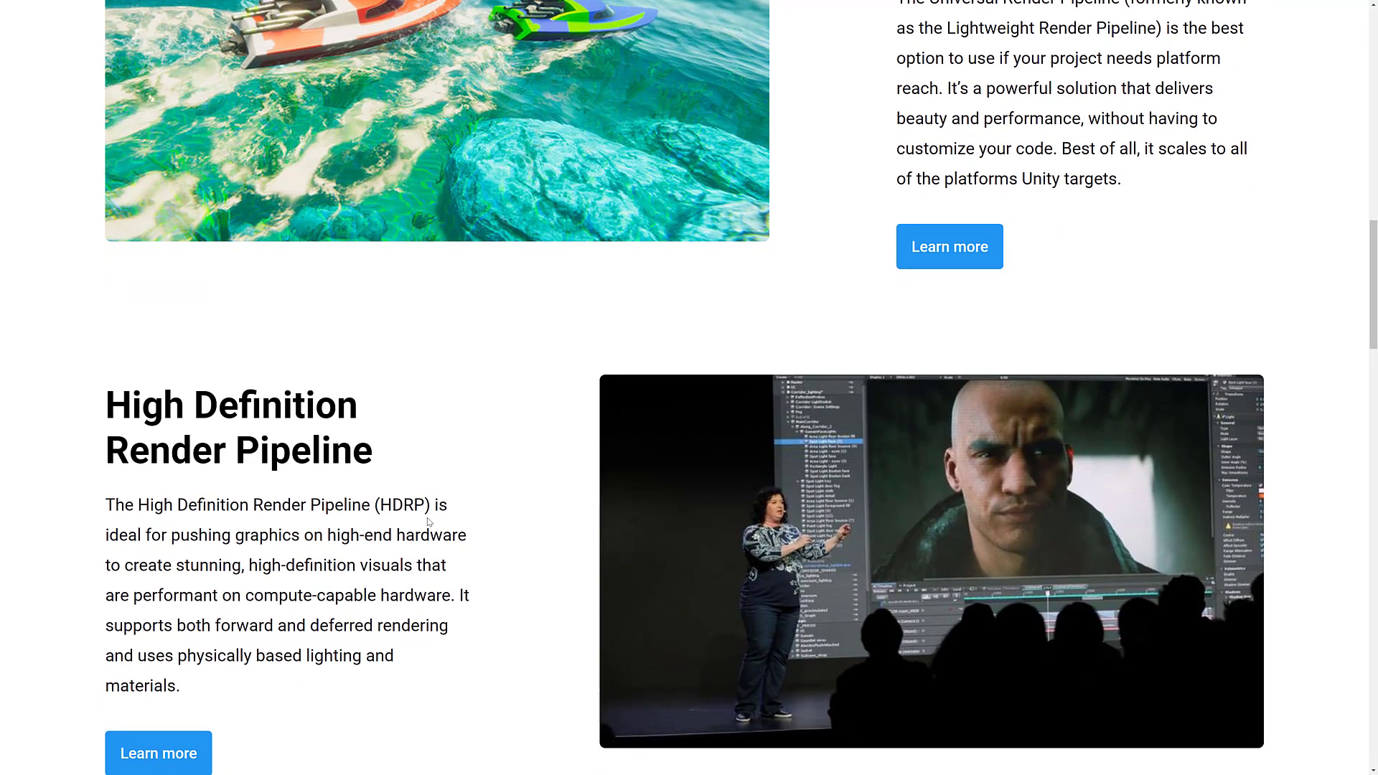
mouse_move(399, 542)
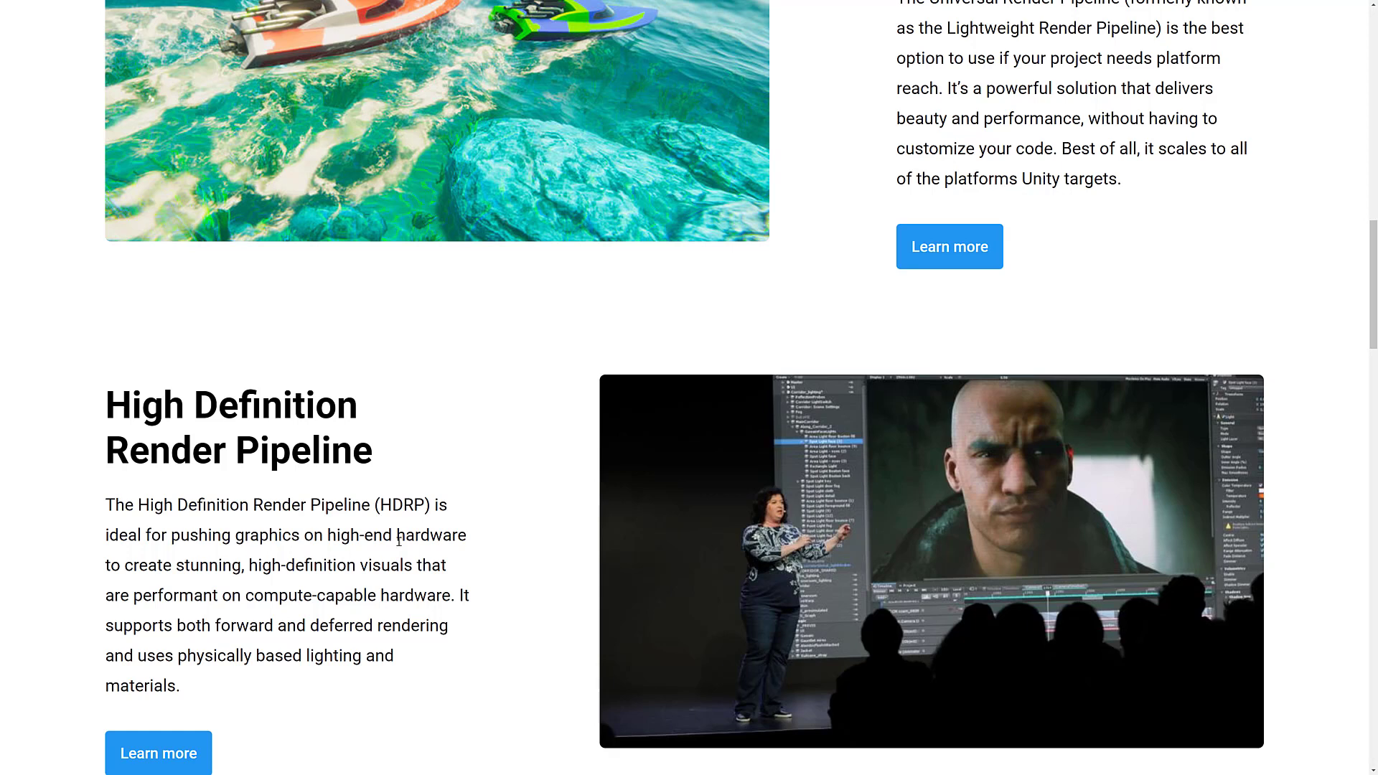
scroll(down, 3)
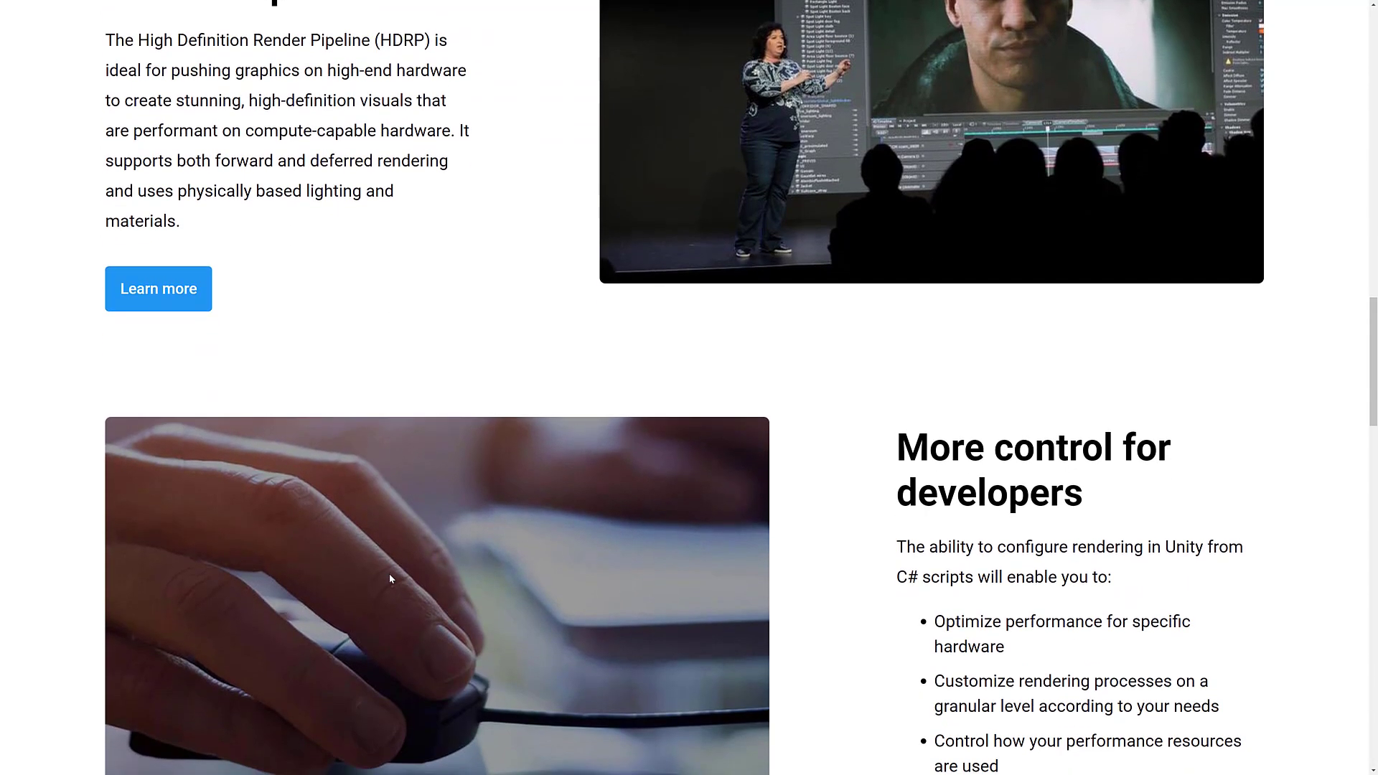
scroll(down, 3)
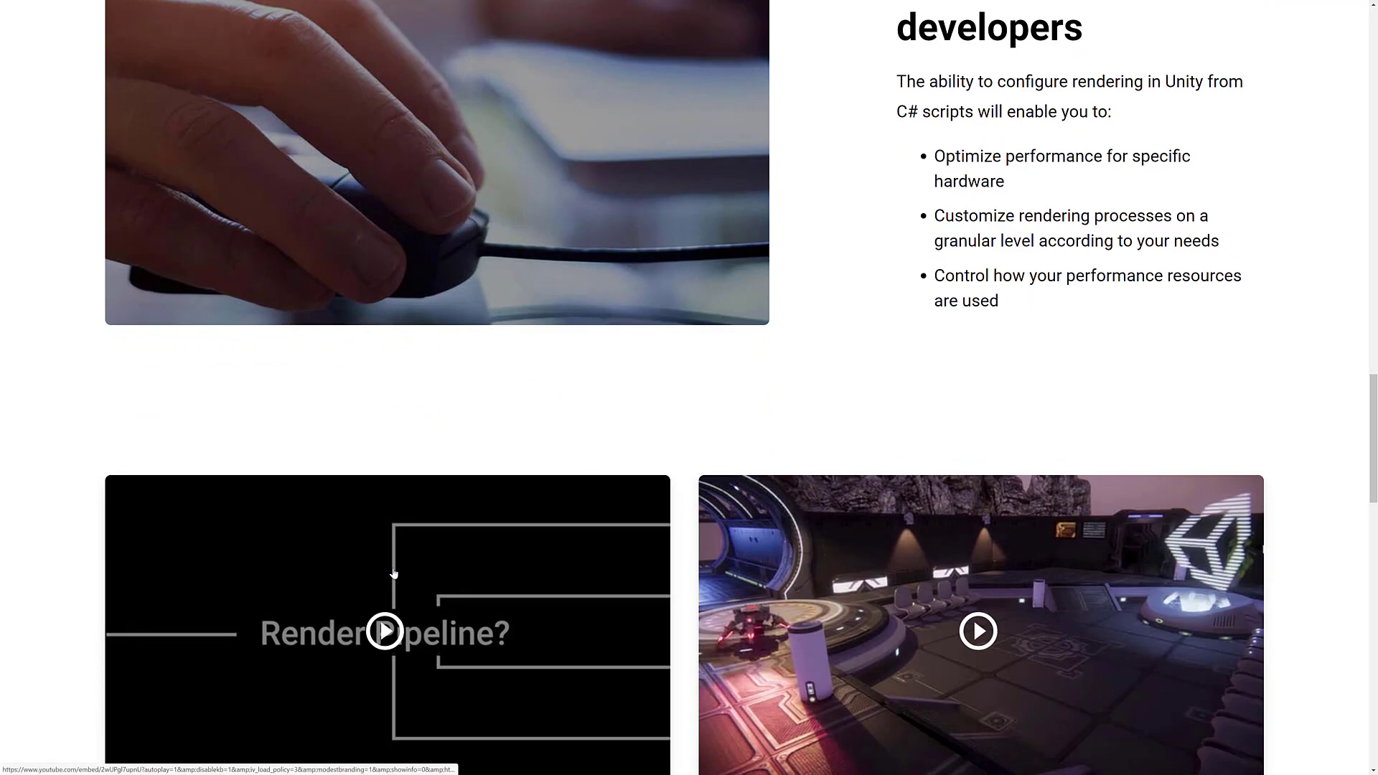
scroll(down, 3)
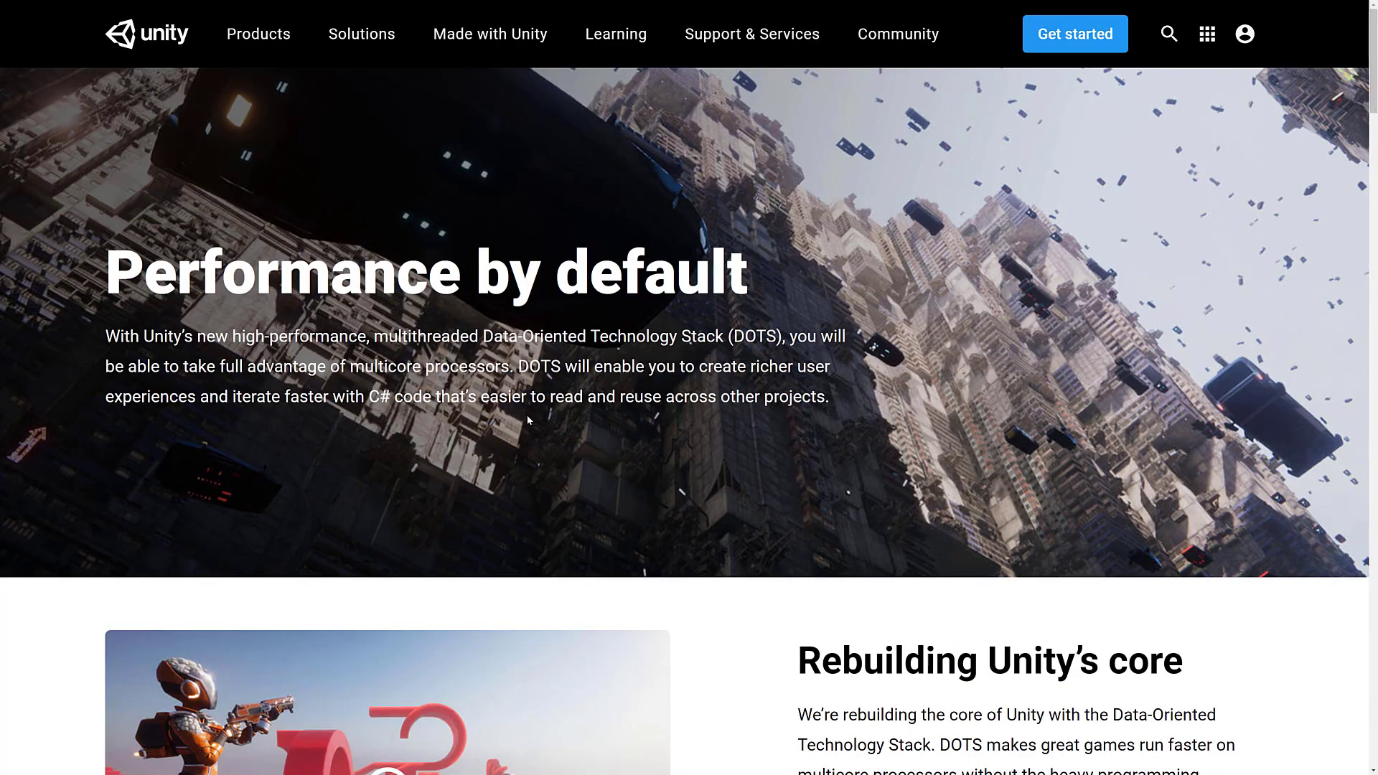
mouse_move(681, 500)
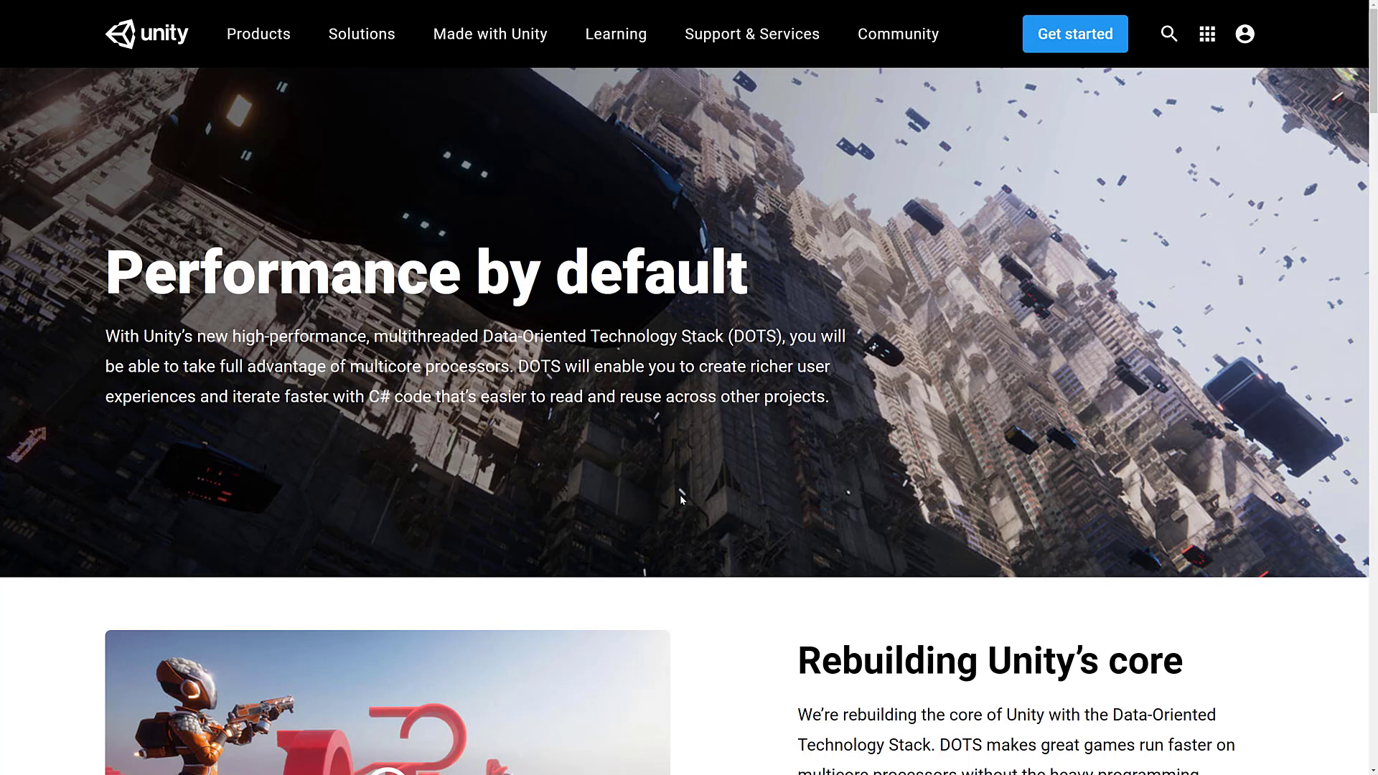
Read the DOTS 'Performance by default' page down to the 'Studios using DOTS' section.
scroll(down, 3)
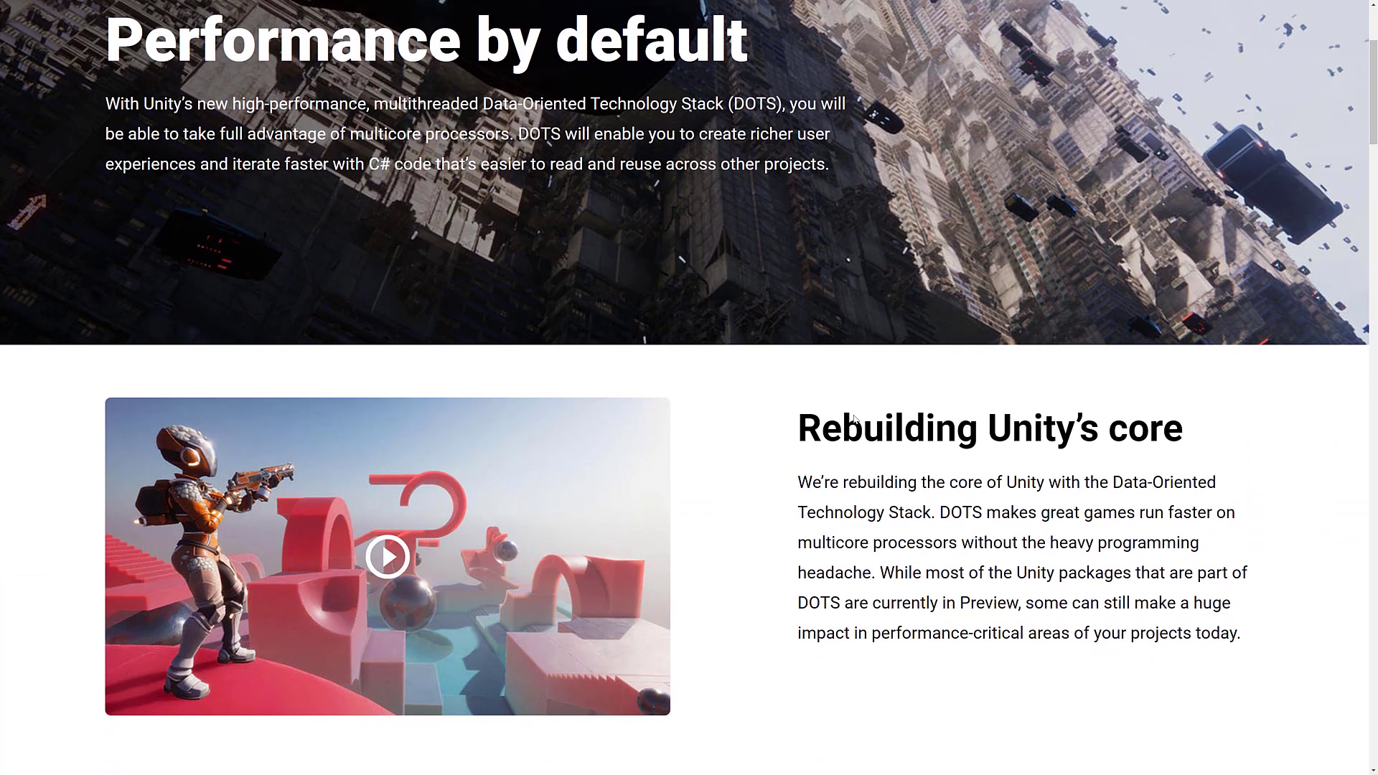
scroll(down, 3)
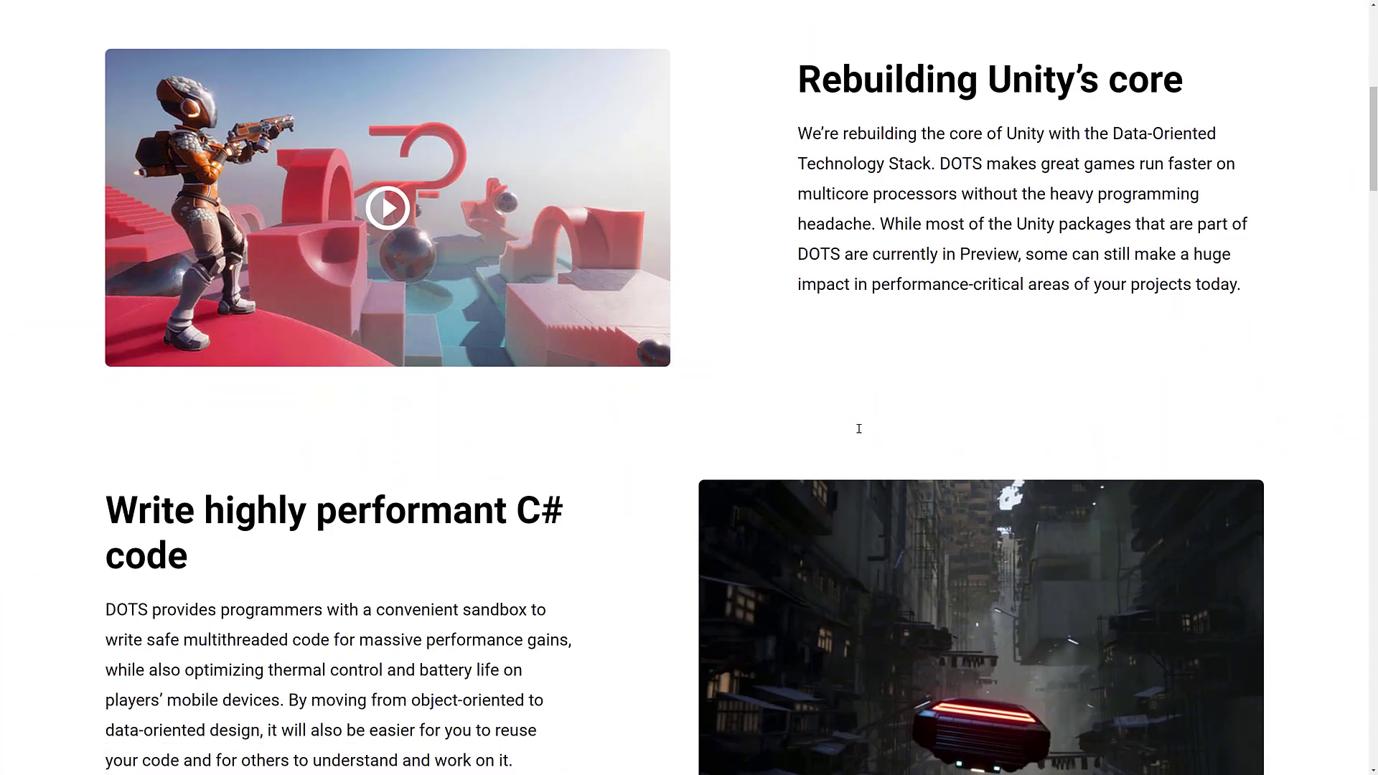
scroll(down, 3)
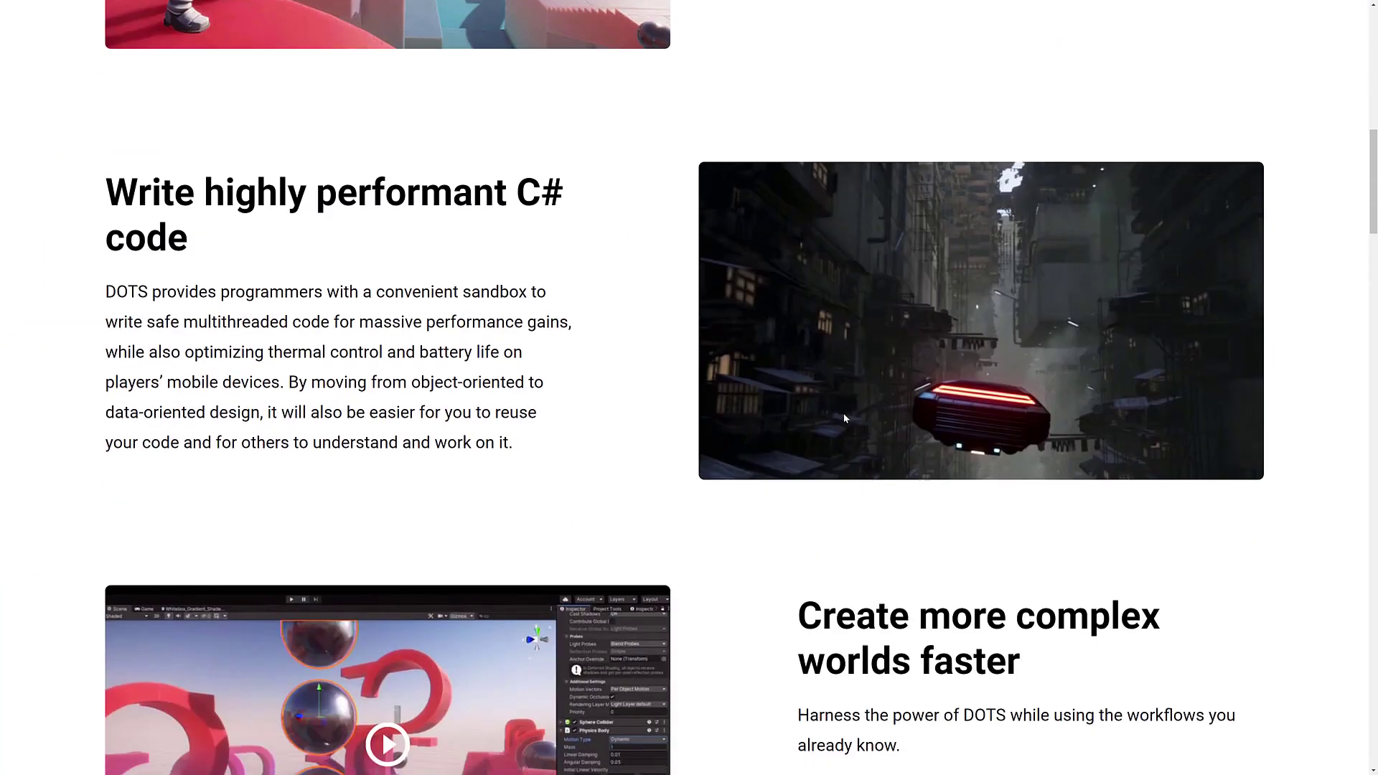
scroll(down, 3)
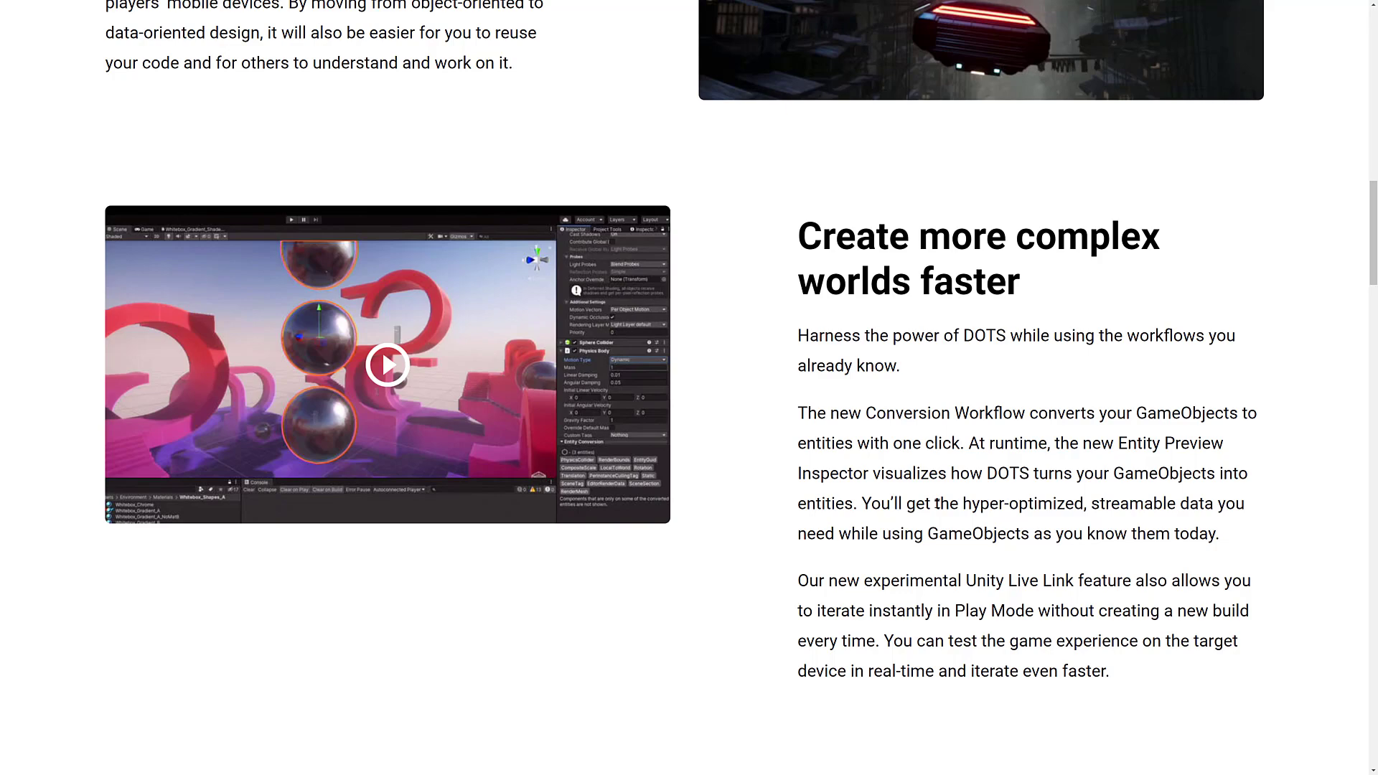
scroll(down, 3)
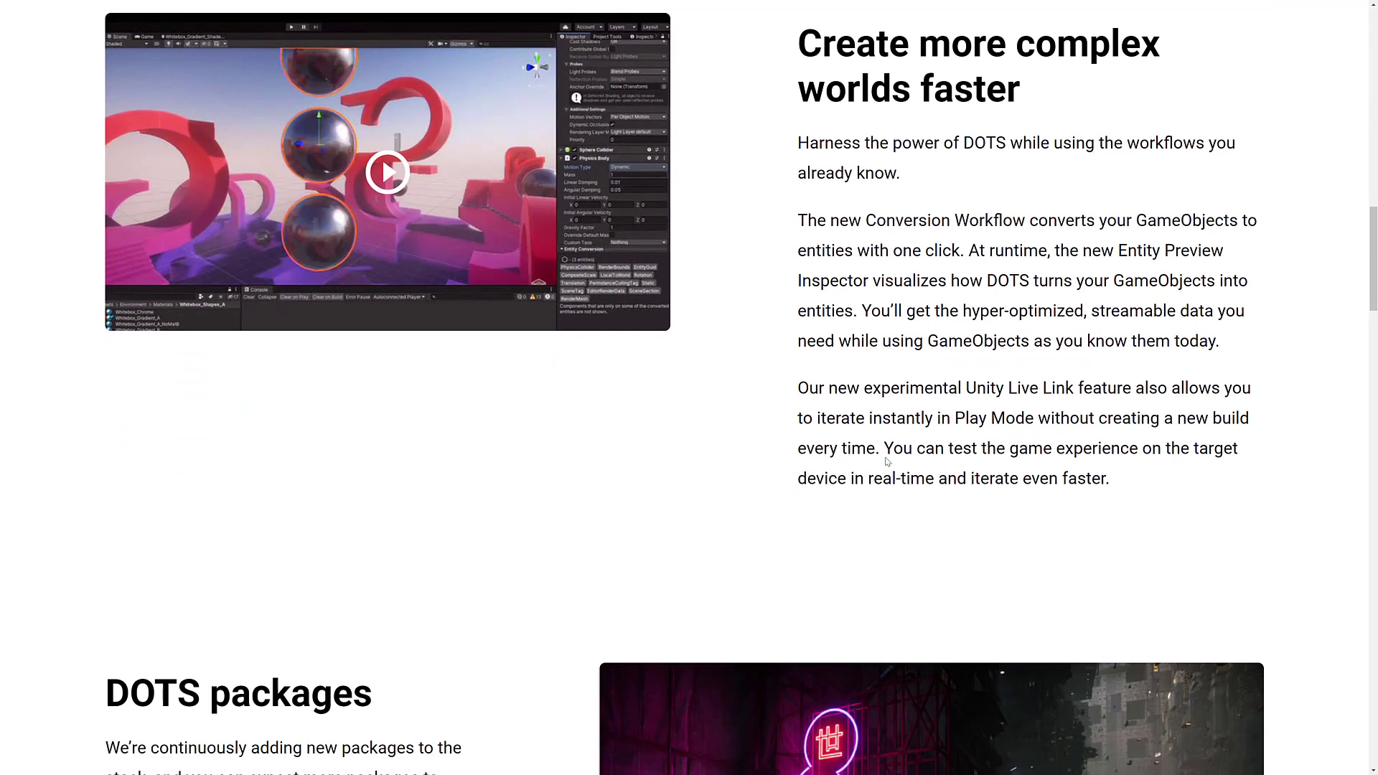
scroll(down, 3)
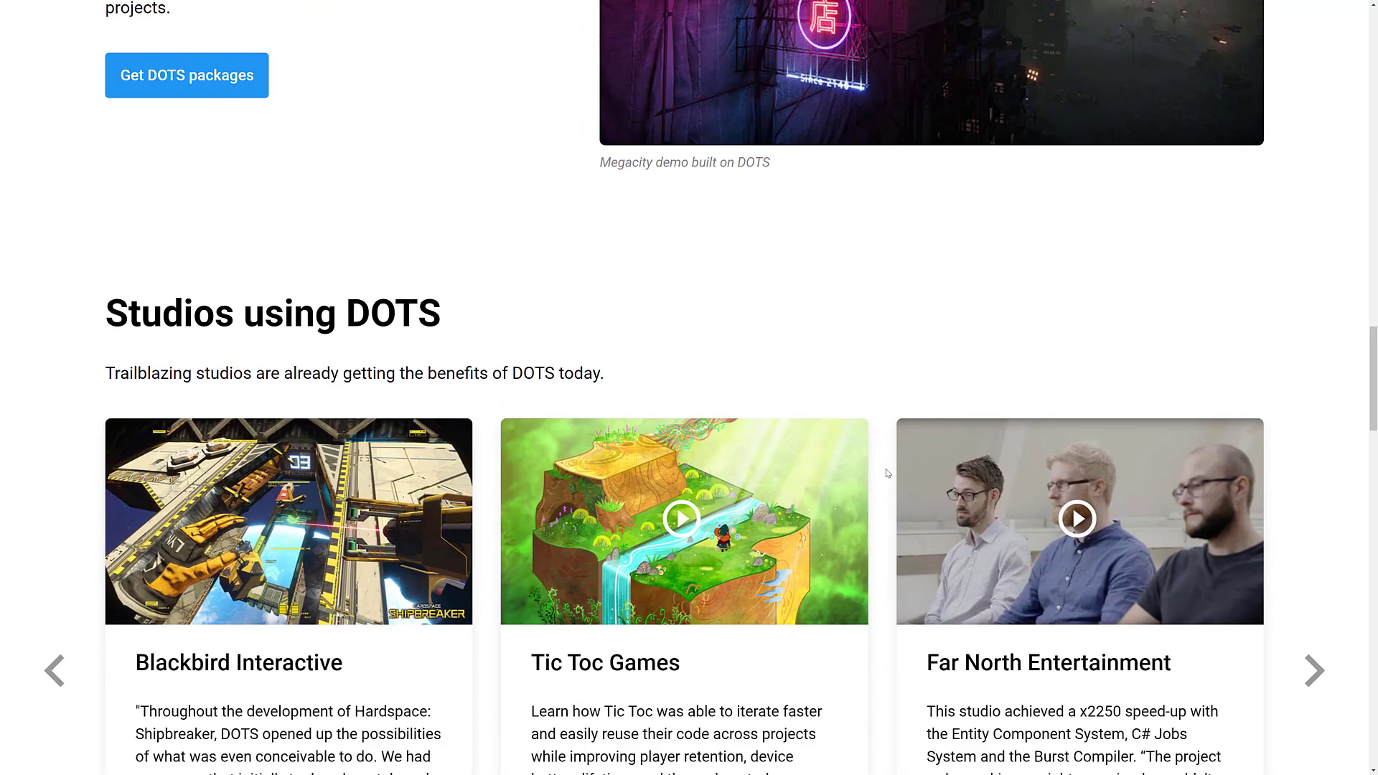
scroll(down, 3)
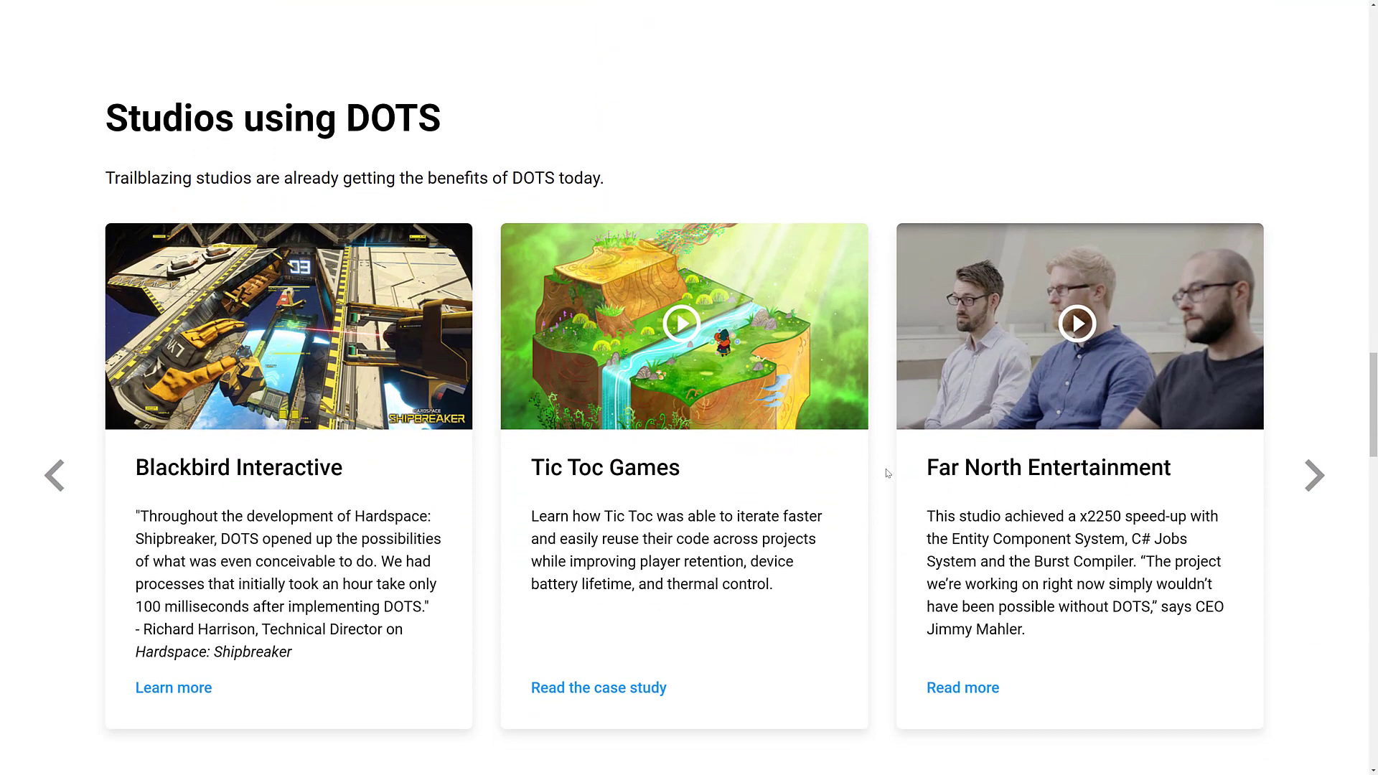
scroll(down, 3)
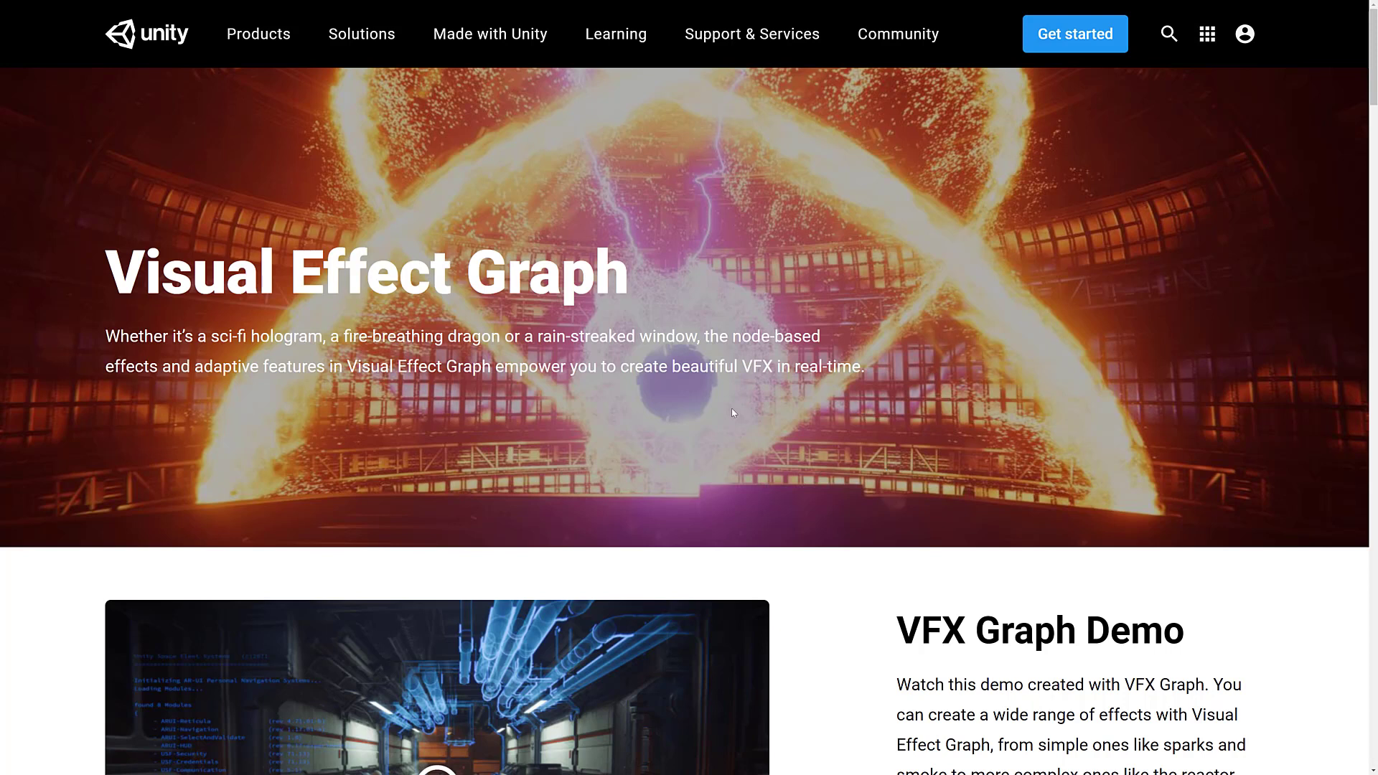
Scroll the VFX Graph page to 'What's new in the 2019.3 release' and continue to the Shader Graph page.
scroll(down, 3)
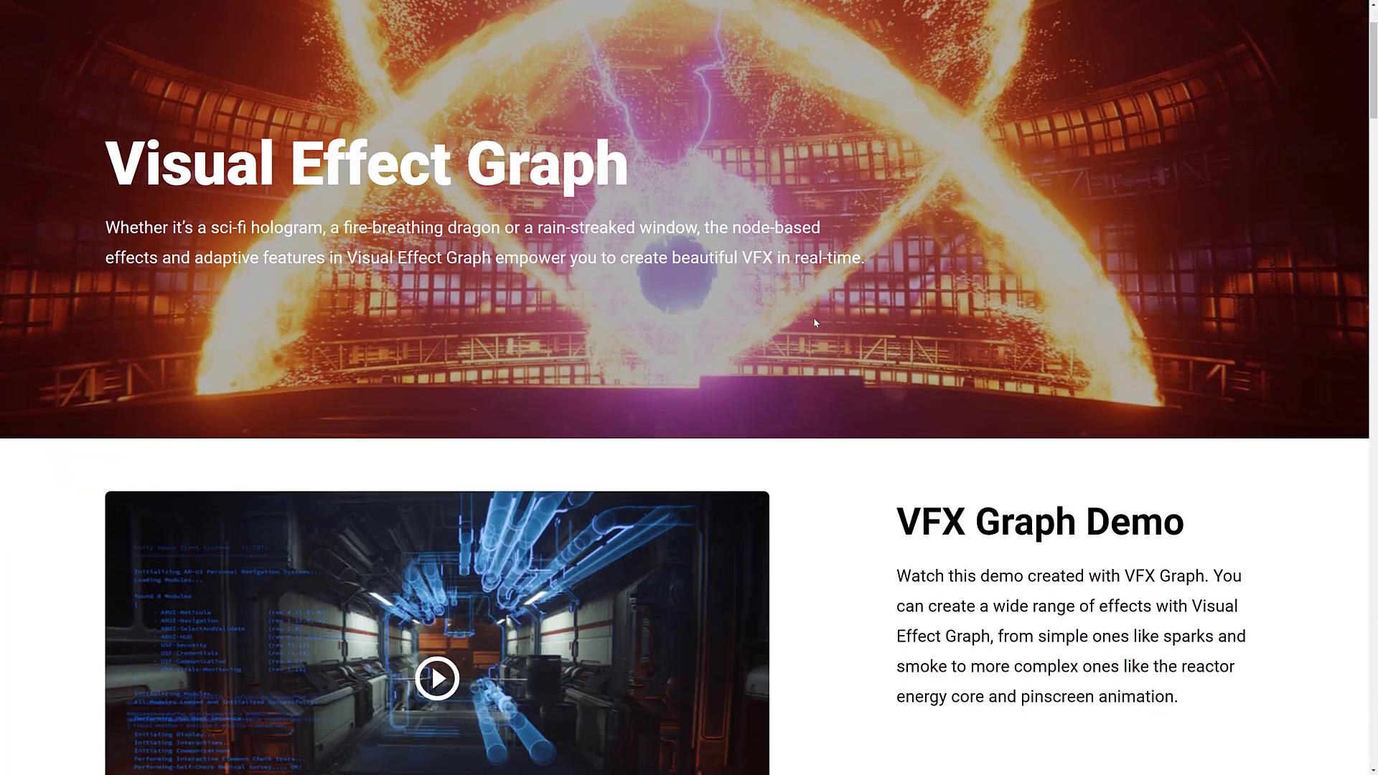
scroll(down, 3)
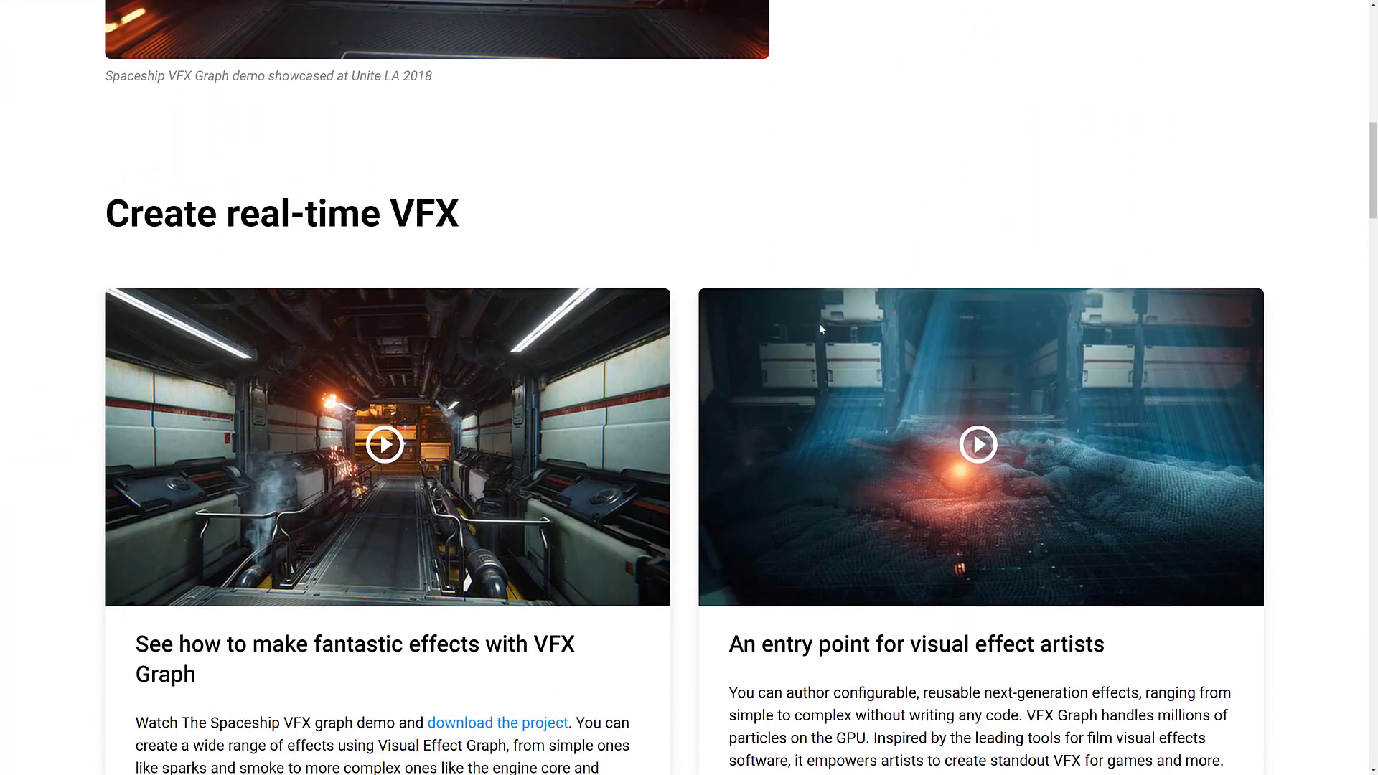
scroll(down, 3)
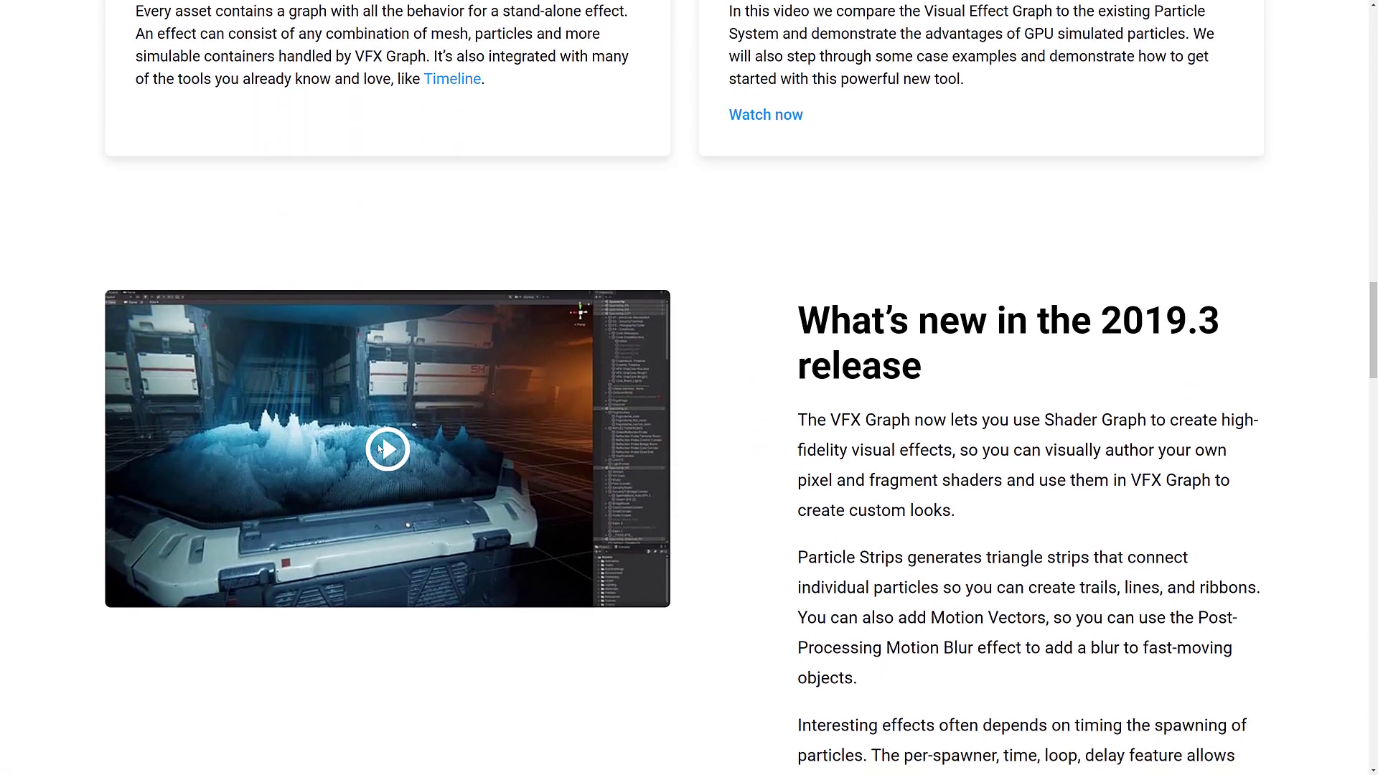
scroll(down, 3)
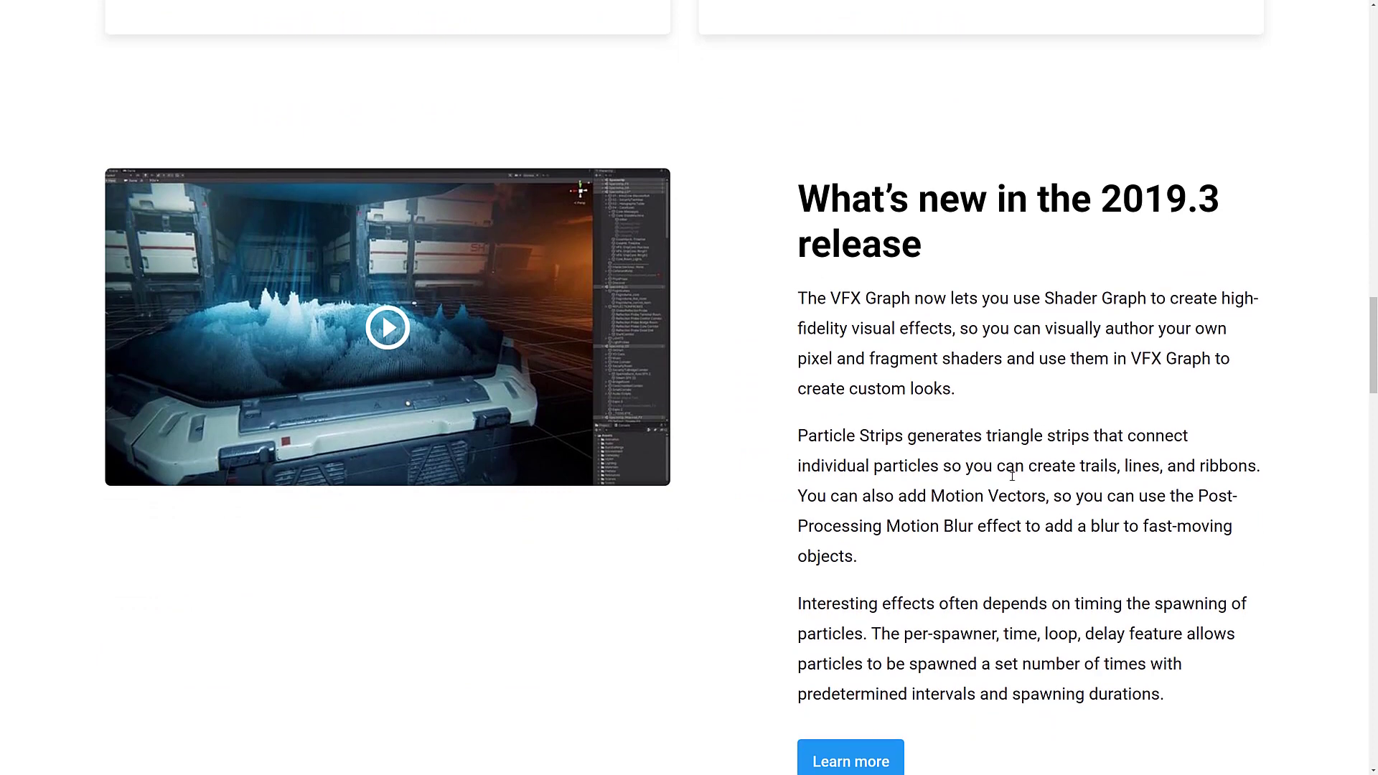
scroll(down, 3)
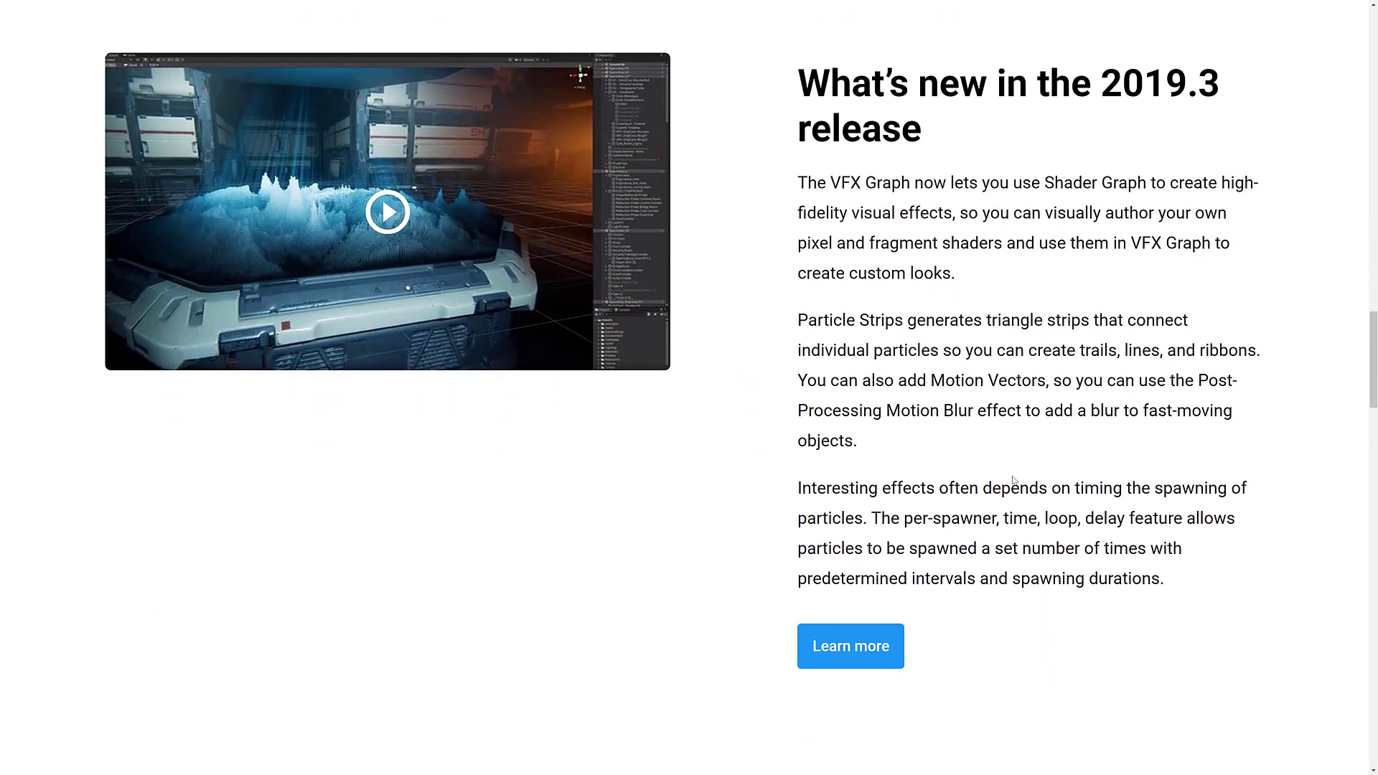
click(849, 646)
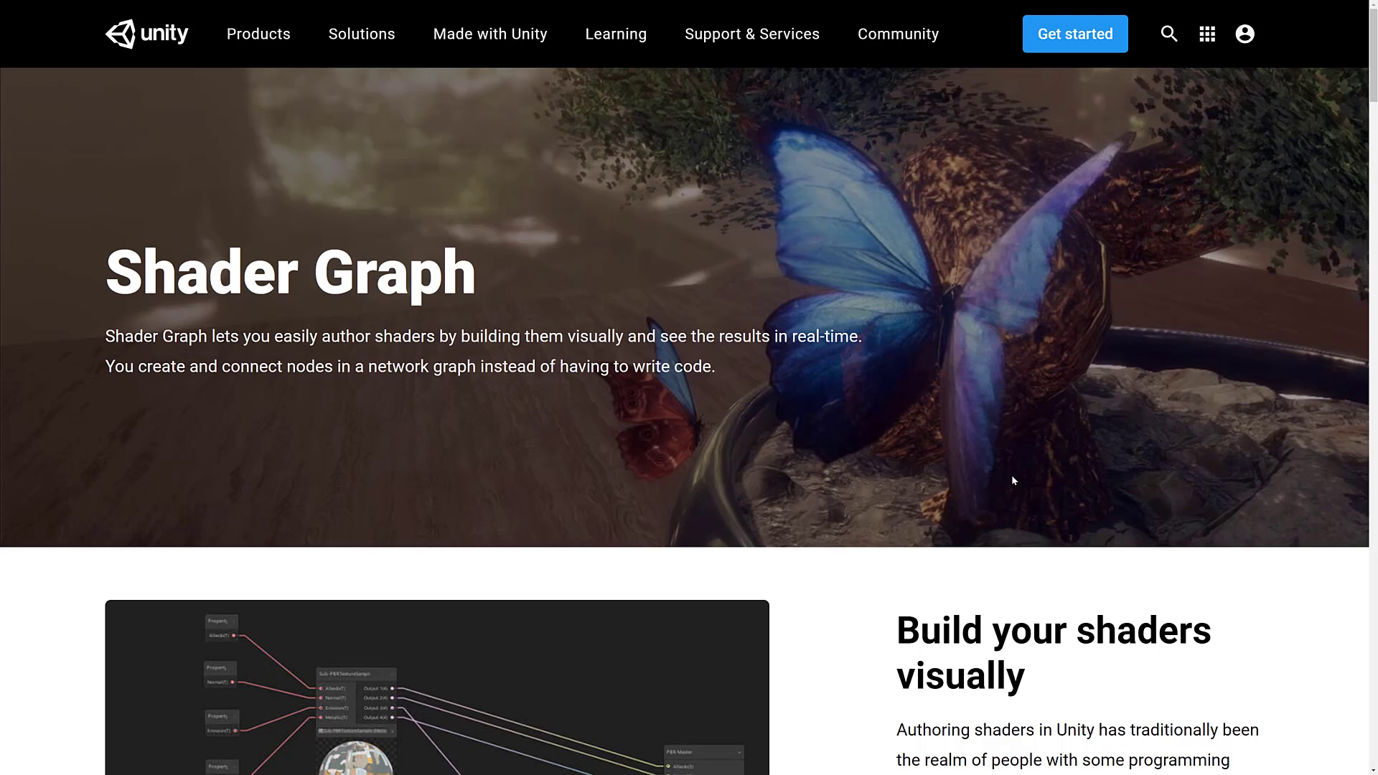
mouse_move(867, 385)
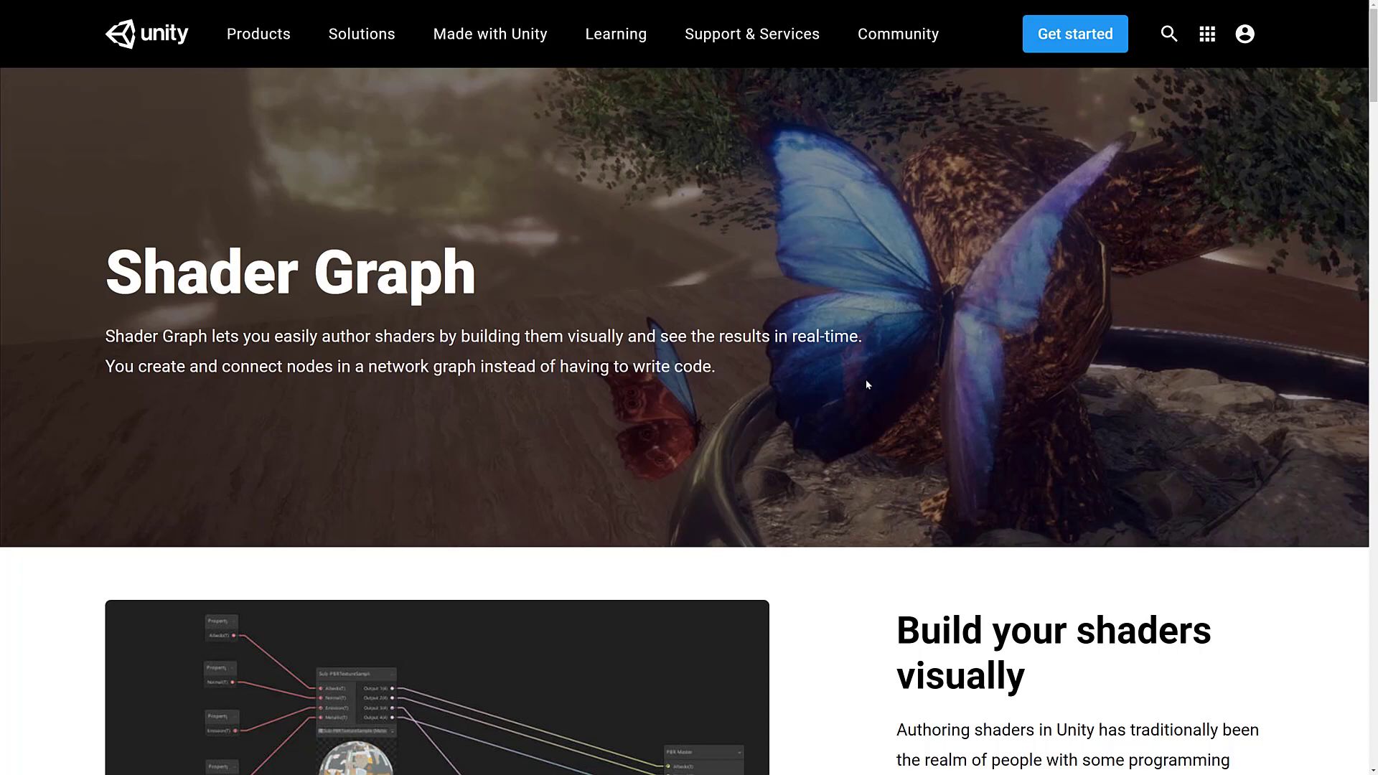
Scroll the Shader Graph page to the 'Build your shaders visually' node graph image.
scroll(down, 3)
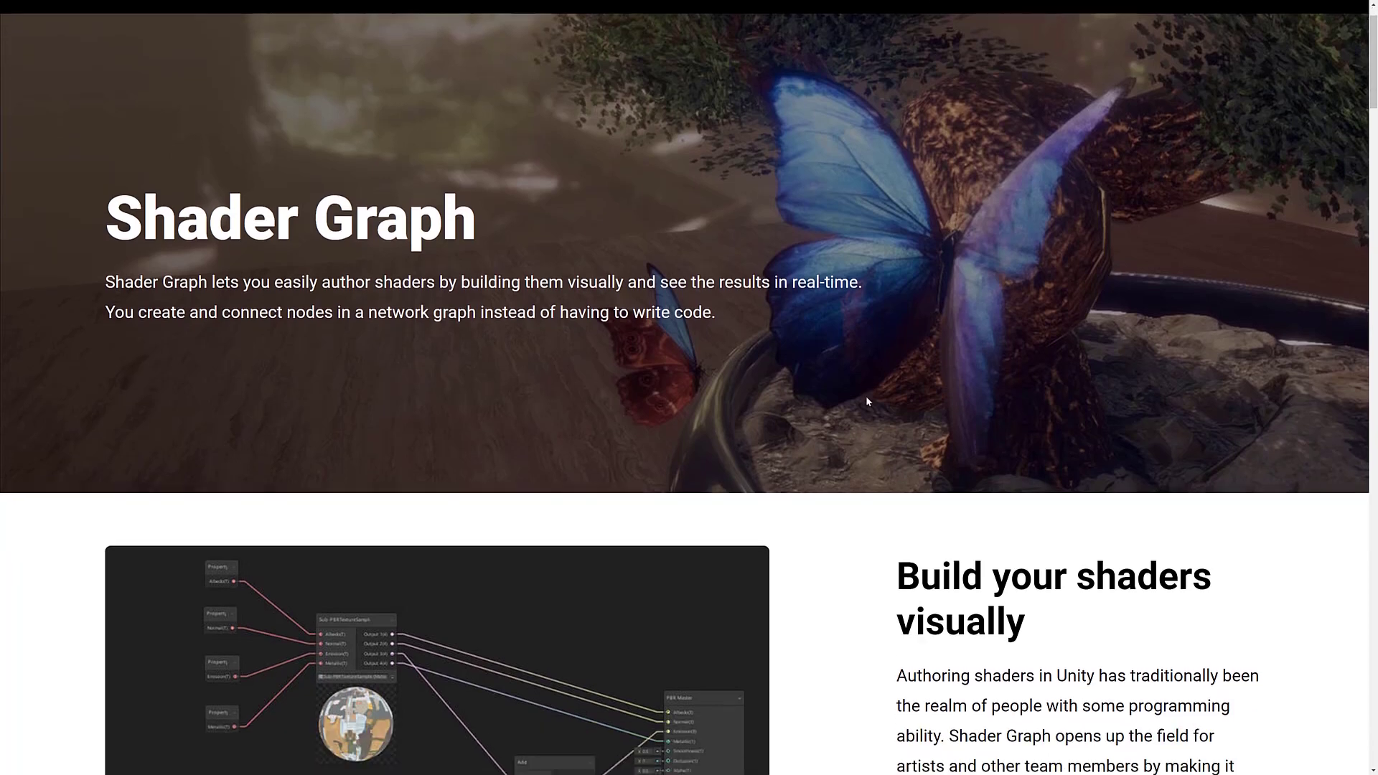
scroll(down, 3)
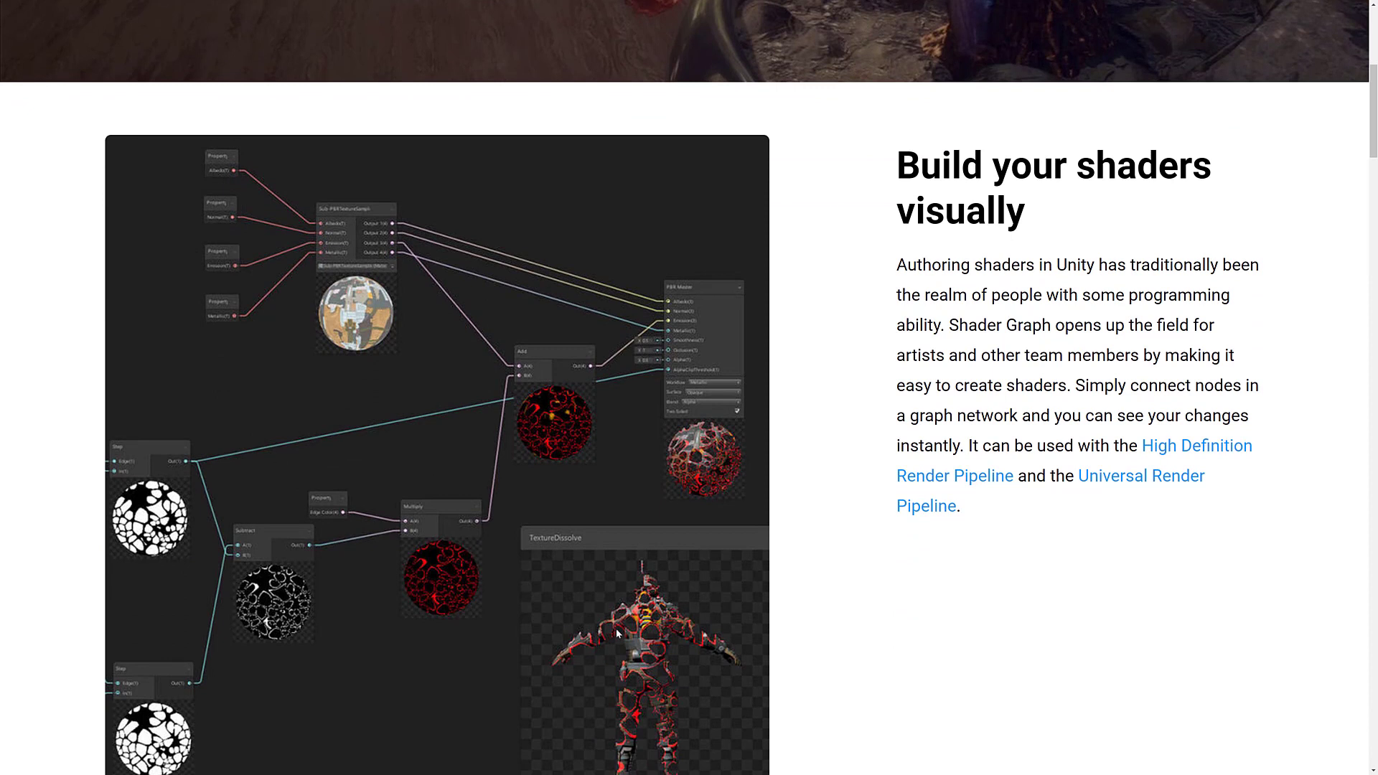
mouse_move(641, 670)
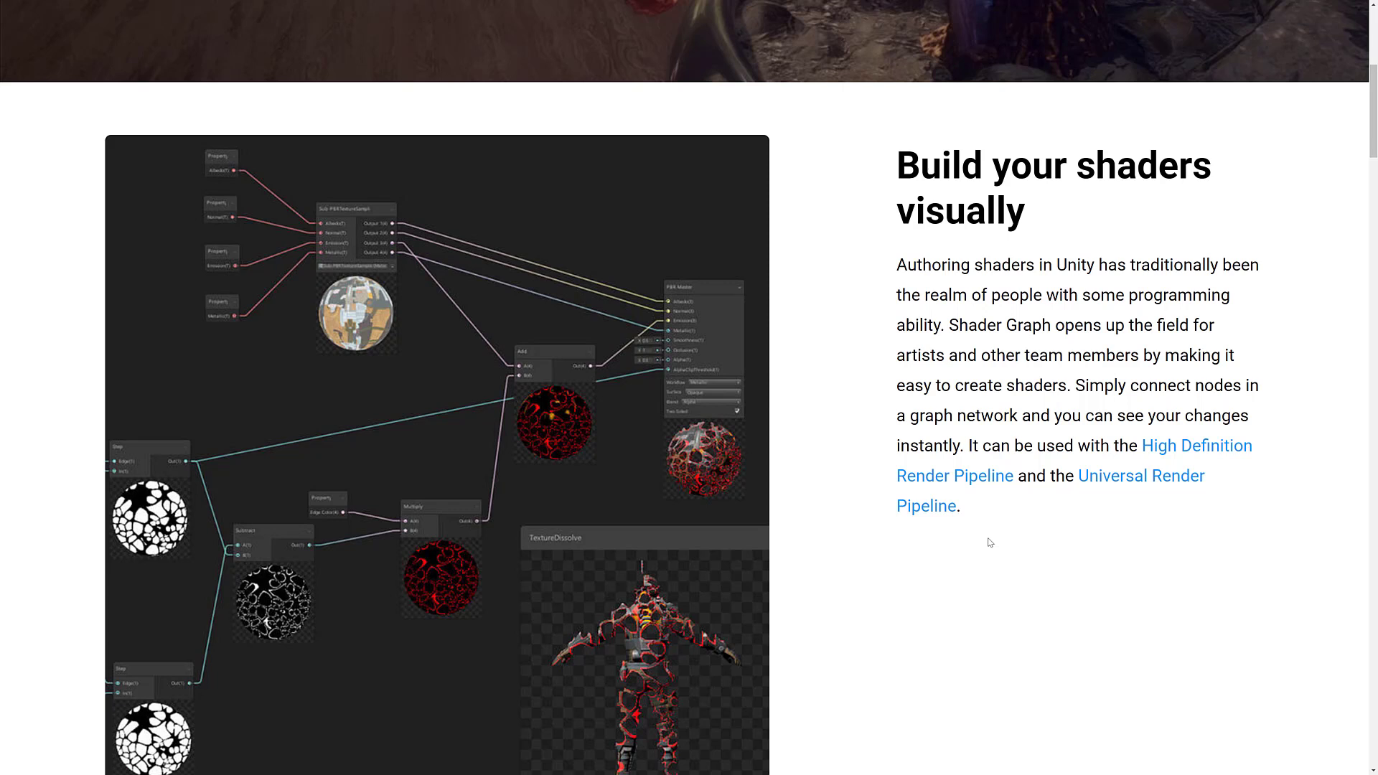
scroll(up, 3)
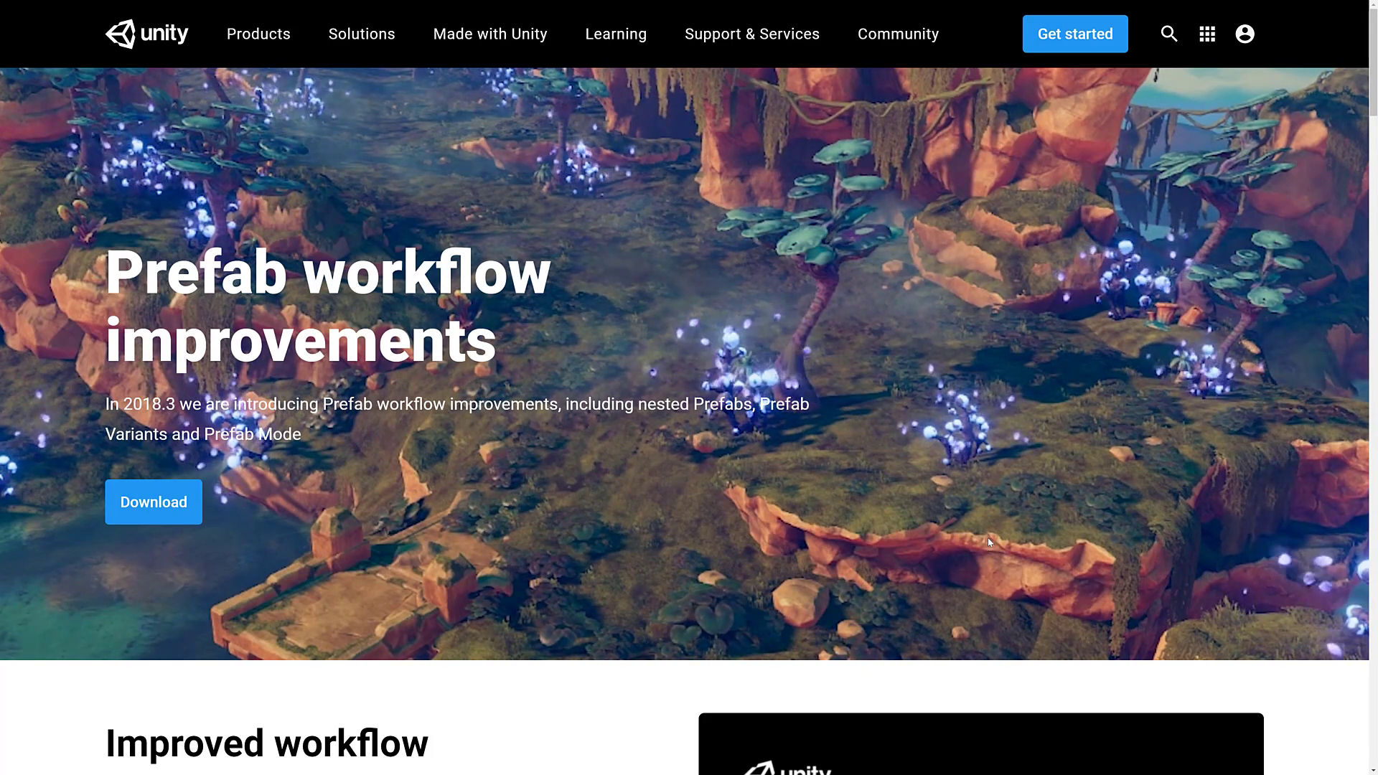
Read the Prefab workflow page past Nesting and Prefab Variants down to Prefab Mode.
scroll(down, 3)
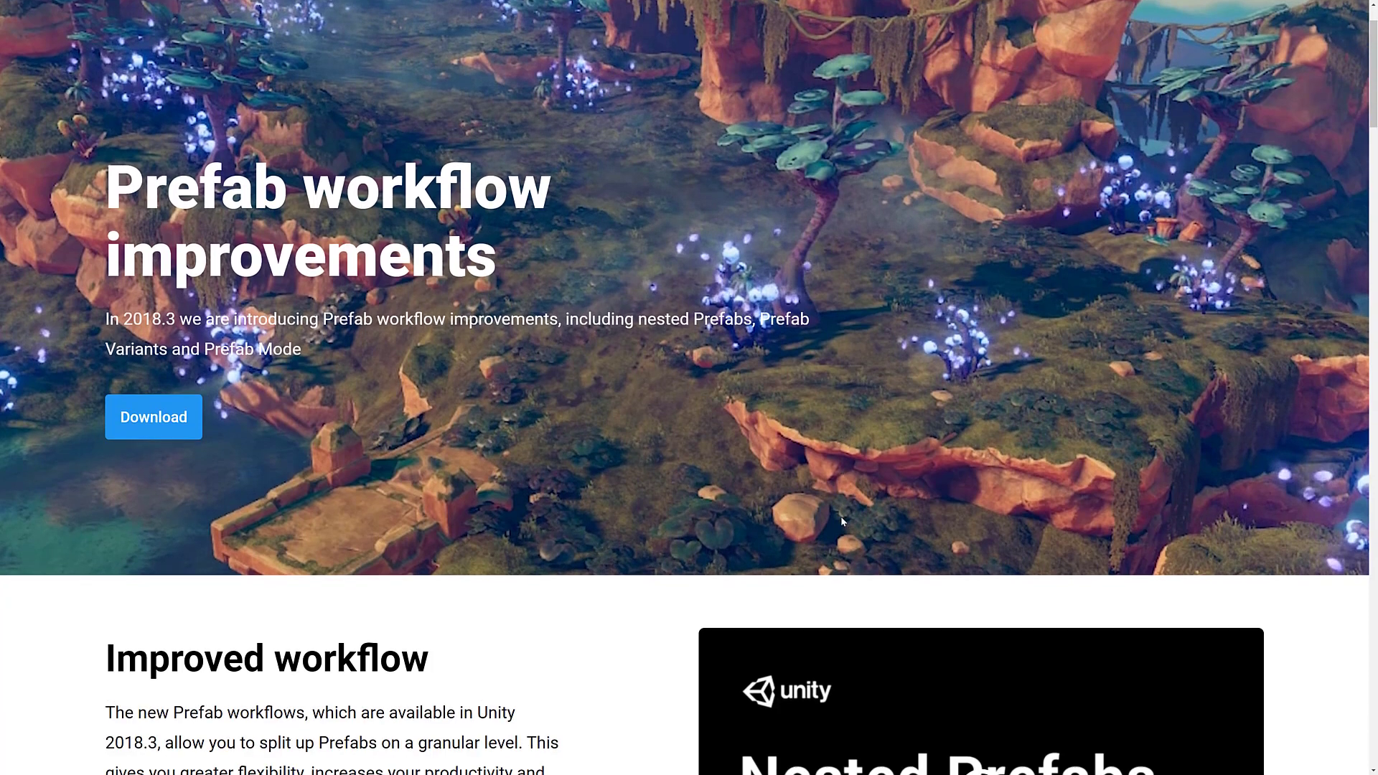
scroll(down, 3)
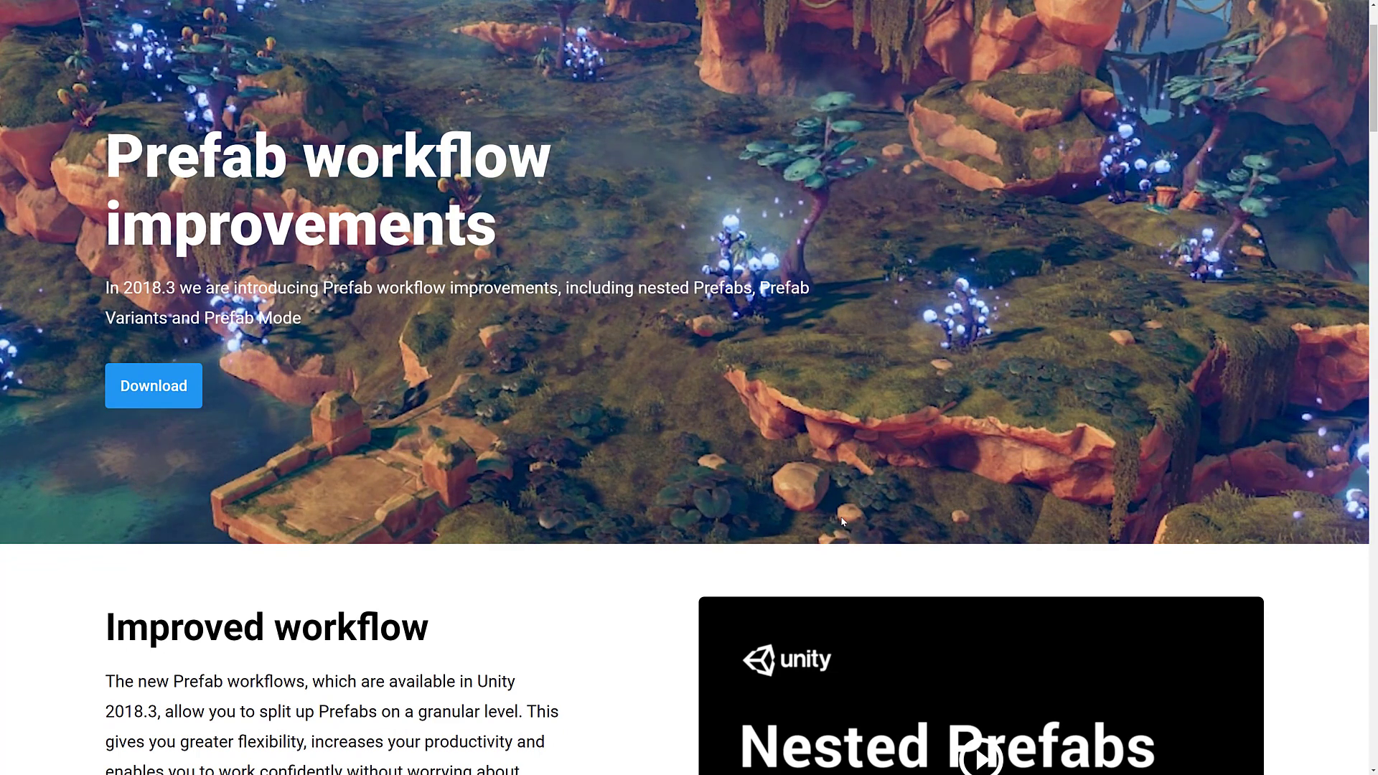
scroll(down, 3)
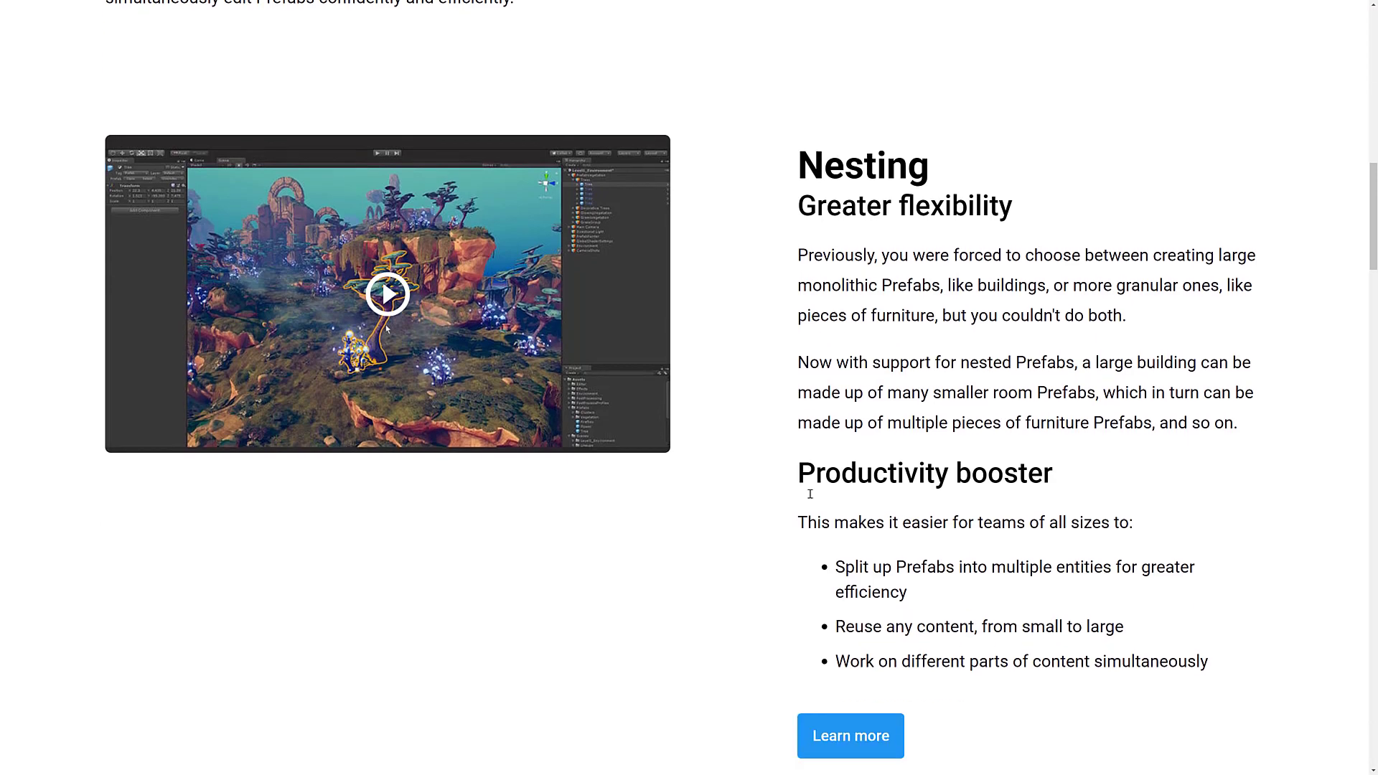
scroll(down, 3)
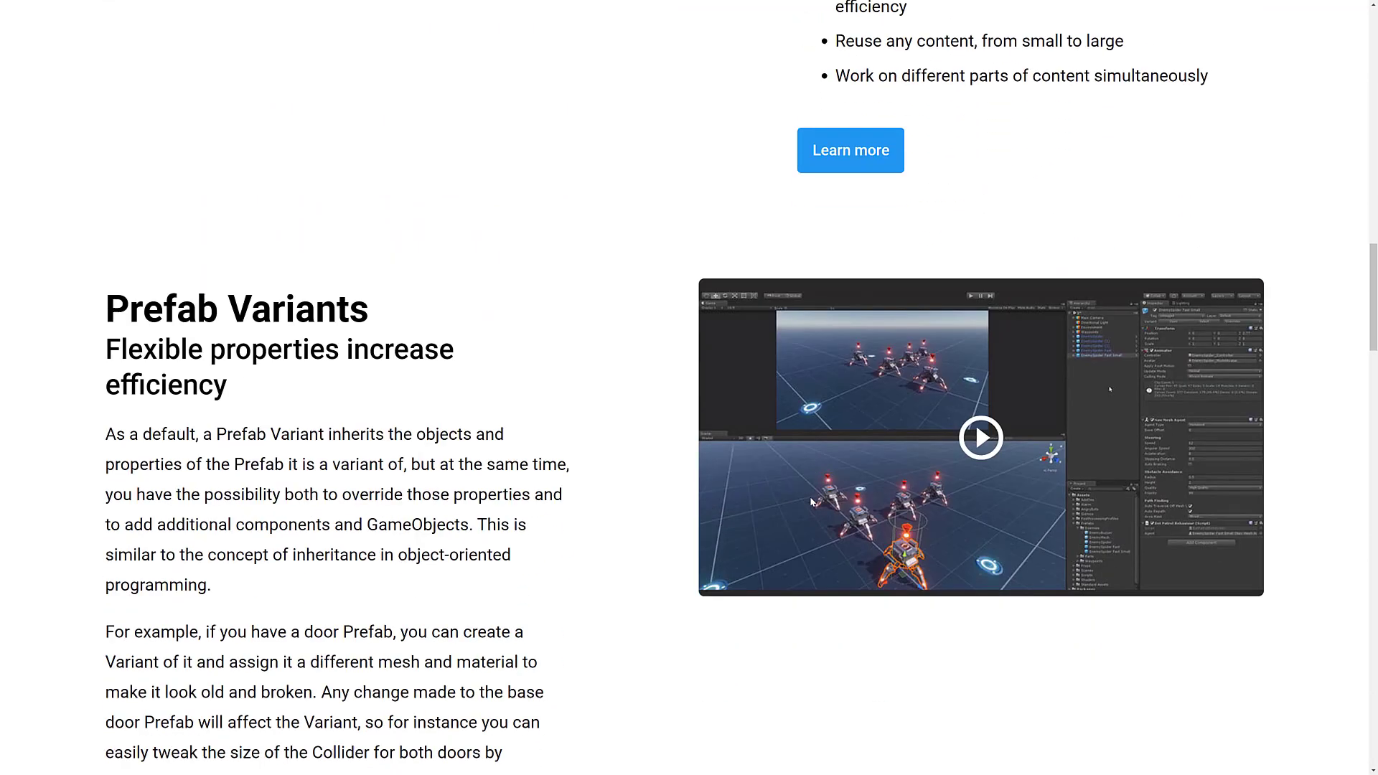
scroll(down, 3)
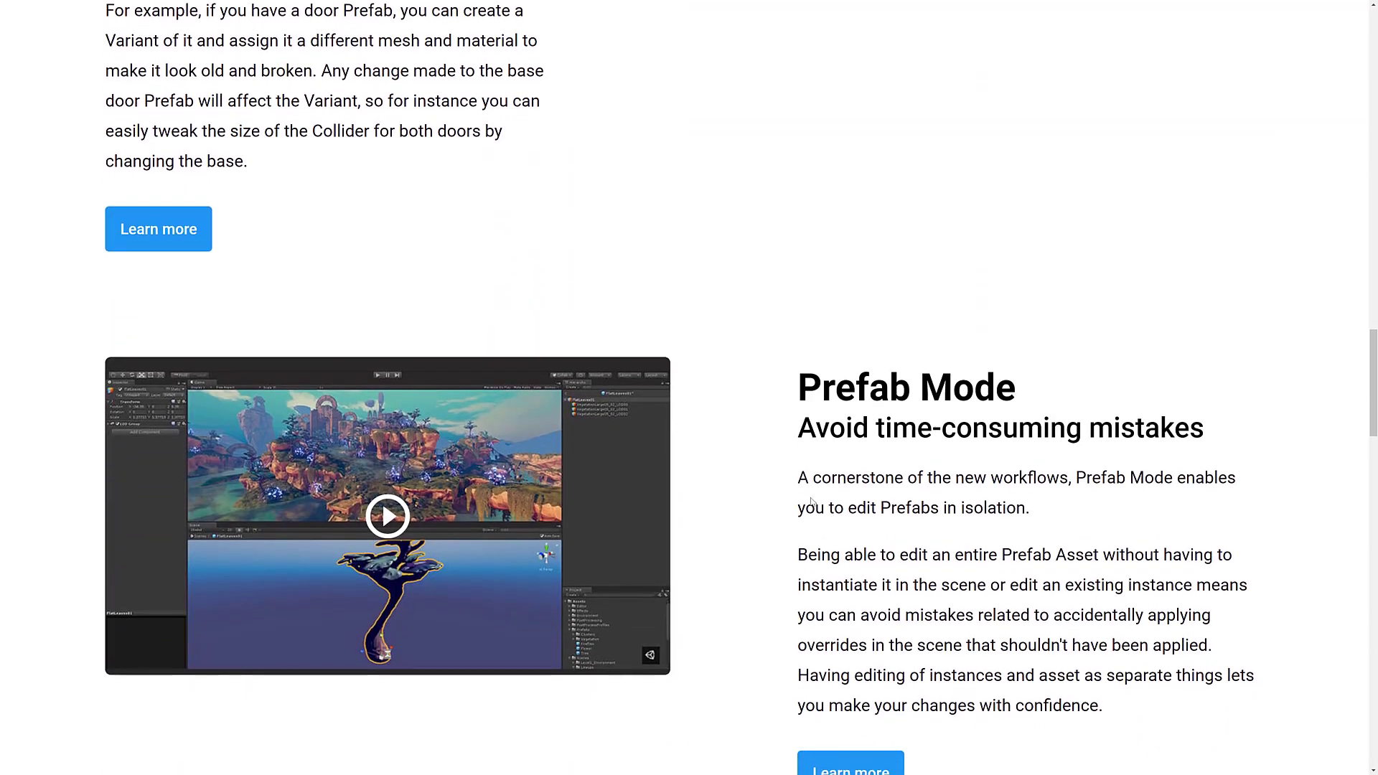
scroll(down, 3)
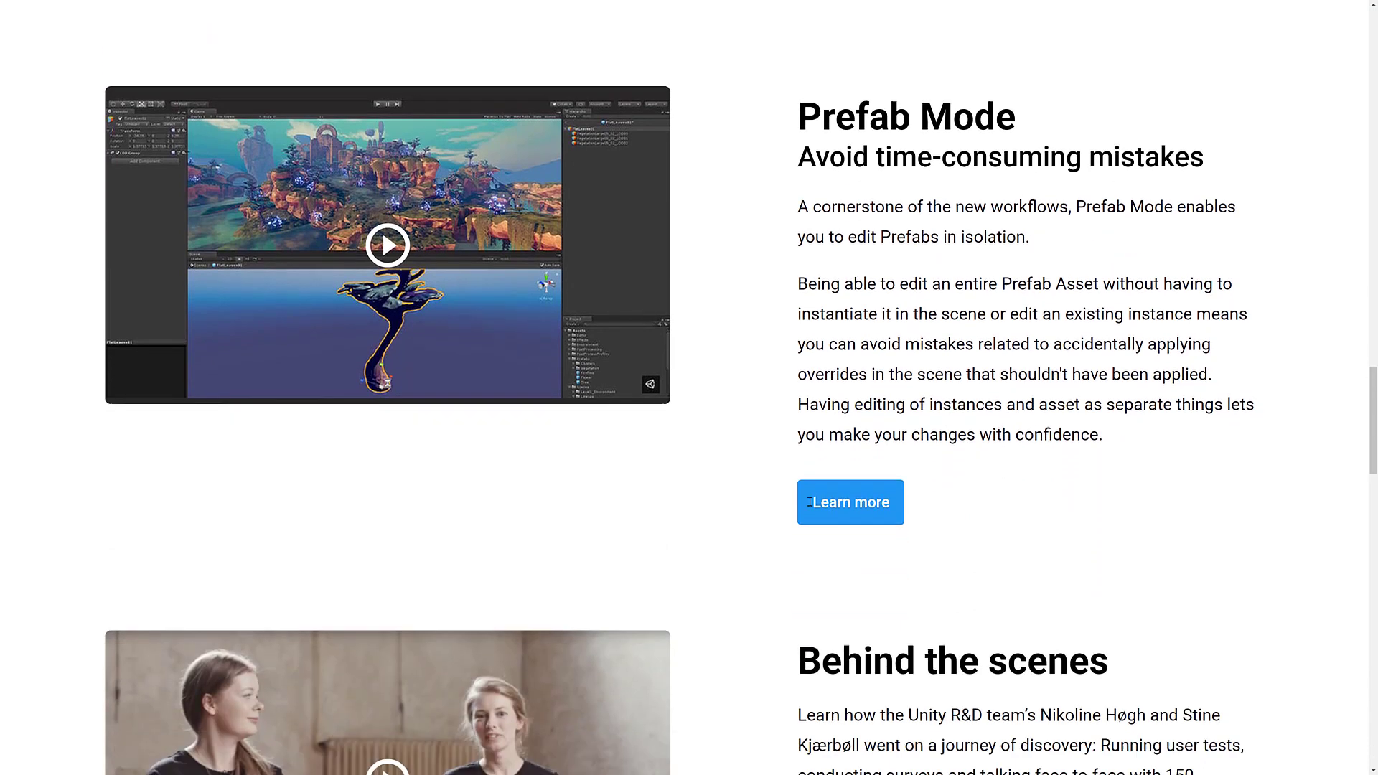
scroll(down, 3)
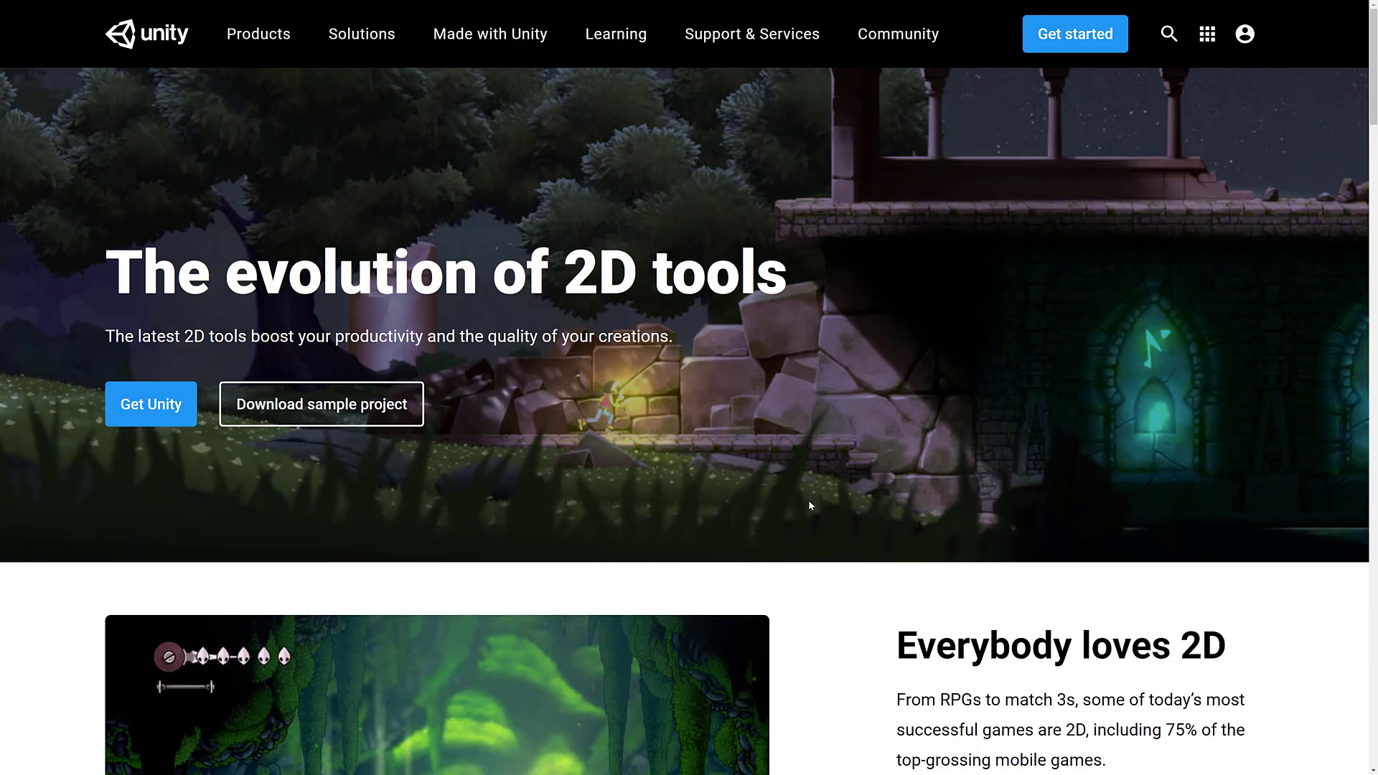
Scroll the 2D tools page through its cards from 2D Animation and 2D Lights down to Sprite tools.
scroll(down, 3)
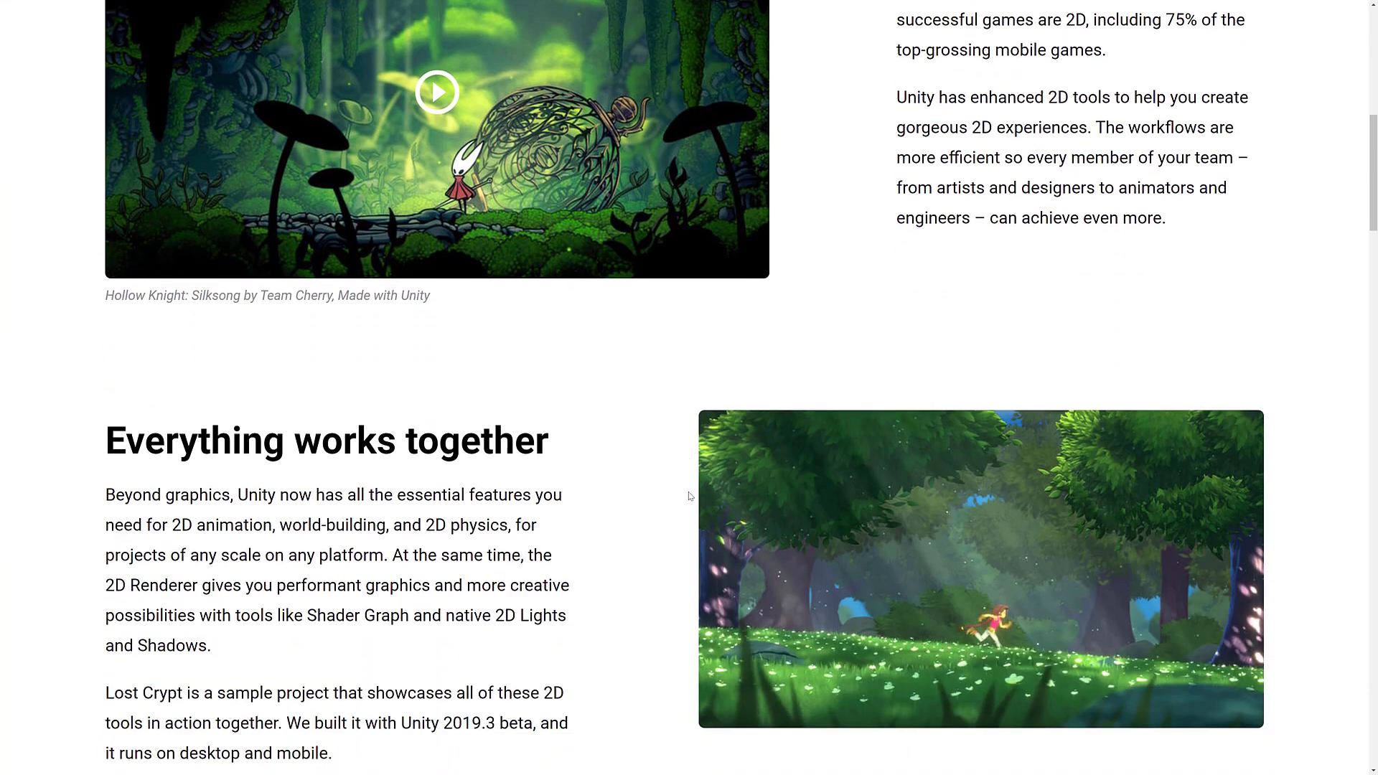
scroll(down, 3)
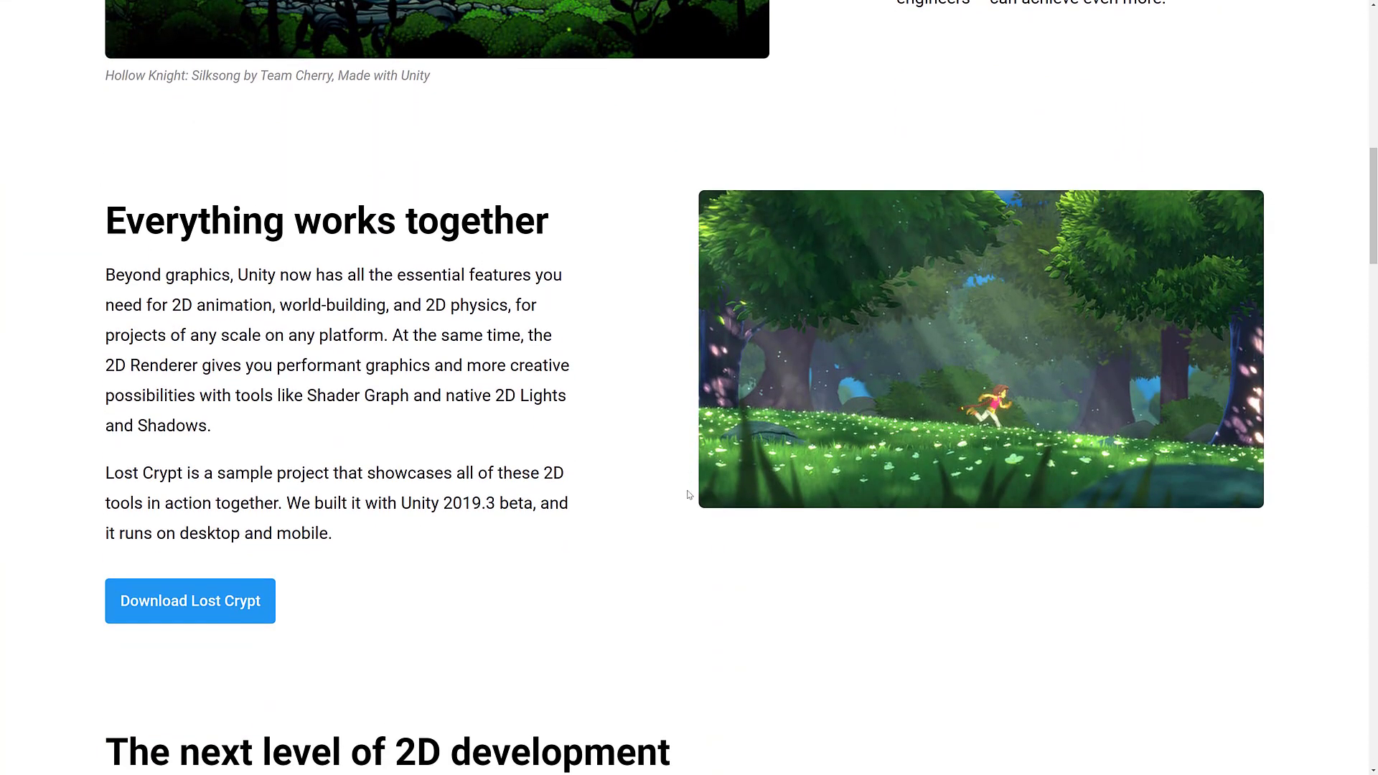
mouse_move(115, 372)
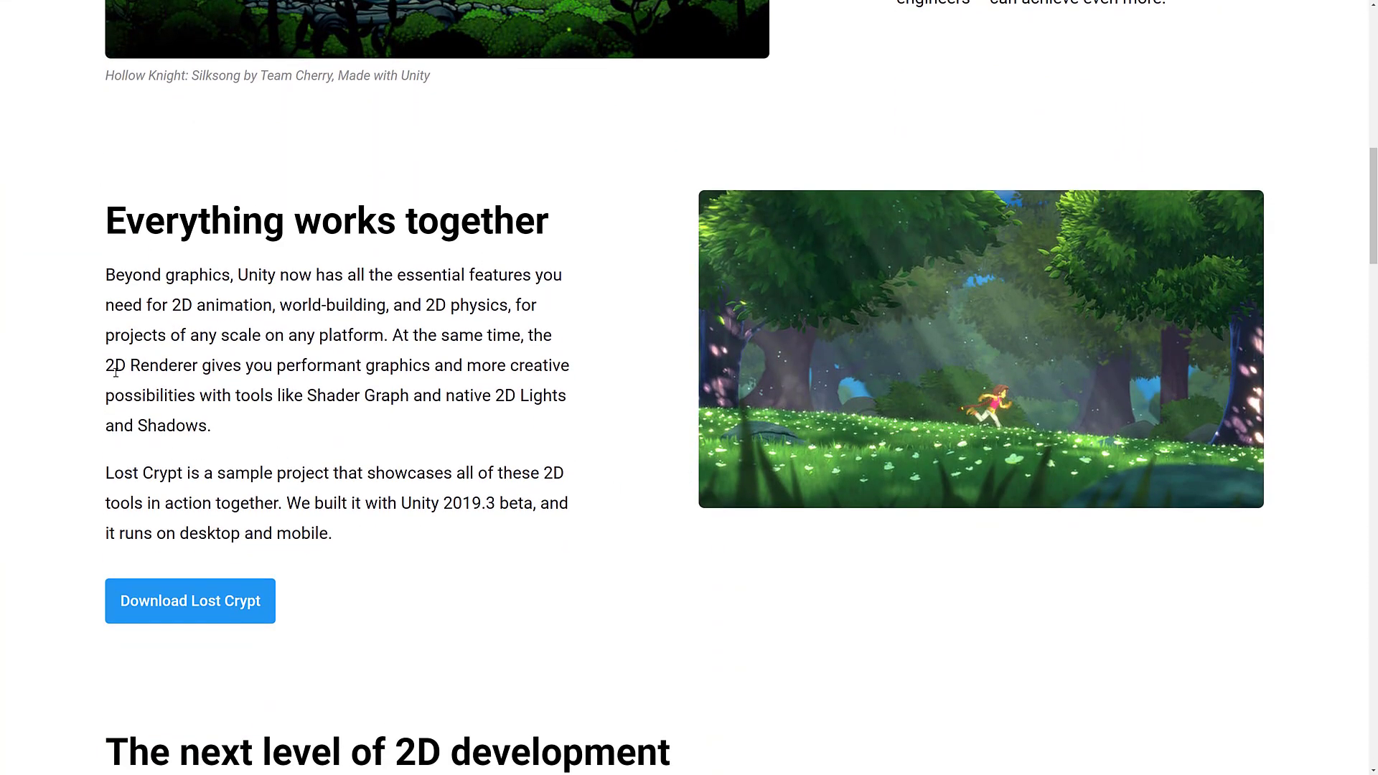
scroll(down, 3)
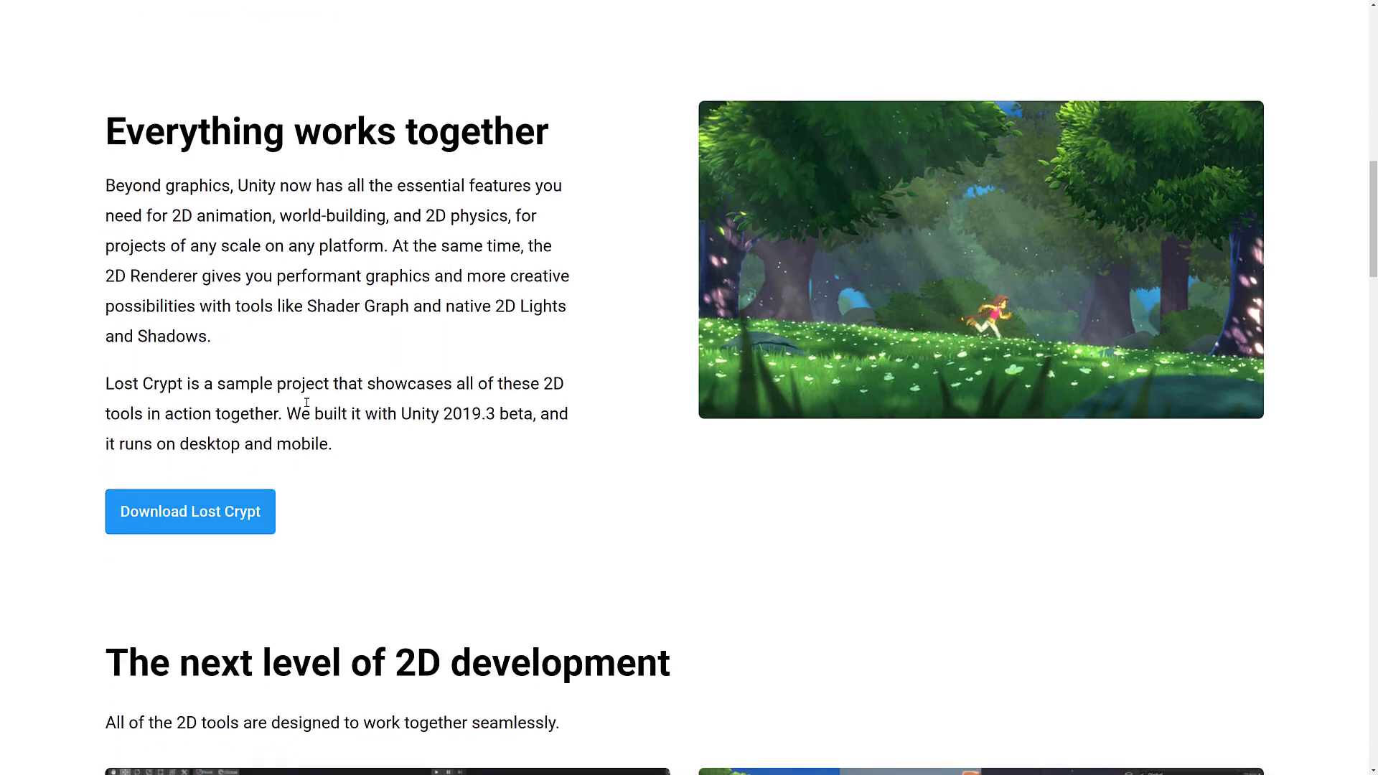
scroll(down, 3)
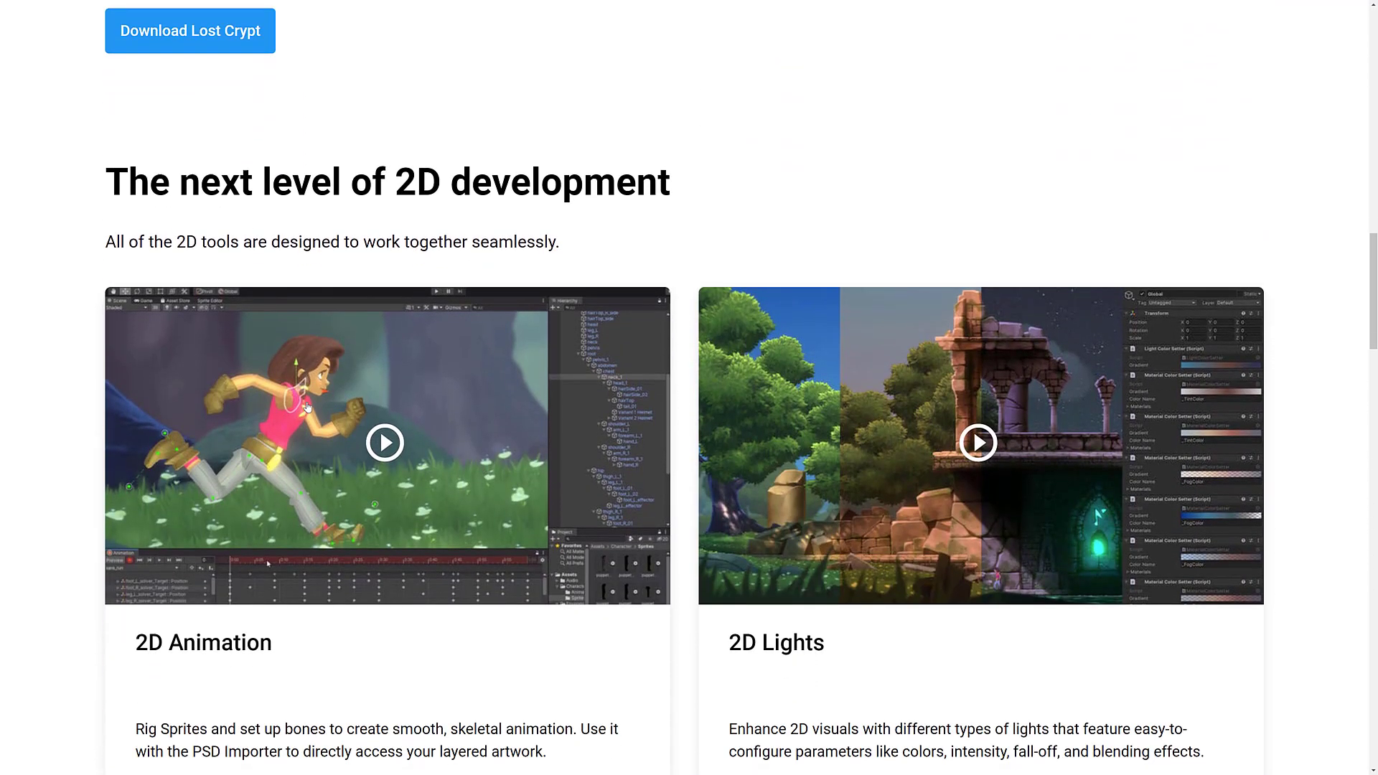
scroll(down, 3)
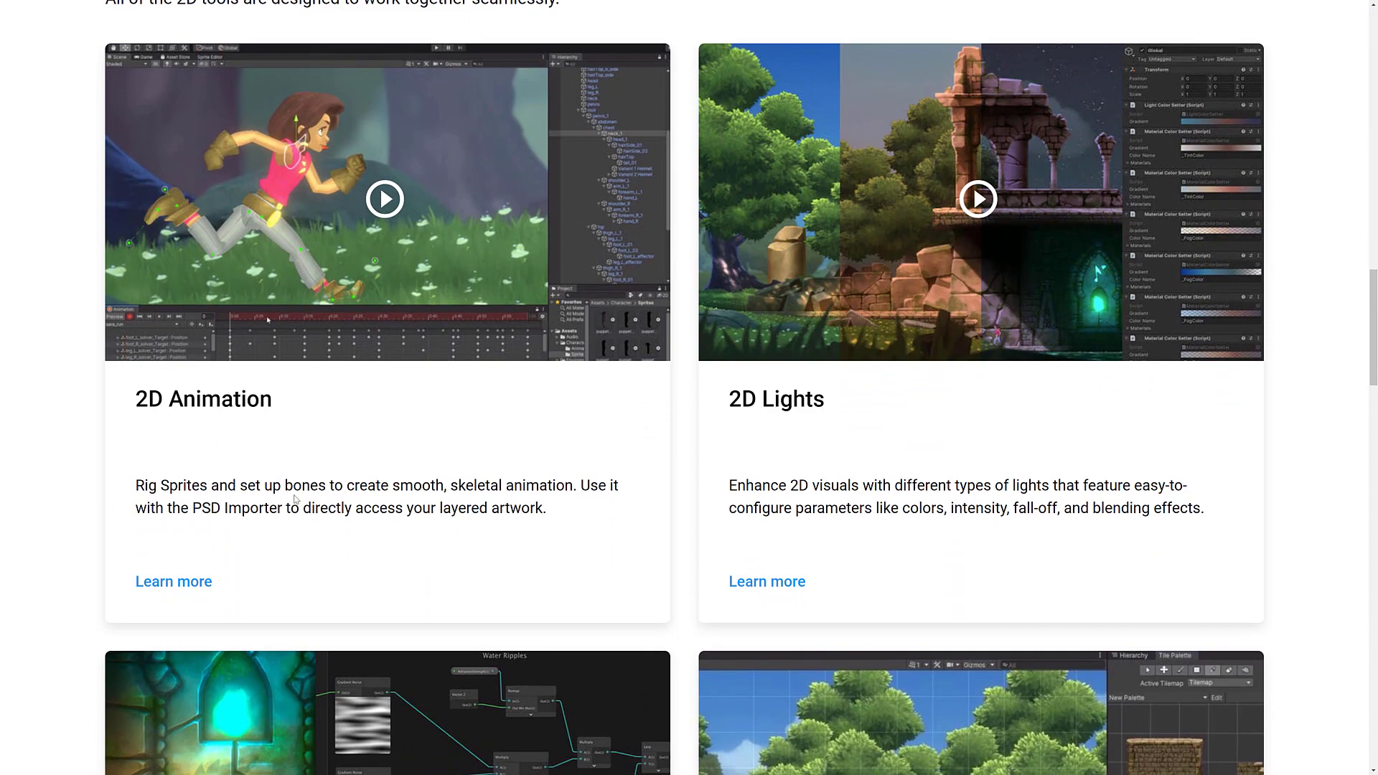
scroll(down, 3)
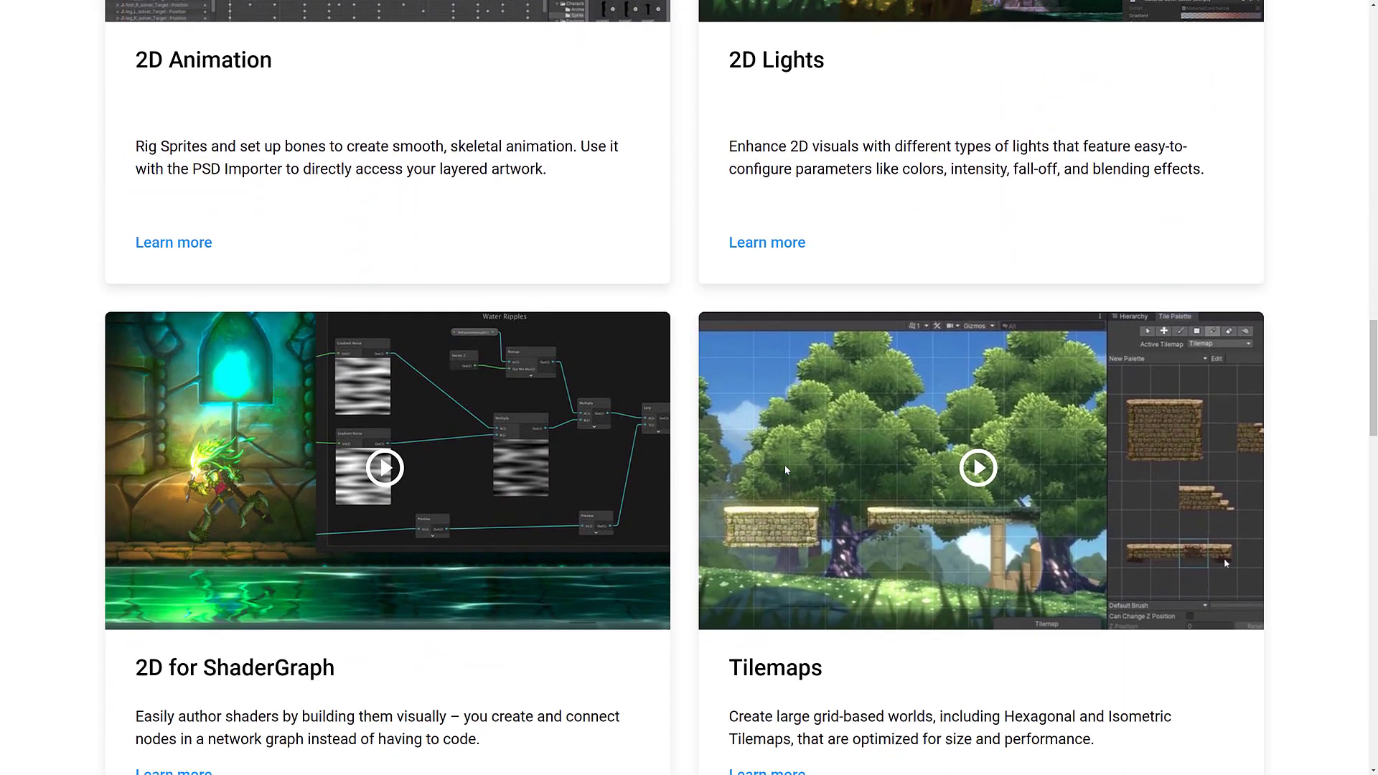
scroll(down, 3)
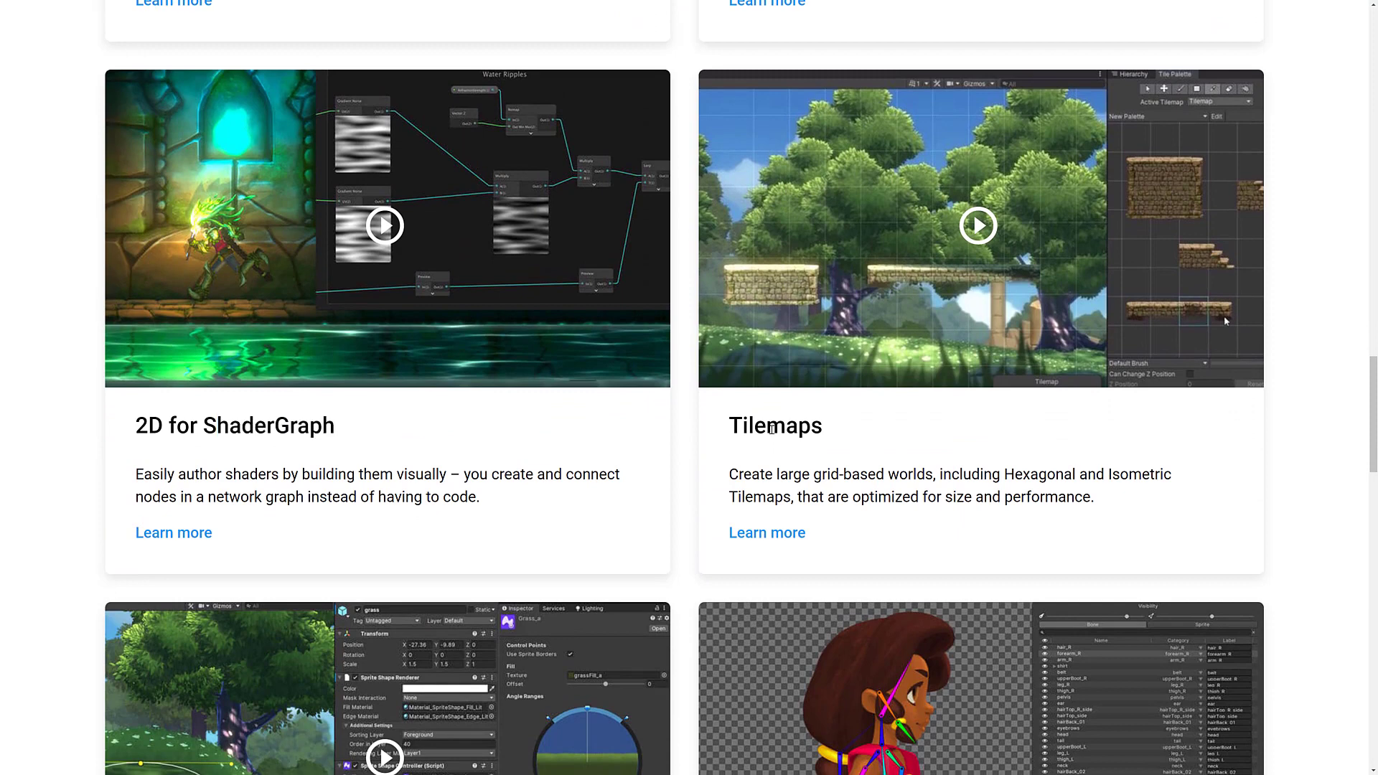
scroll(down, 3)
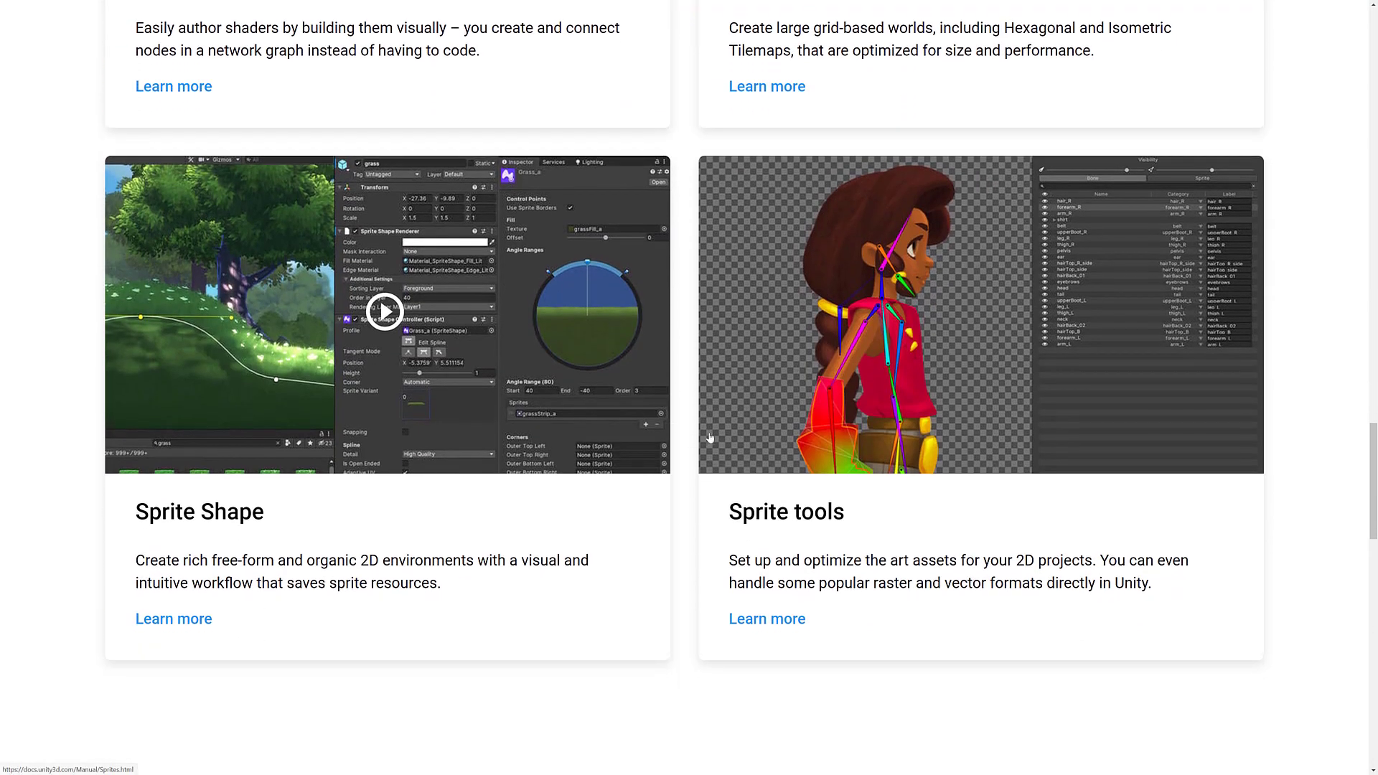
scroll(down, 3)
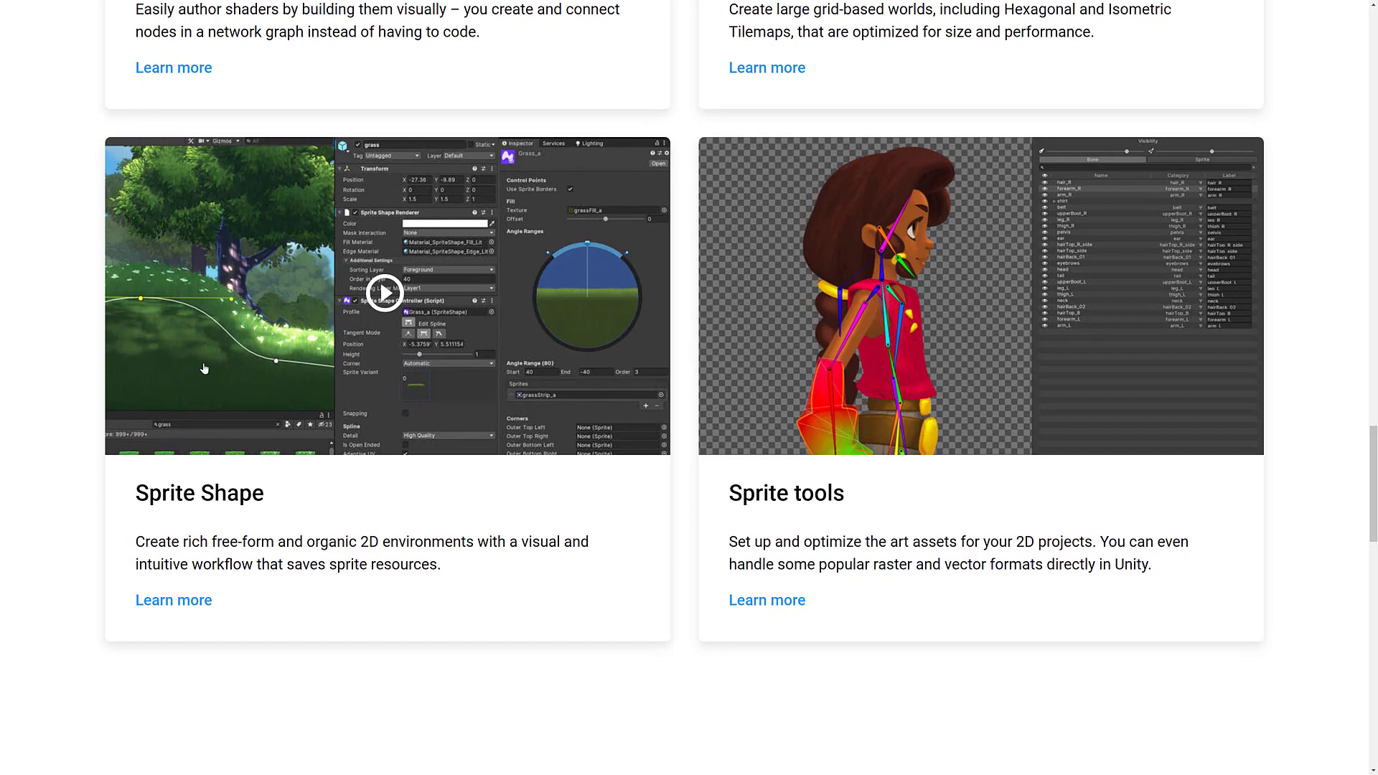
mouse_move(570, 370)
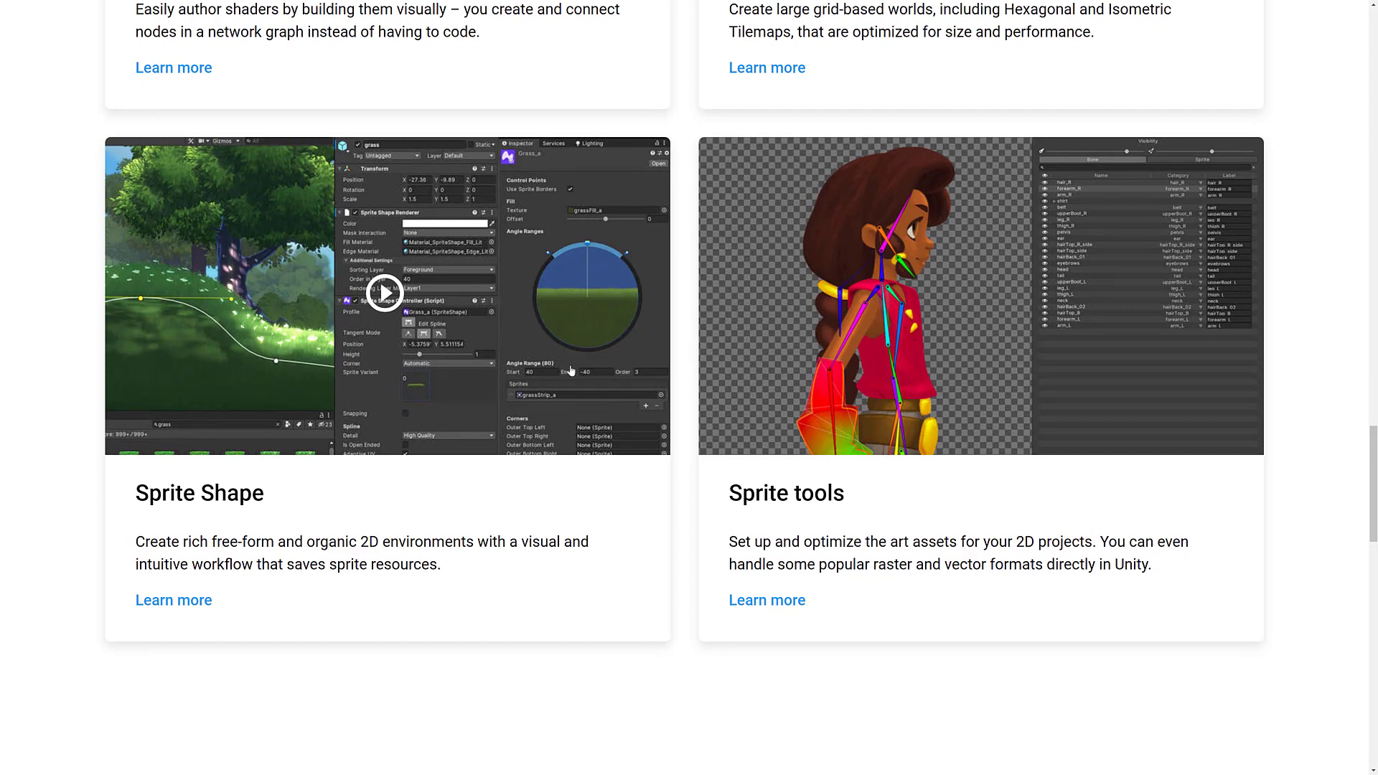
scroll(down, 3)
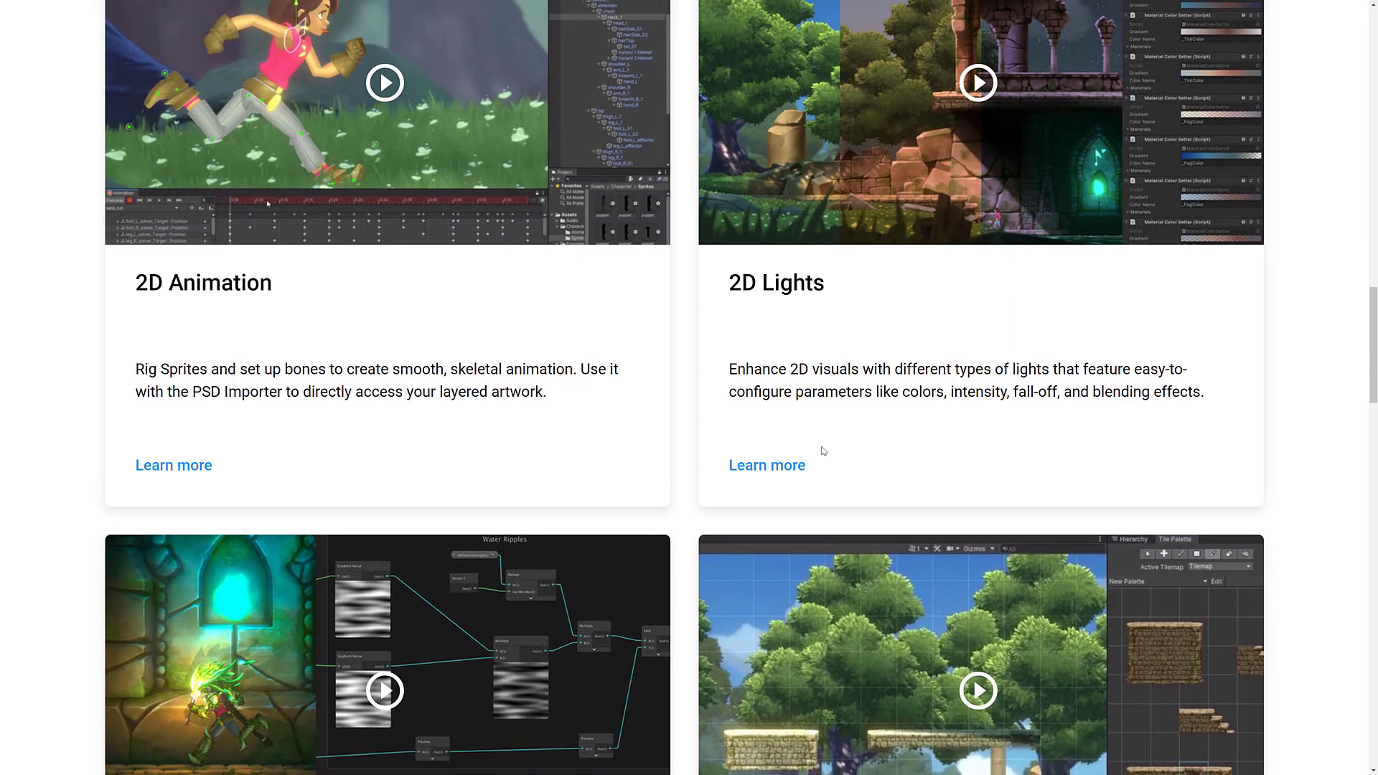
Scroll the 2019 LTS blog post down to the 'What's in the 2019 LTS?' section.
scroll(down, 3)
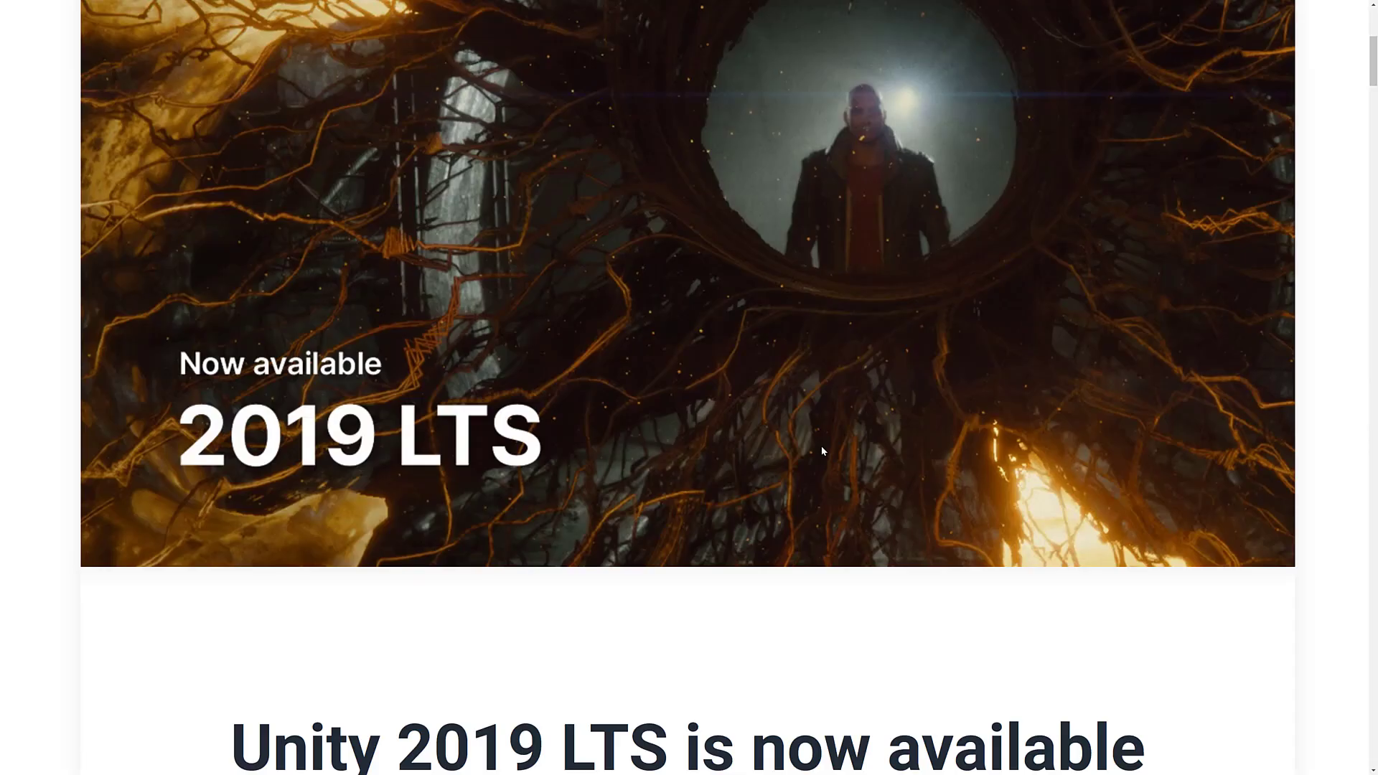
scroll(down, 3)
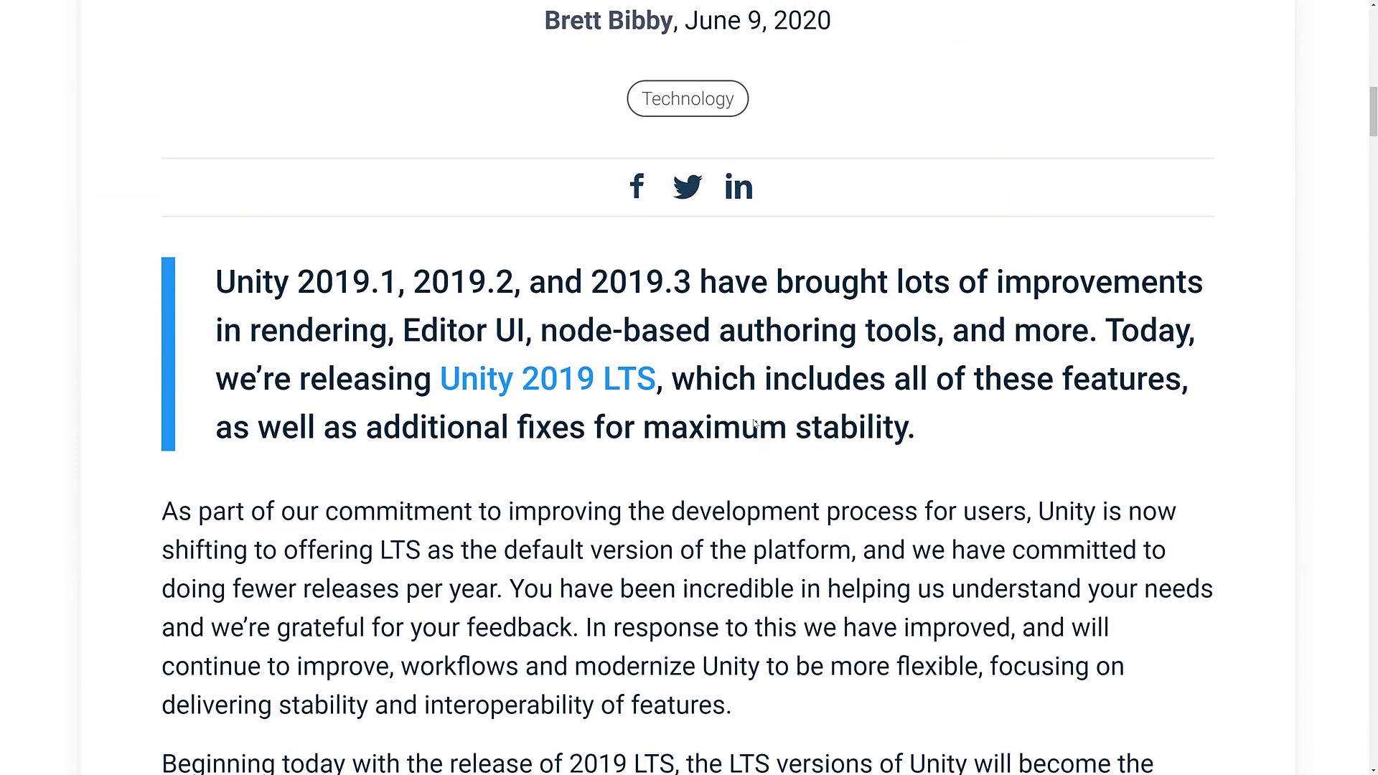
scroll(down, 3)
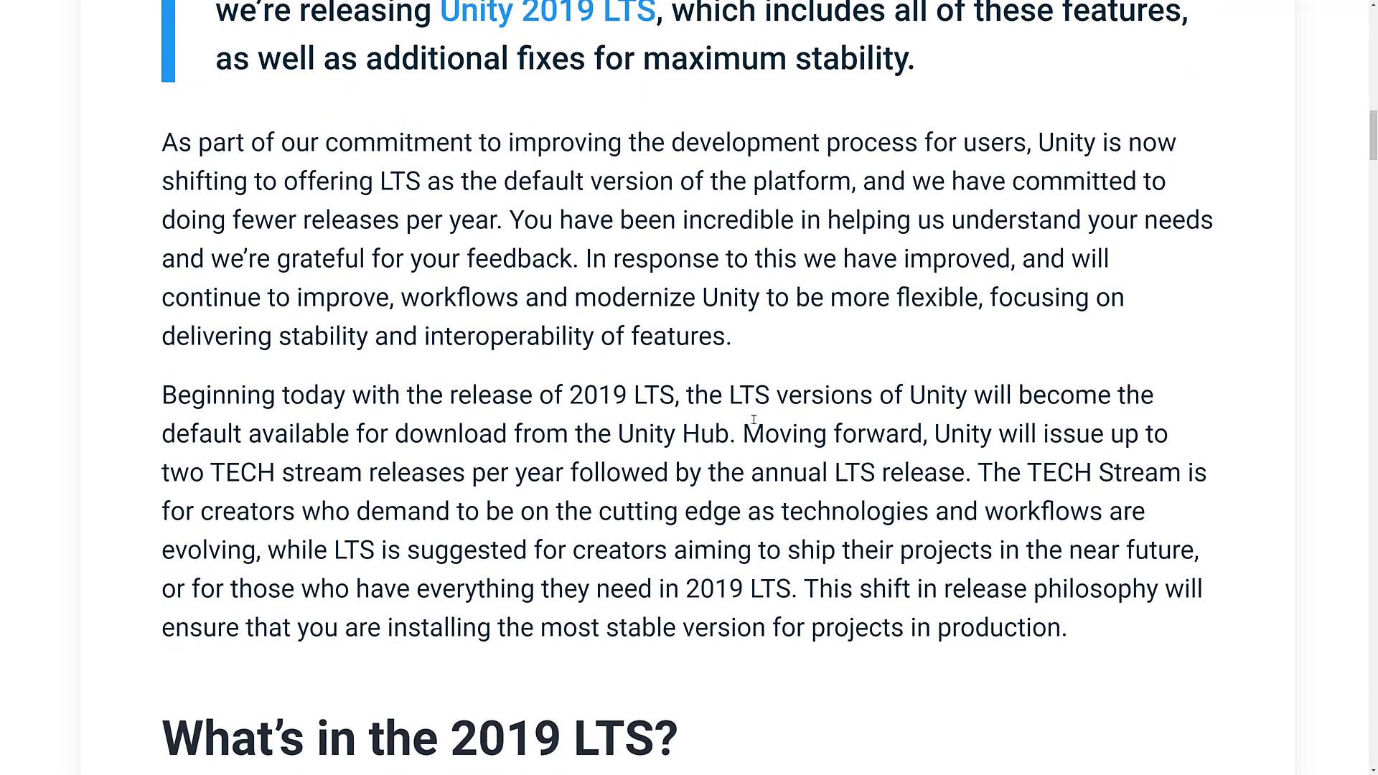
scroll(down, 3)
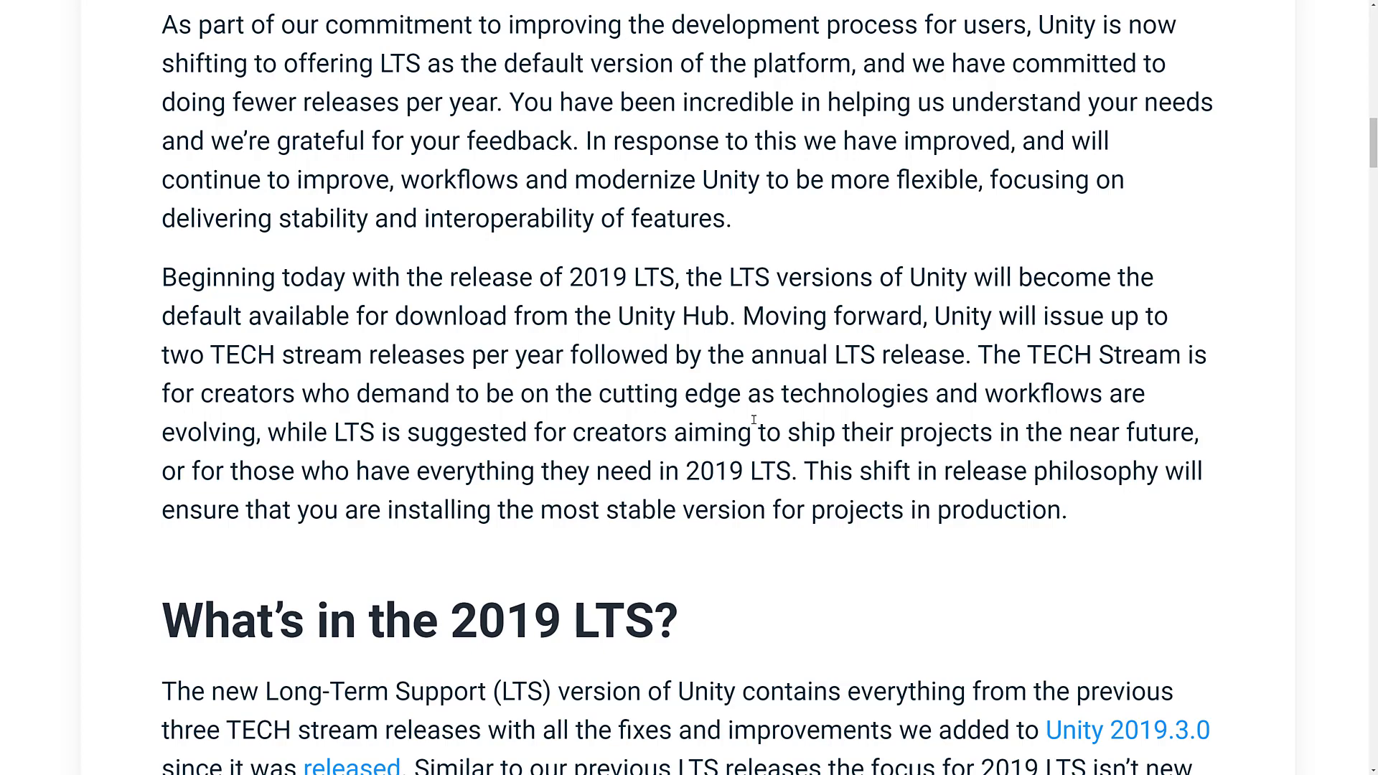
scroll(down, 3)
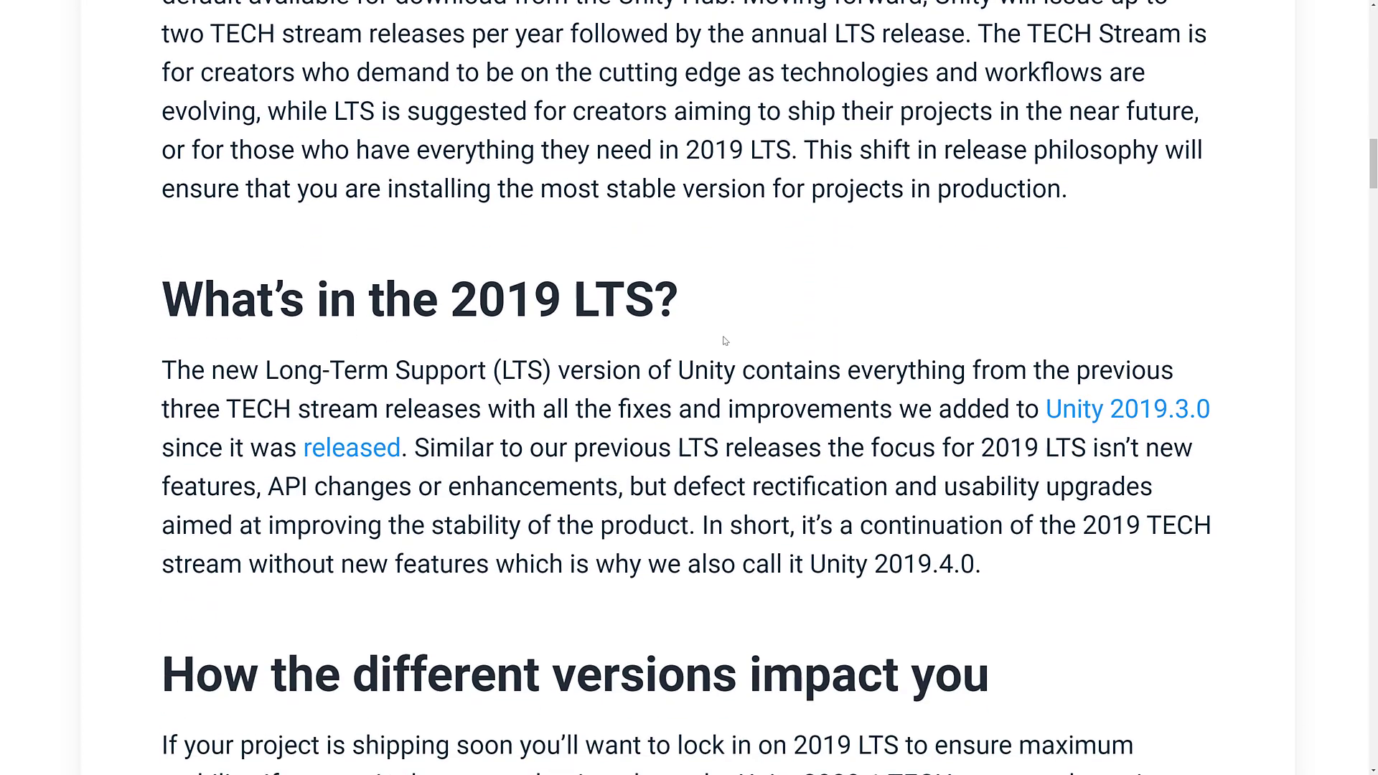
scroll(down, 3)
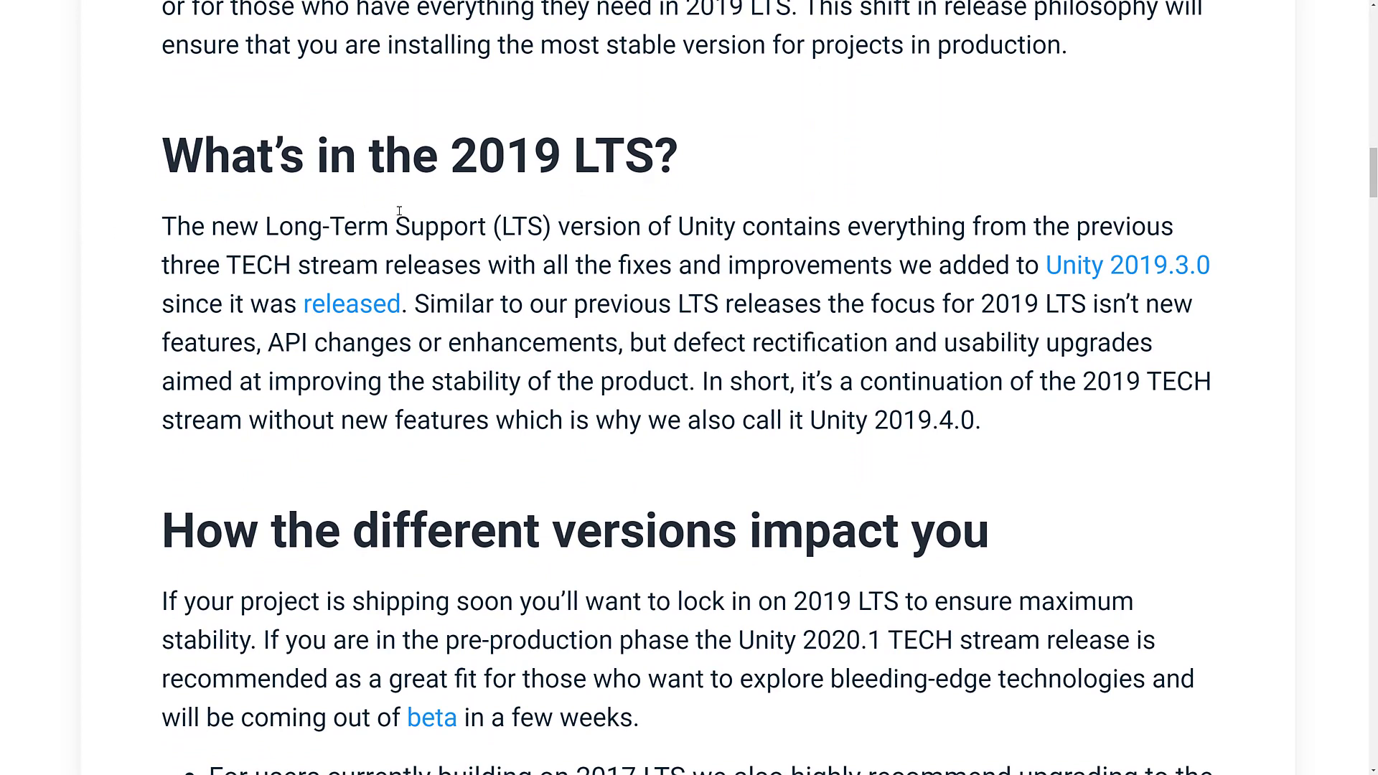
mouse_move(233, 252)
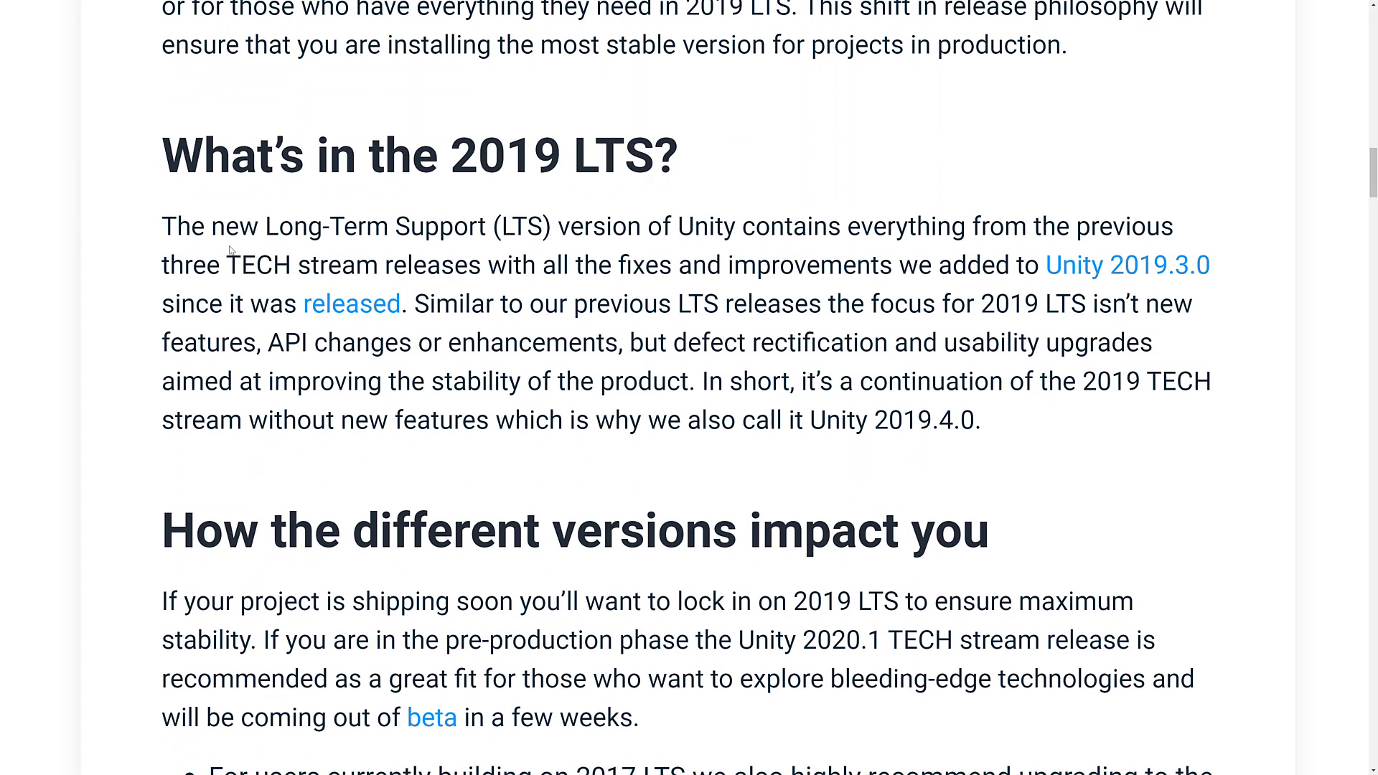
mouse_move(977, 248)
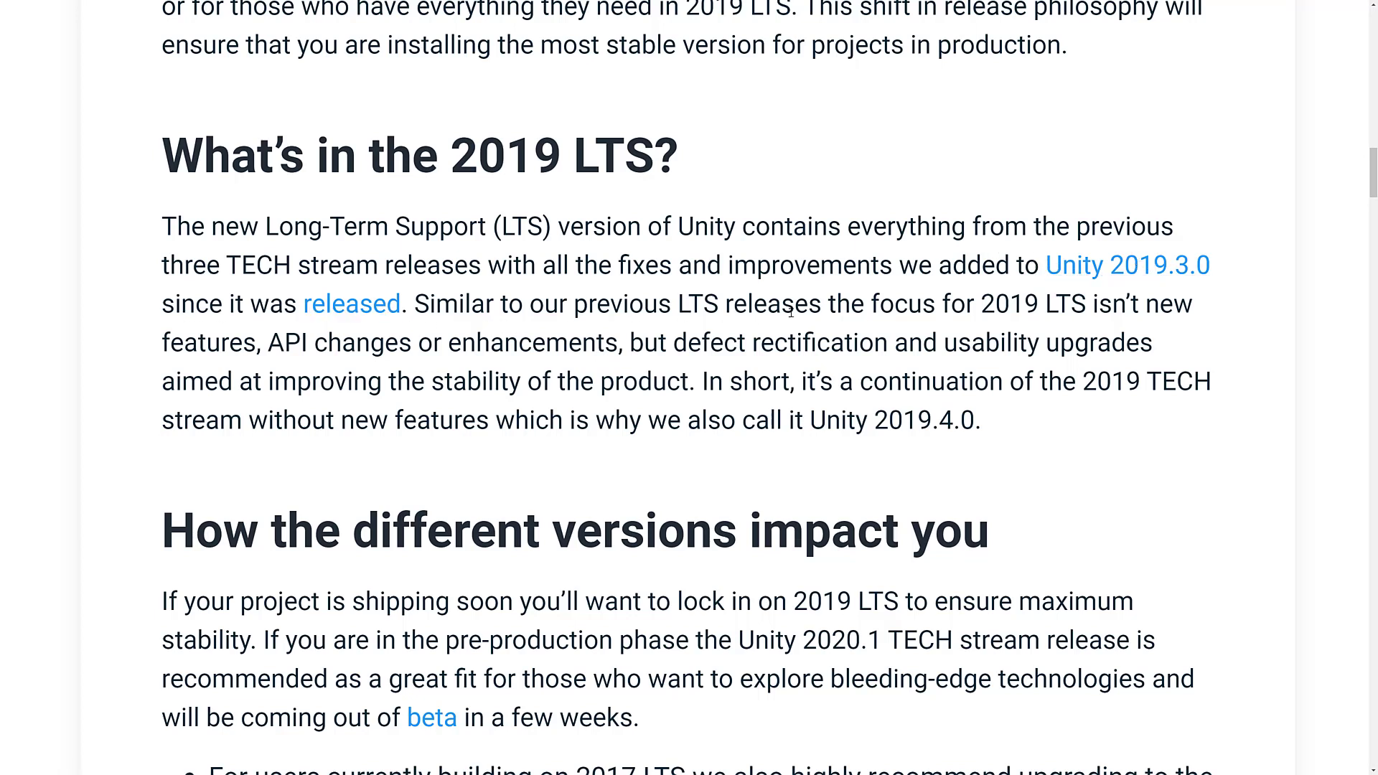
mouse_move(471, 314)
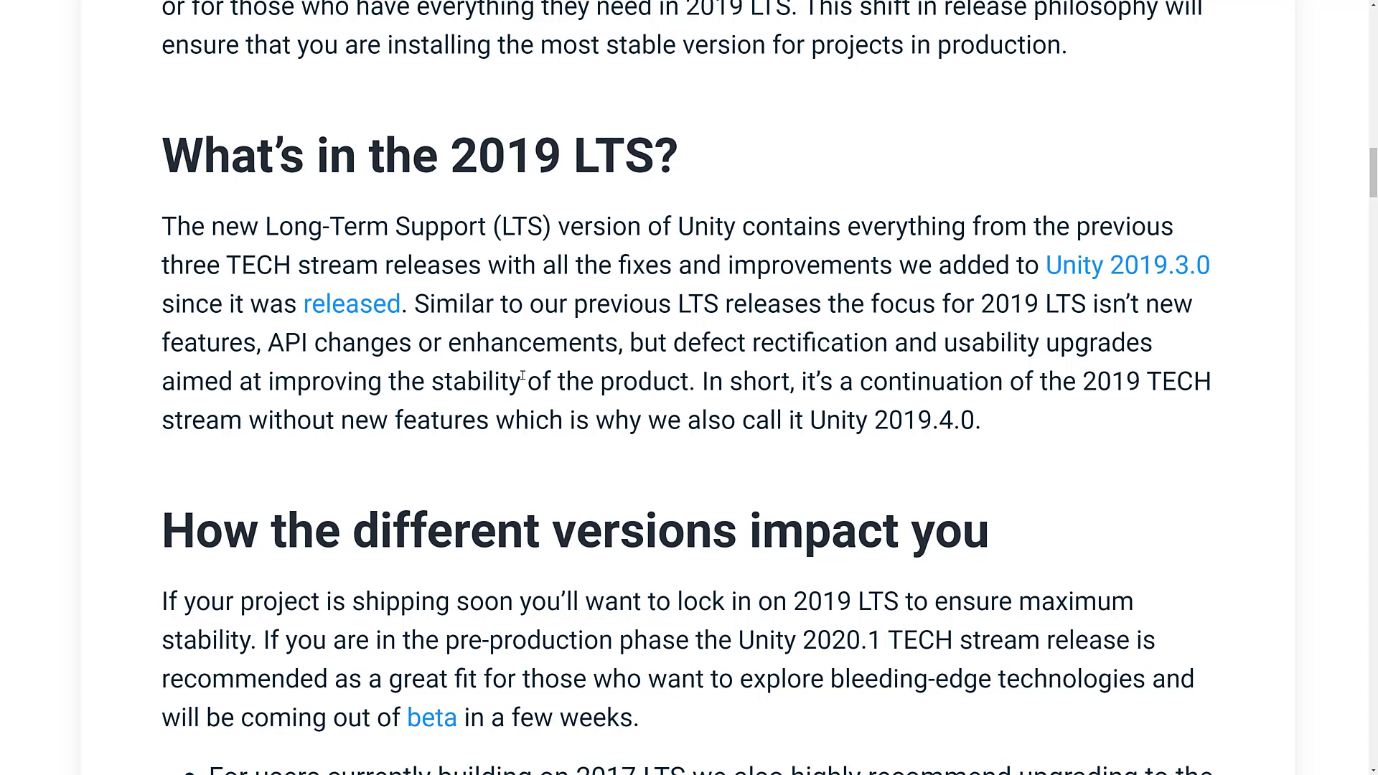
mouse_move(631, 391)
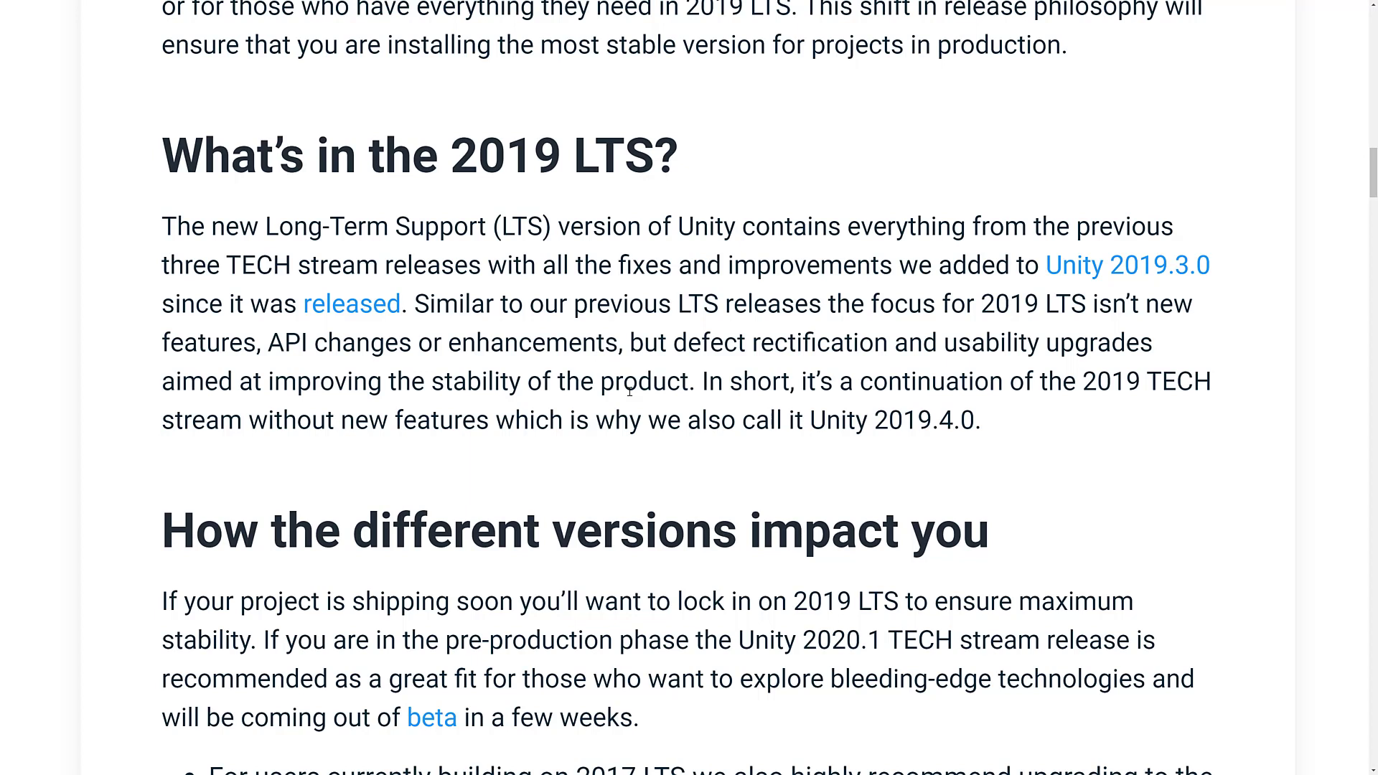
Read through the Editor and programmer feature sections, highlighting a line of text.
scroll(down, 3)
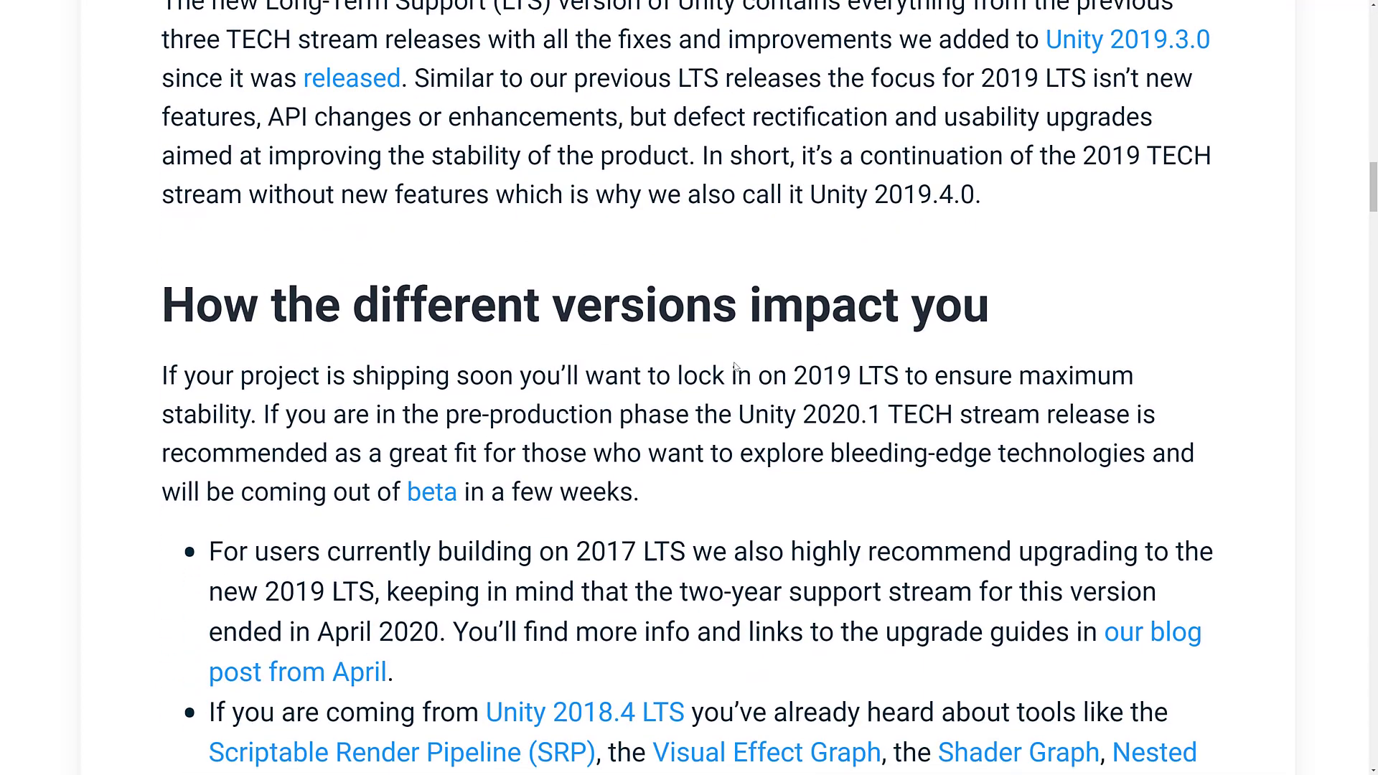
scroll(down, 3)
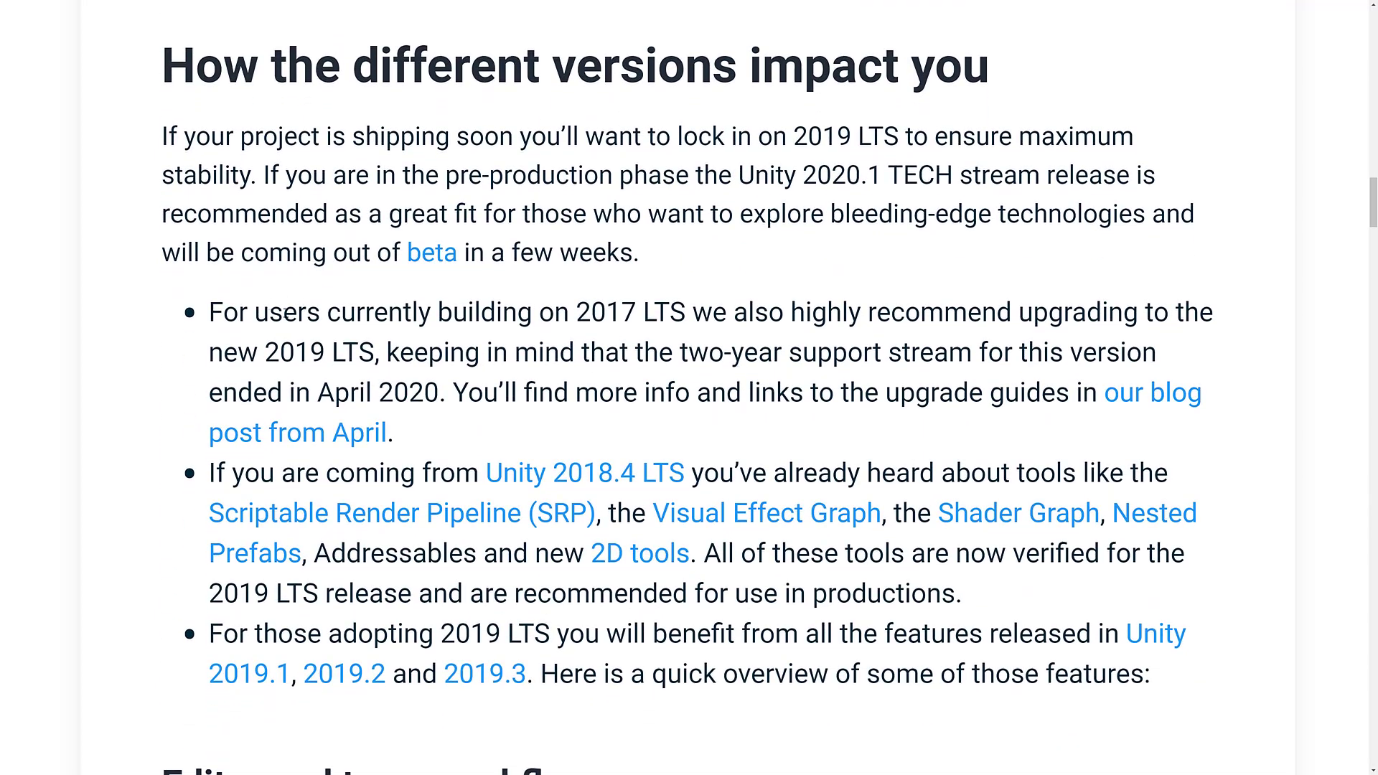
drag(277, 312, 695, 312)
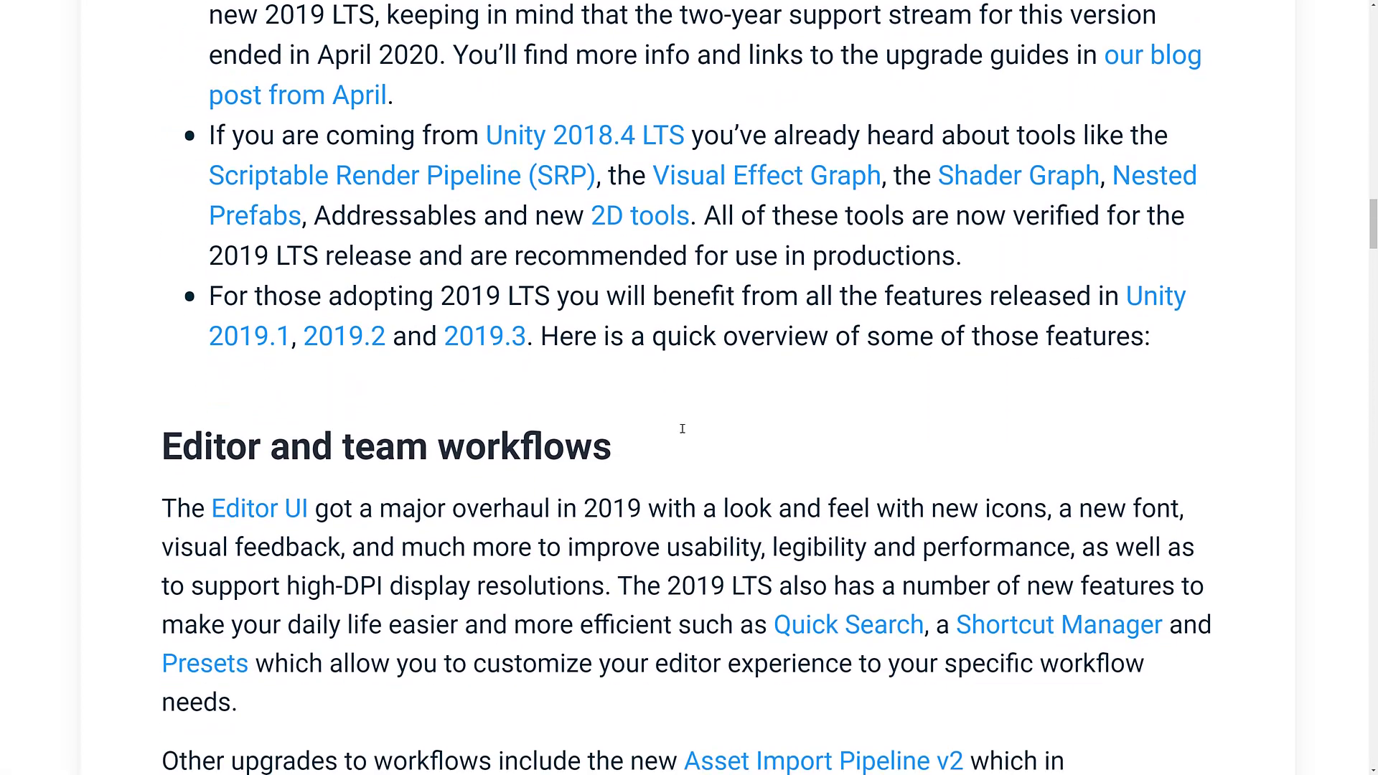
scroll(down, 3)
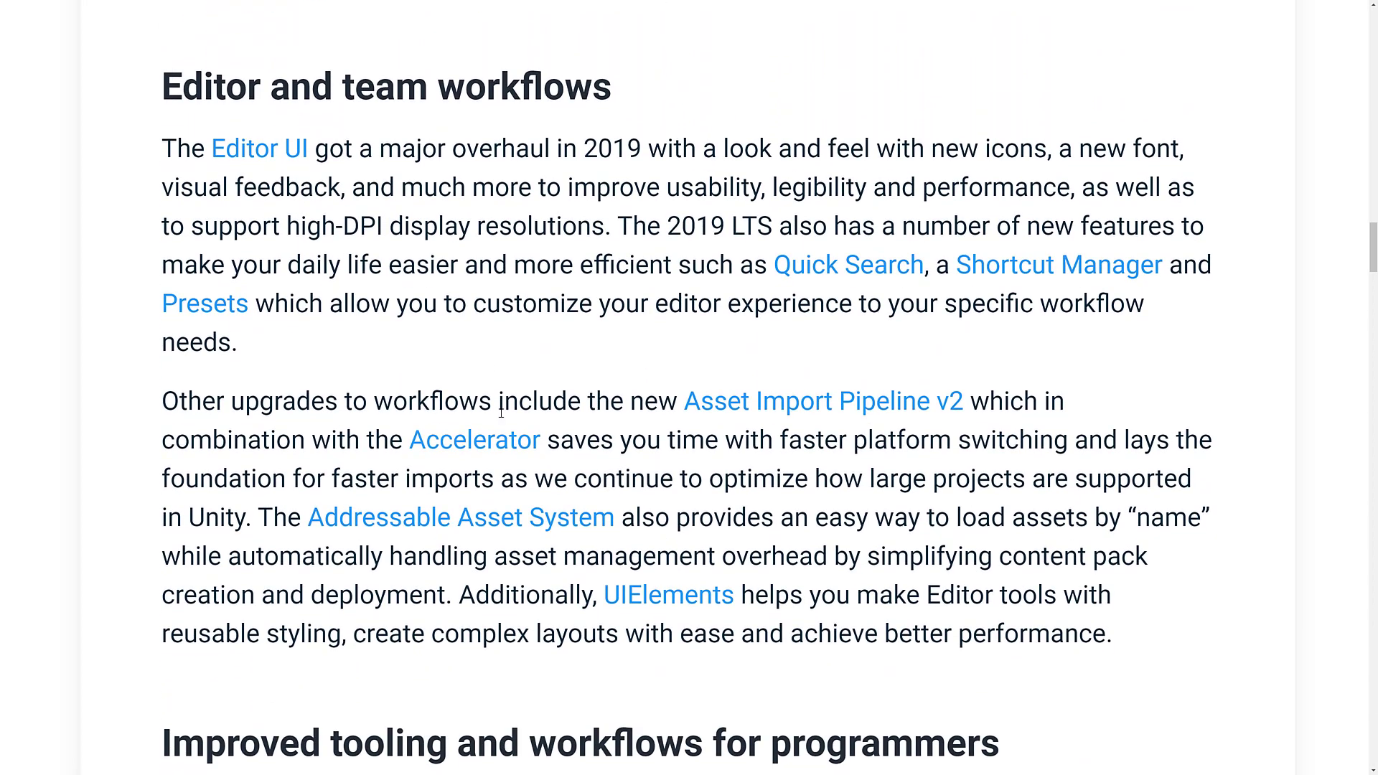
mouse_move(450, 503)
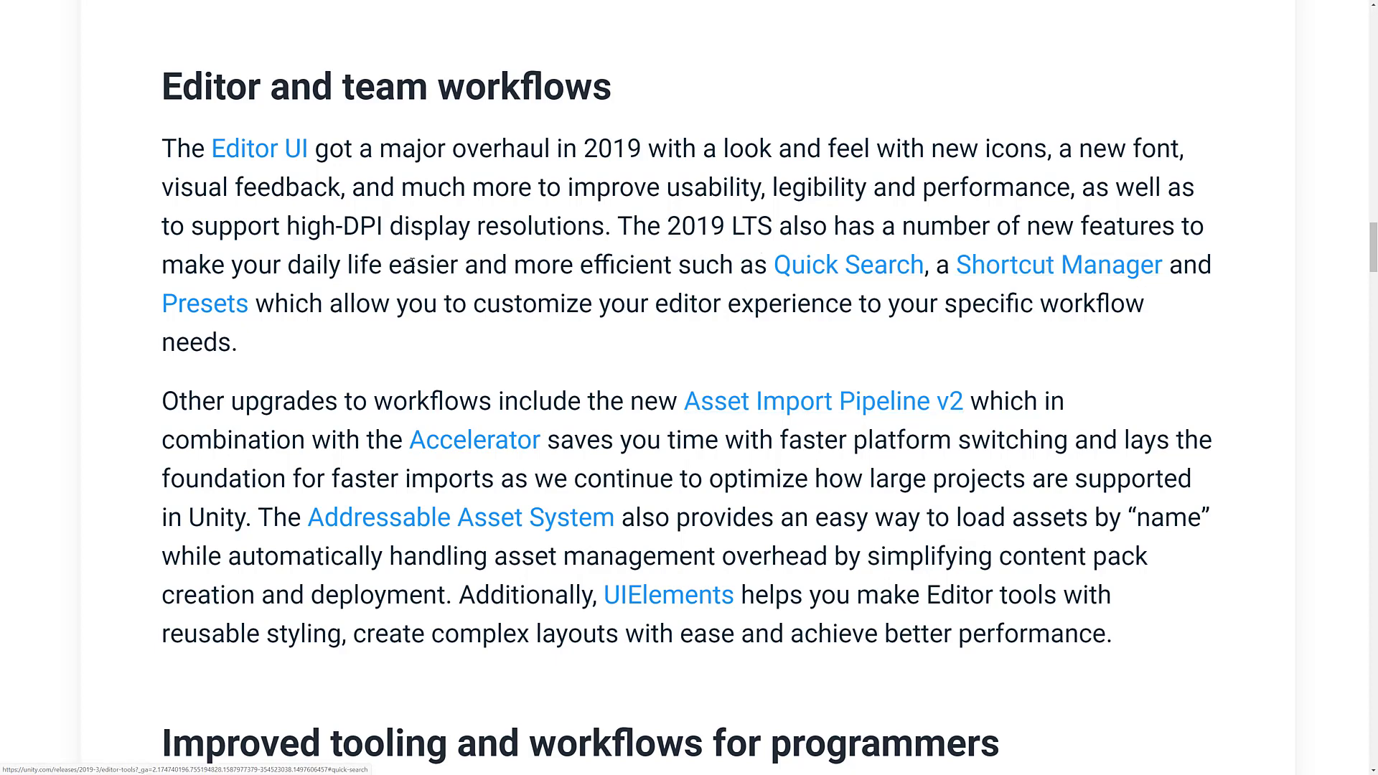
Continue through the artist and 'Extending reach' sections to the embedded highlights video.
scroll(down, 3)
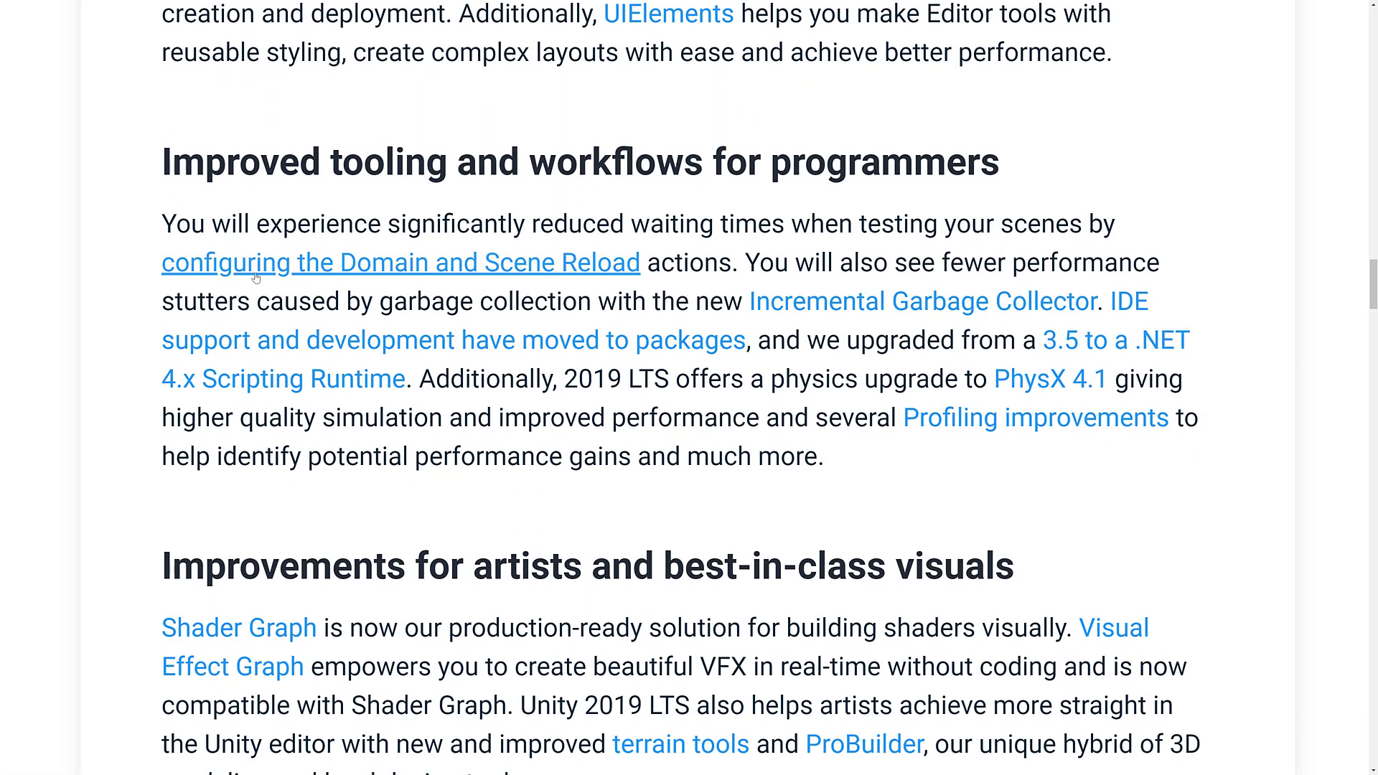
mouse_move(929, 320)
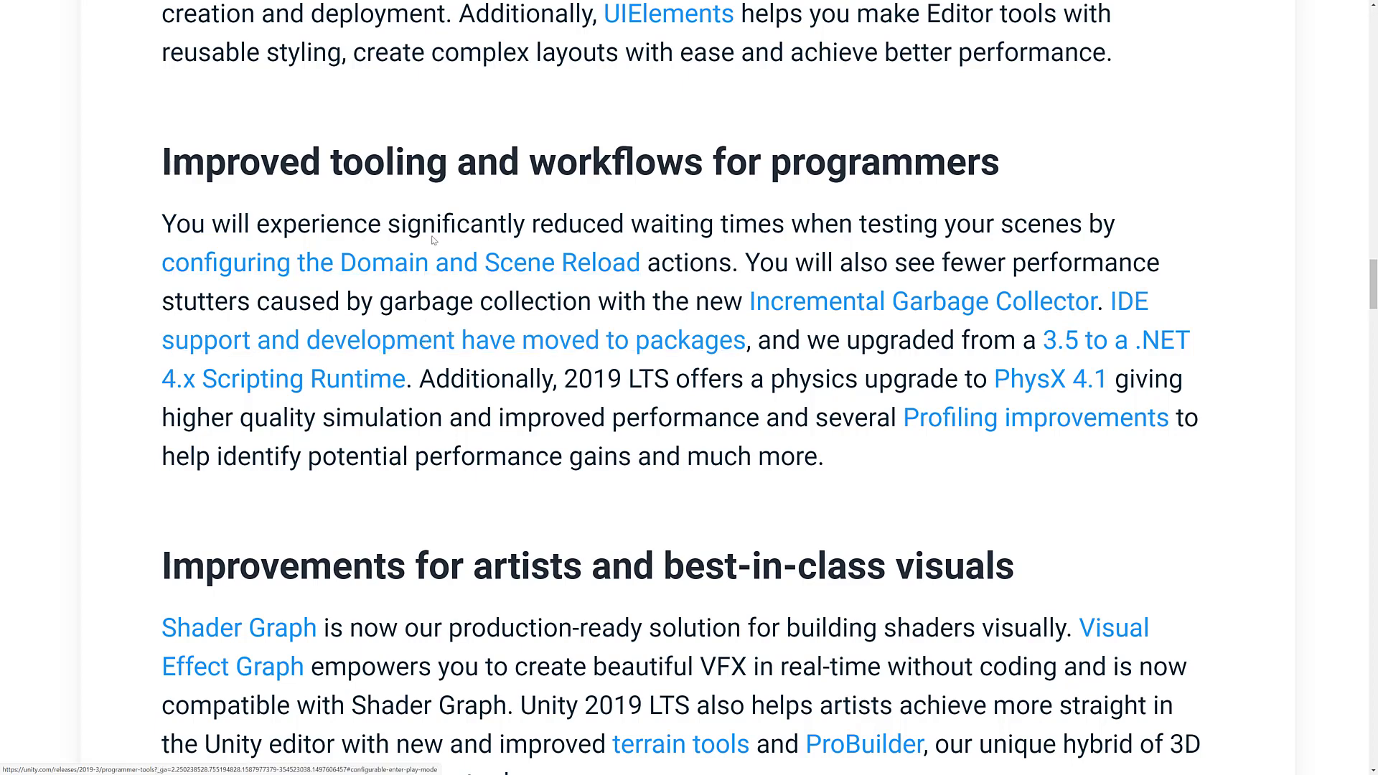
scroll(down, 3)
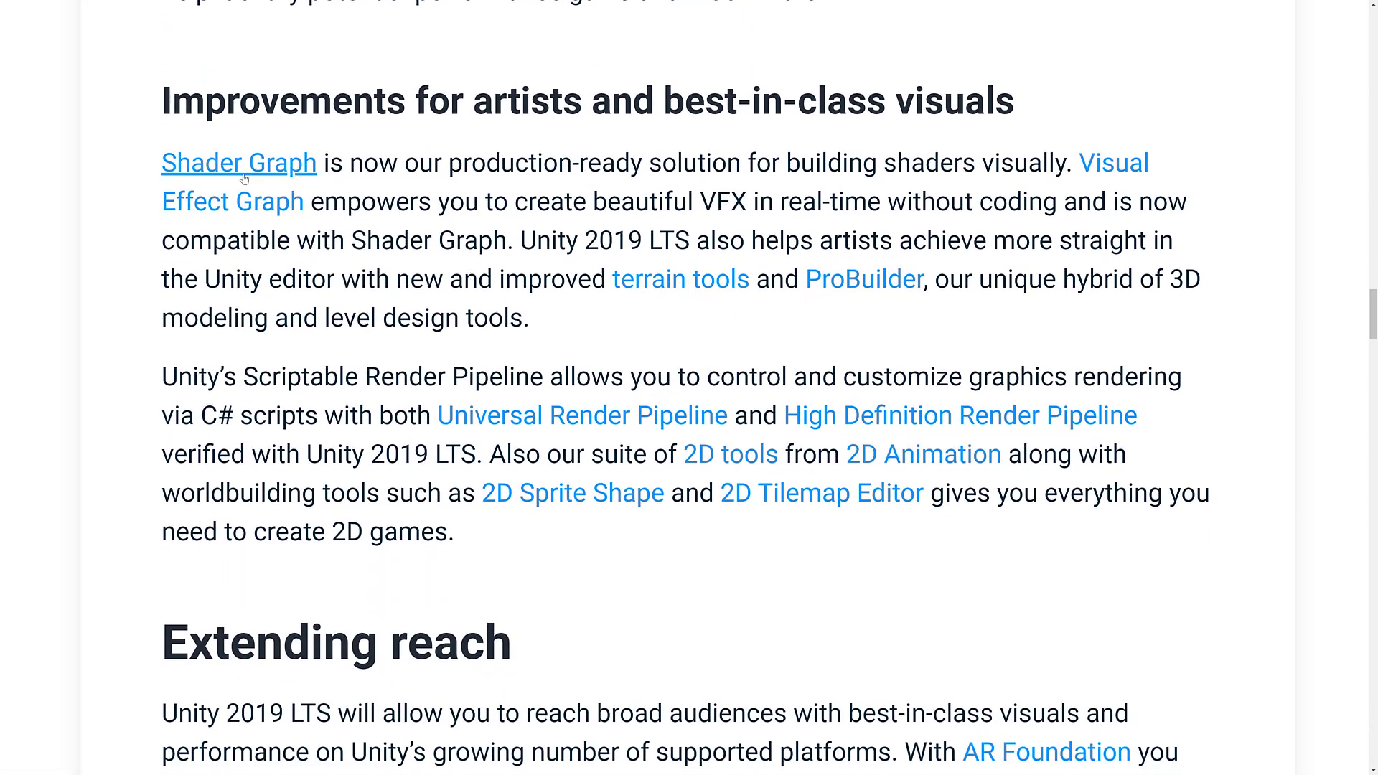
scroll(down, 3)
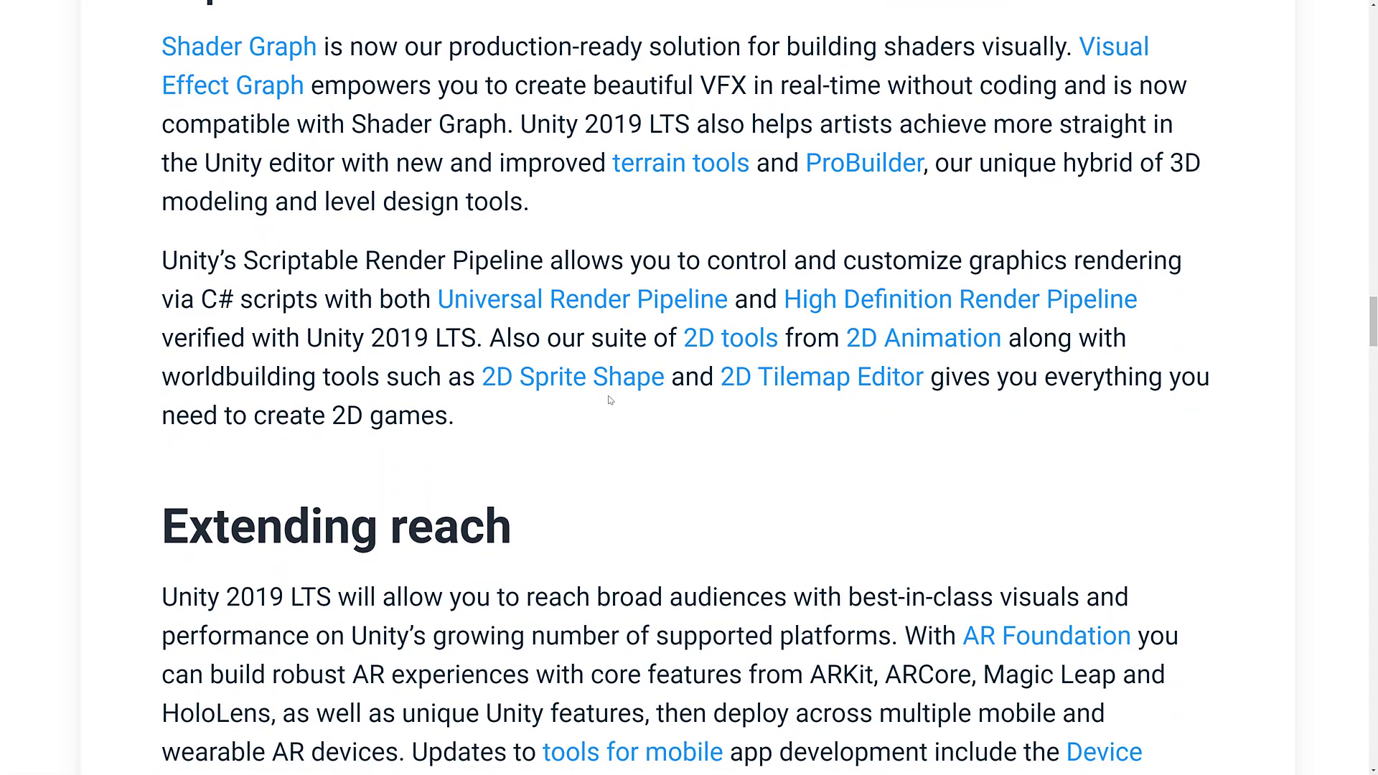
scroll(down, 3)
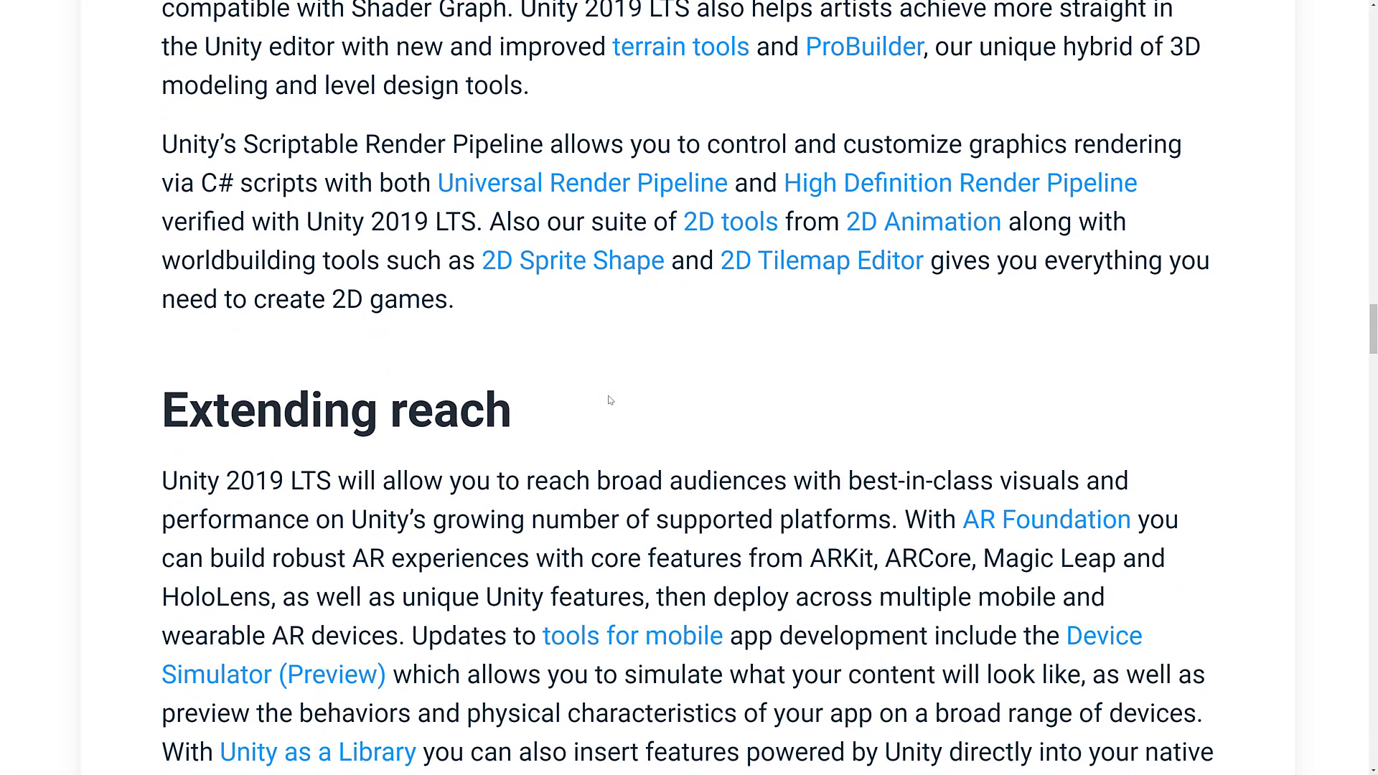
scroll(down, 3)
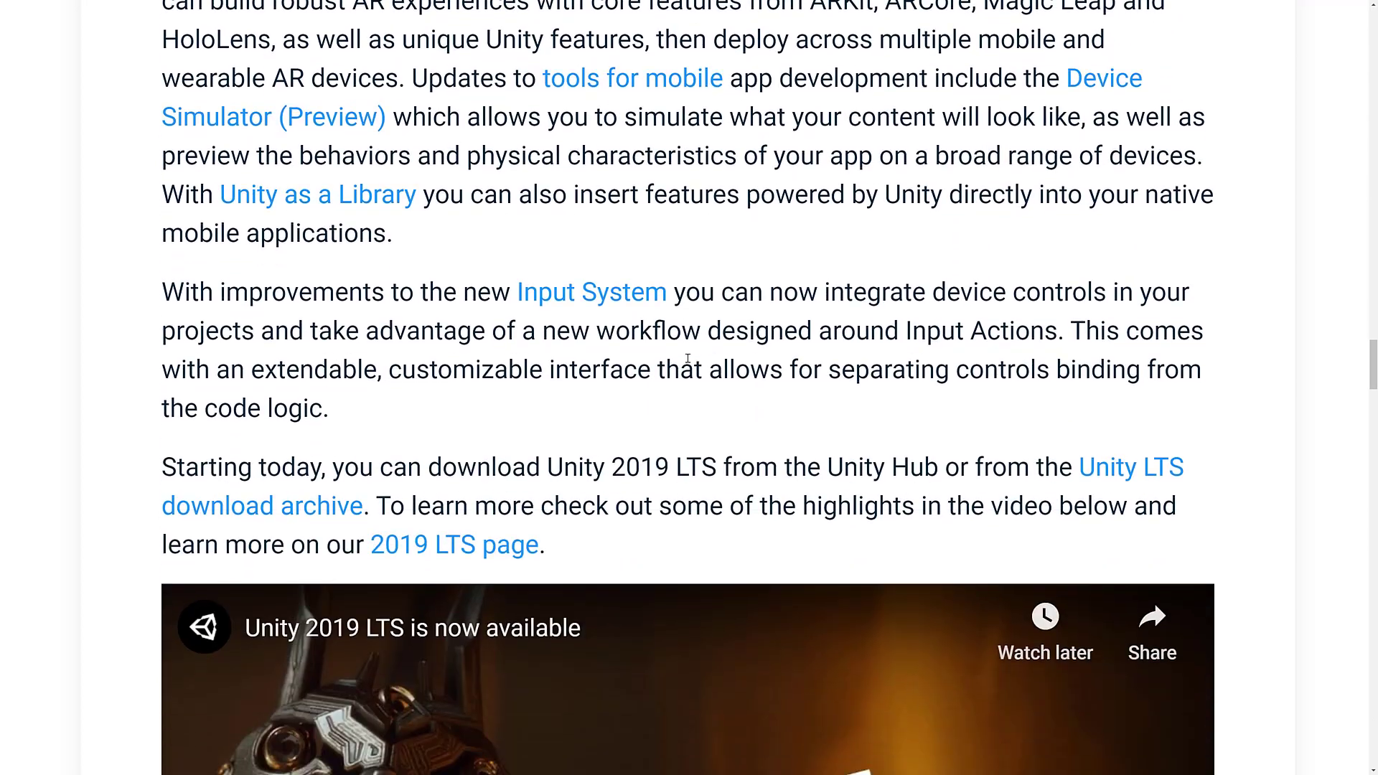
Scroll past the video and 2020 release plans to the closing 'Let us know what you think!' section.
scroll(down, 3)
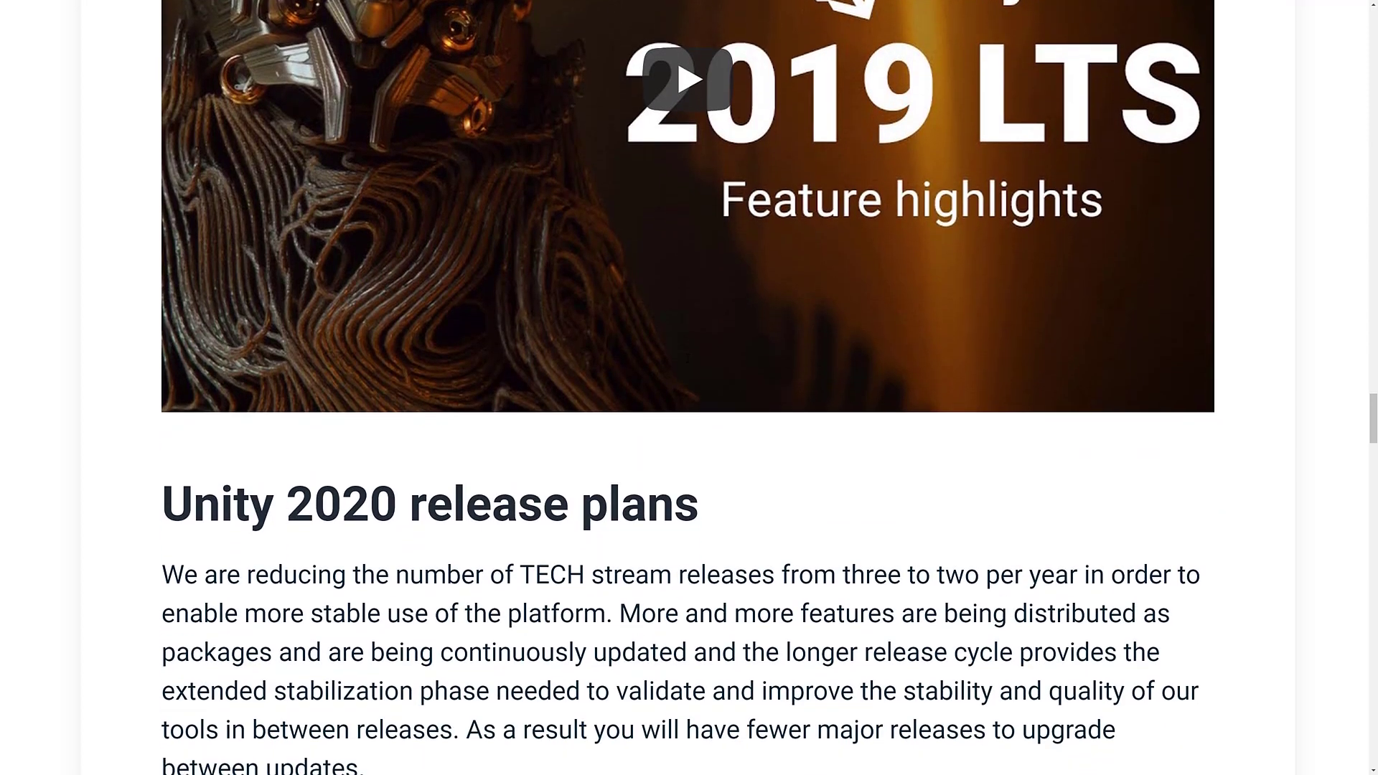
scroll(down, 3)
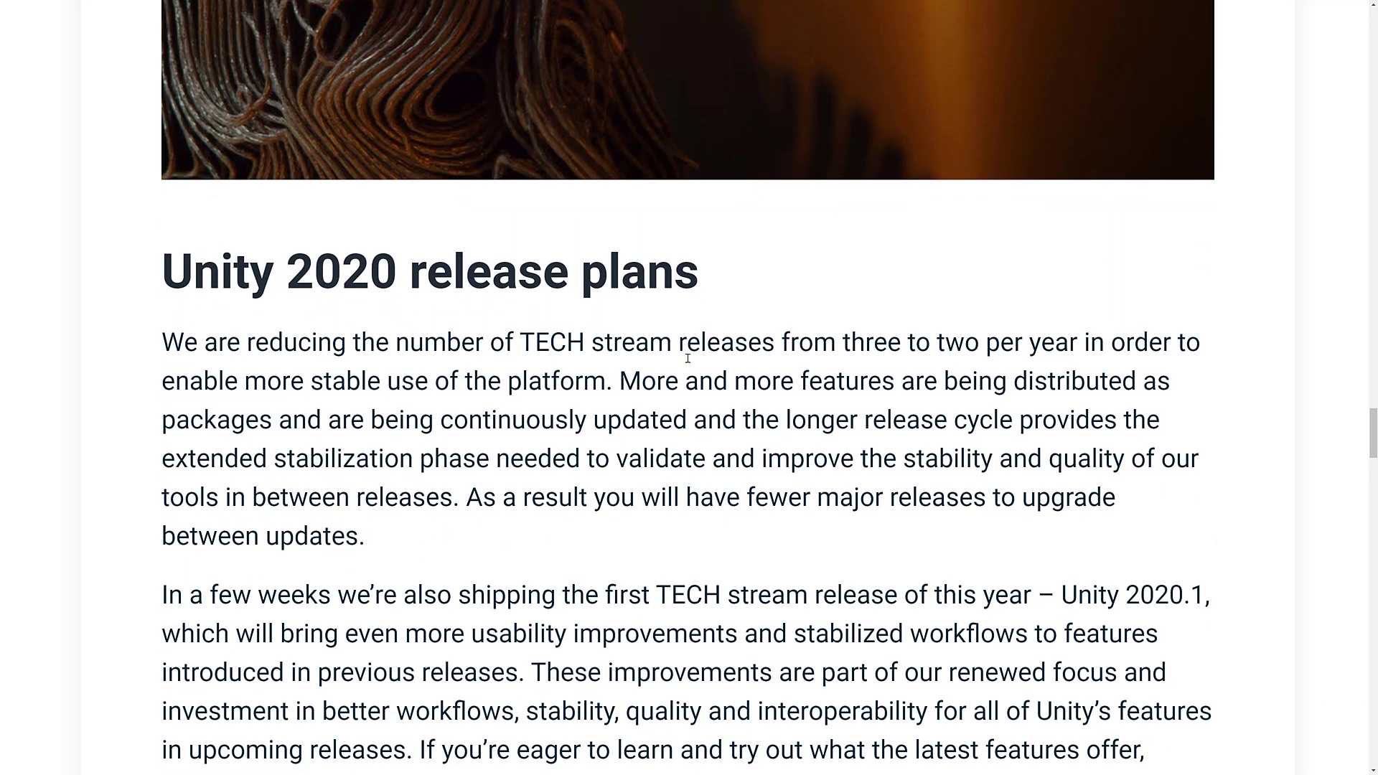
scroll(down, 3)
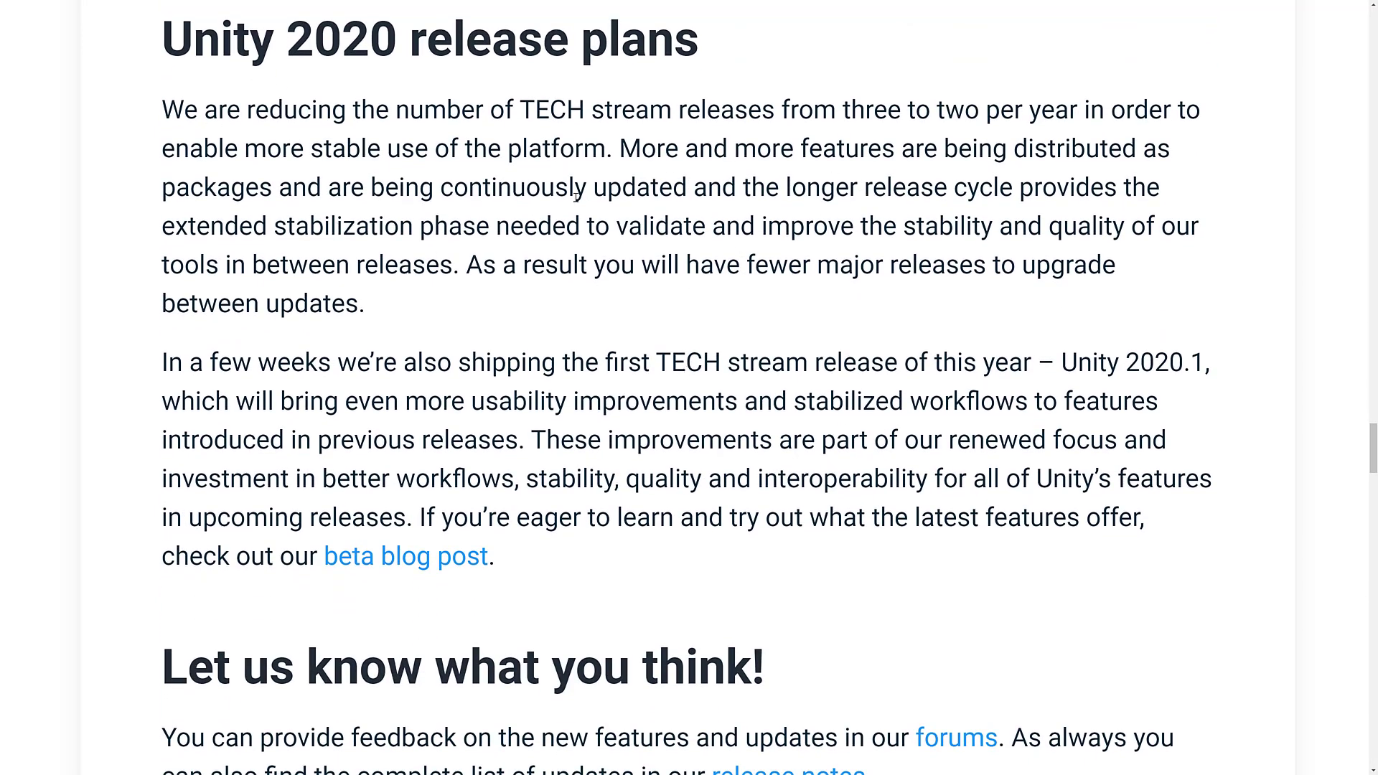
mouse_move(762, 276)
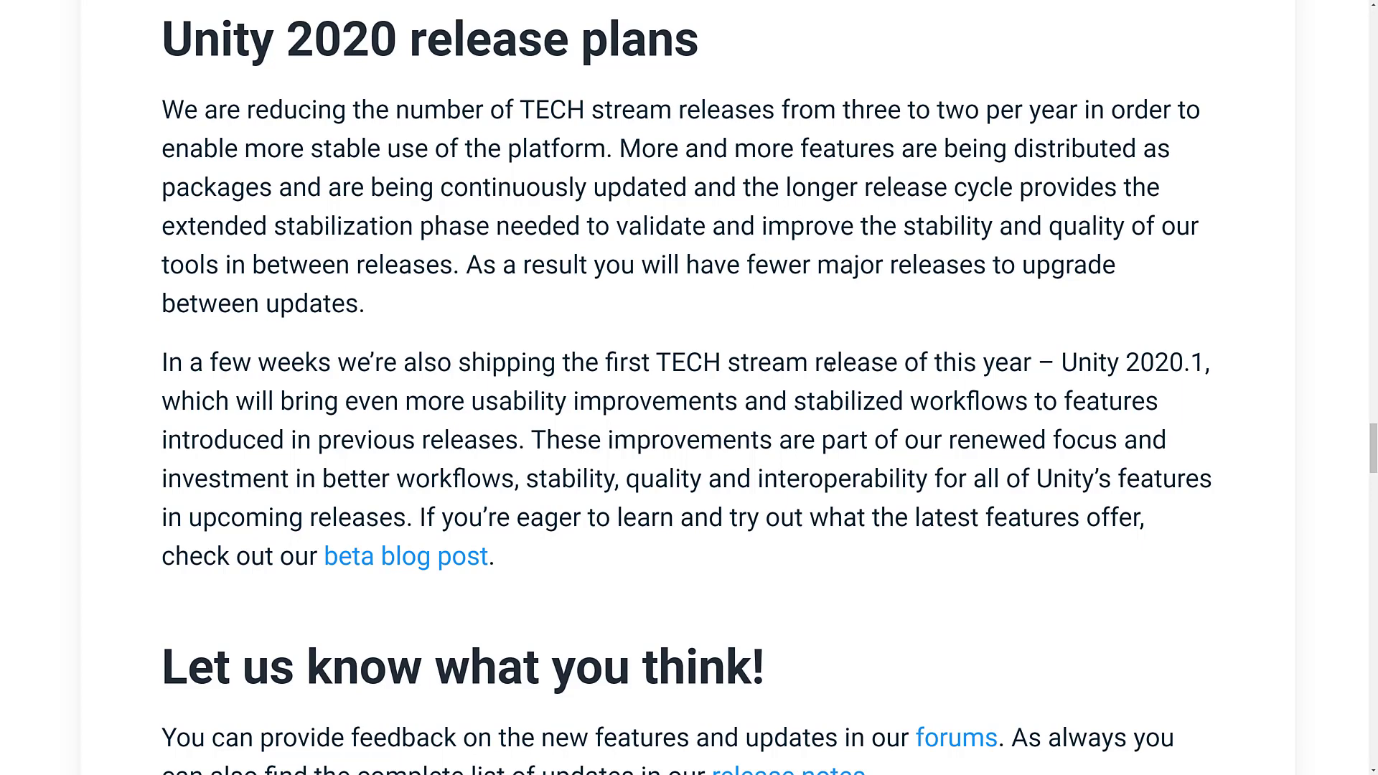
scroll(down, 3)
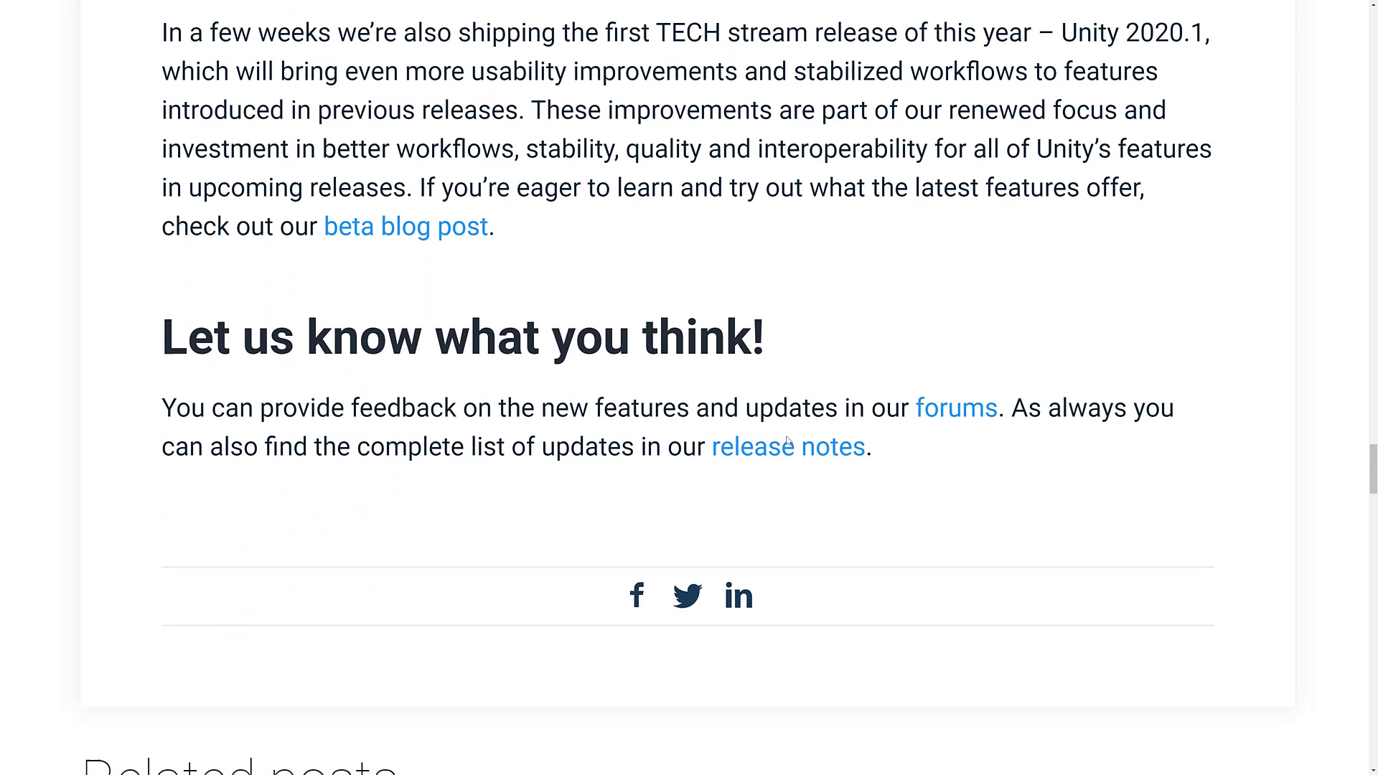
scroll(down, 3)
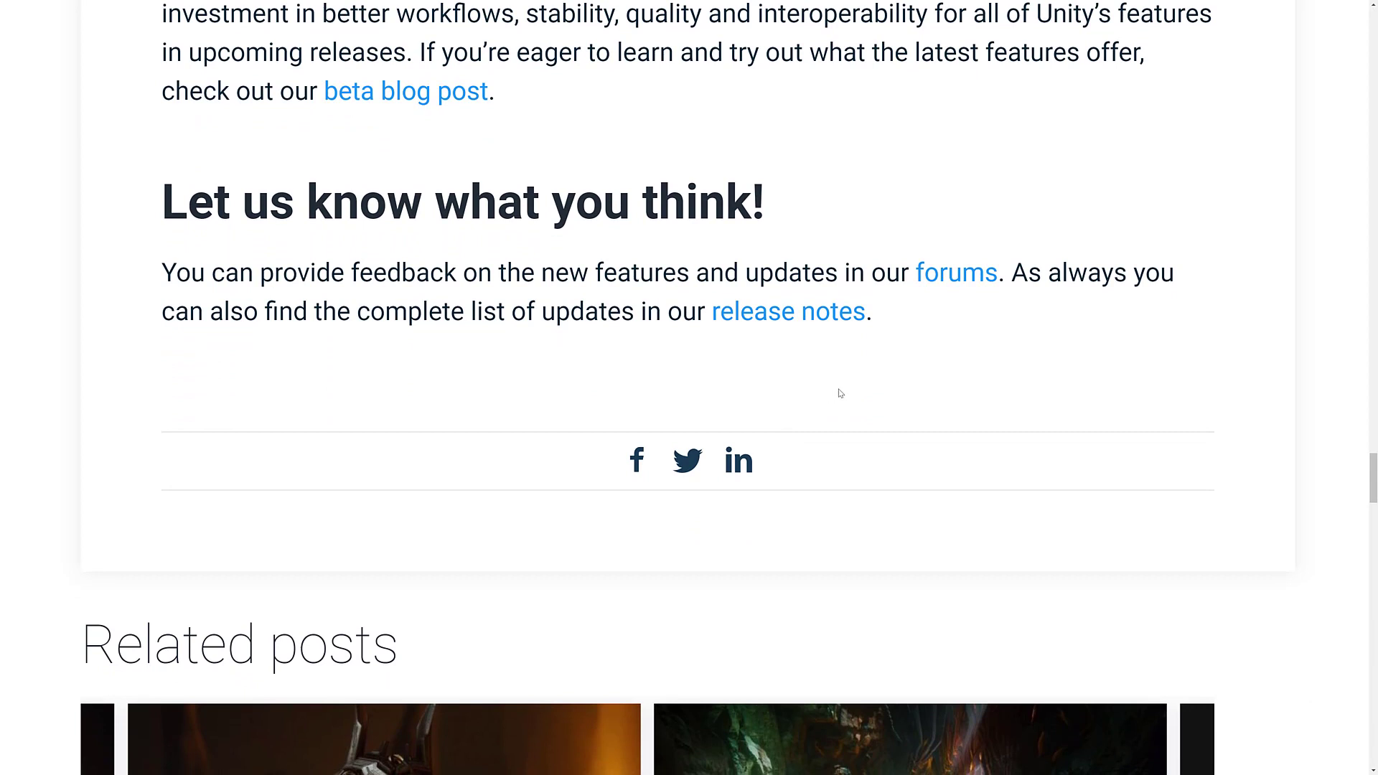
mouse_move(925, 772)
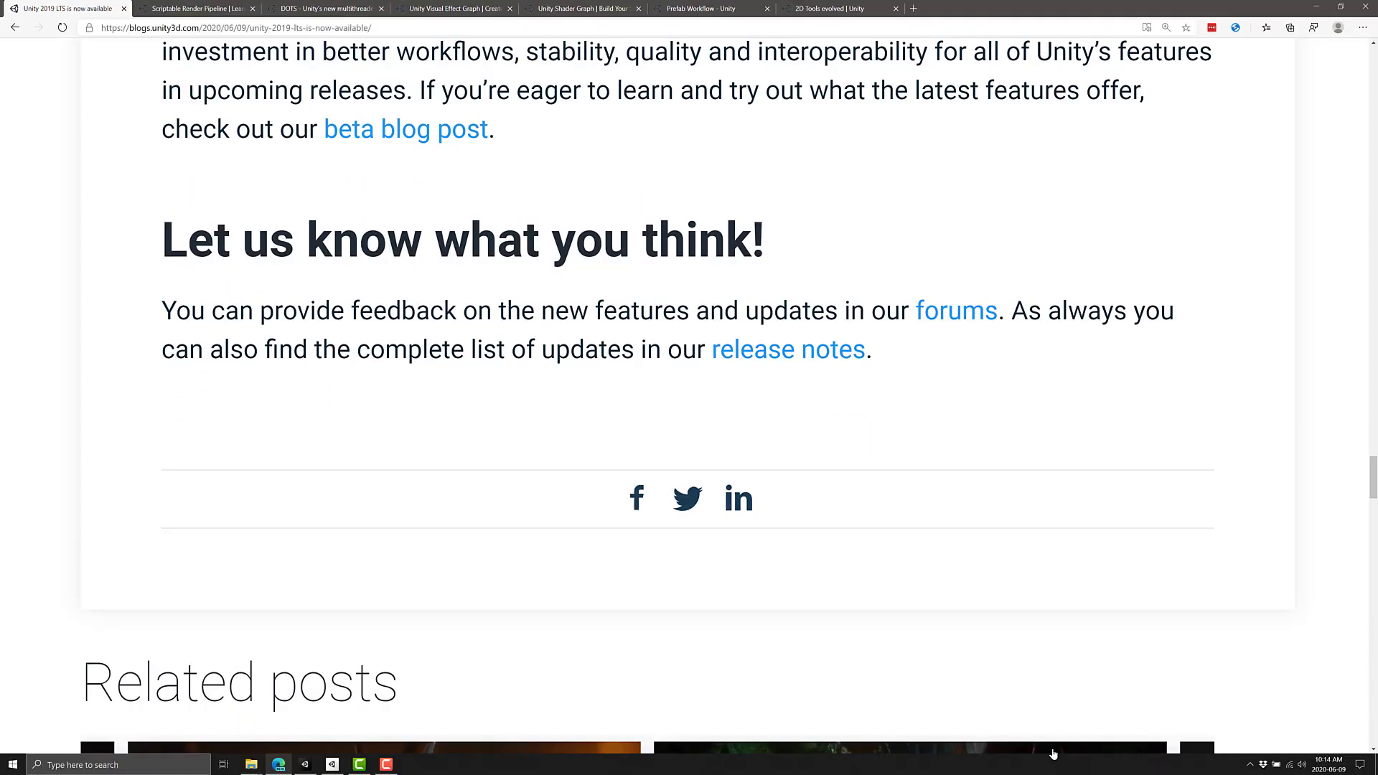
In Unity Hub's Installs page, start adding a Unity version to list official releases and pre-releases.
click(1238, 764)
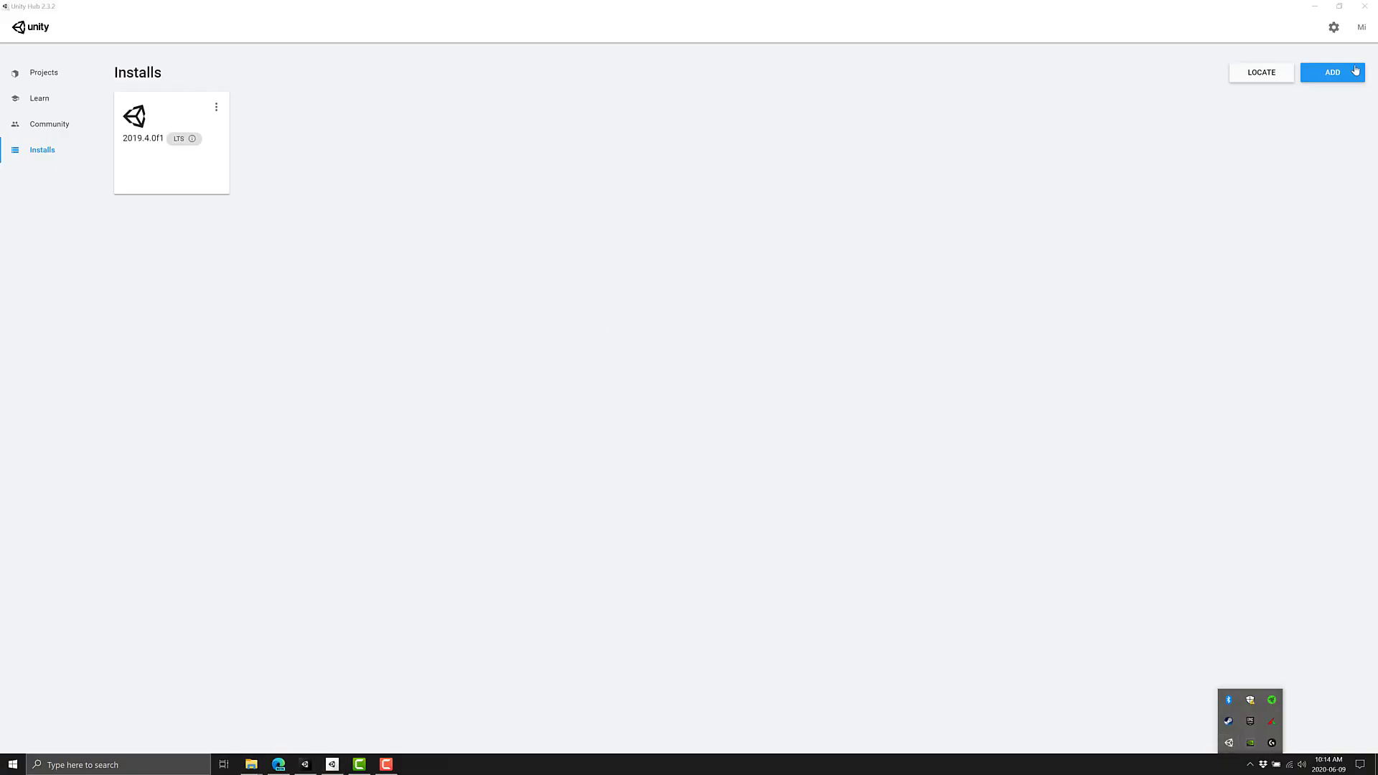
click(1332, 72)
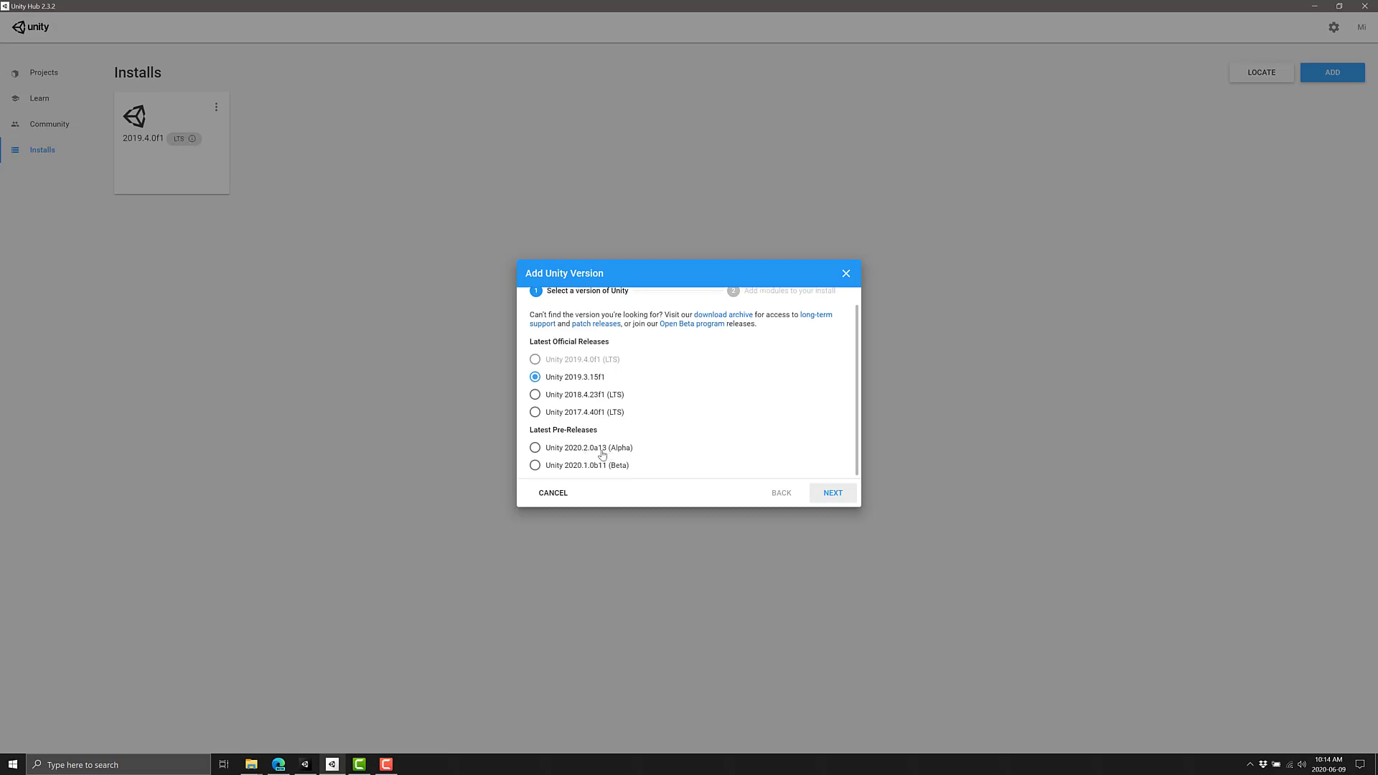
mouse_move(584, 464)
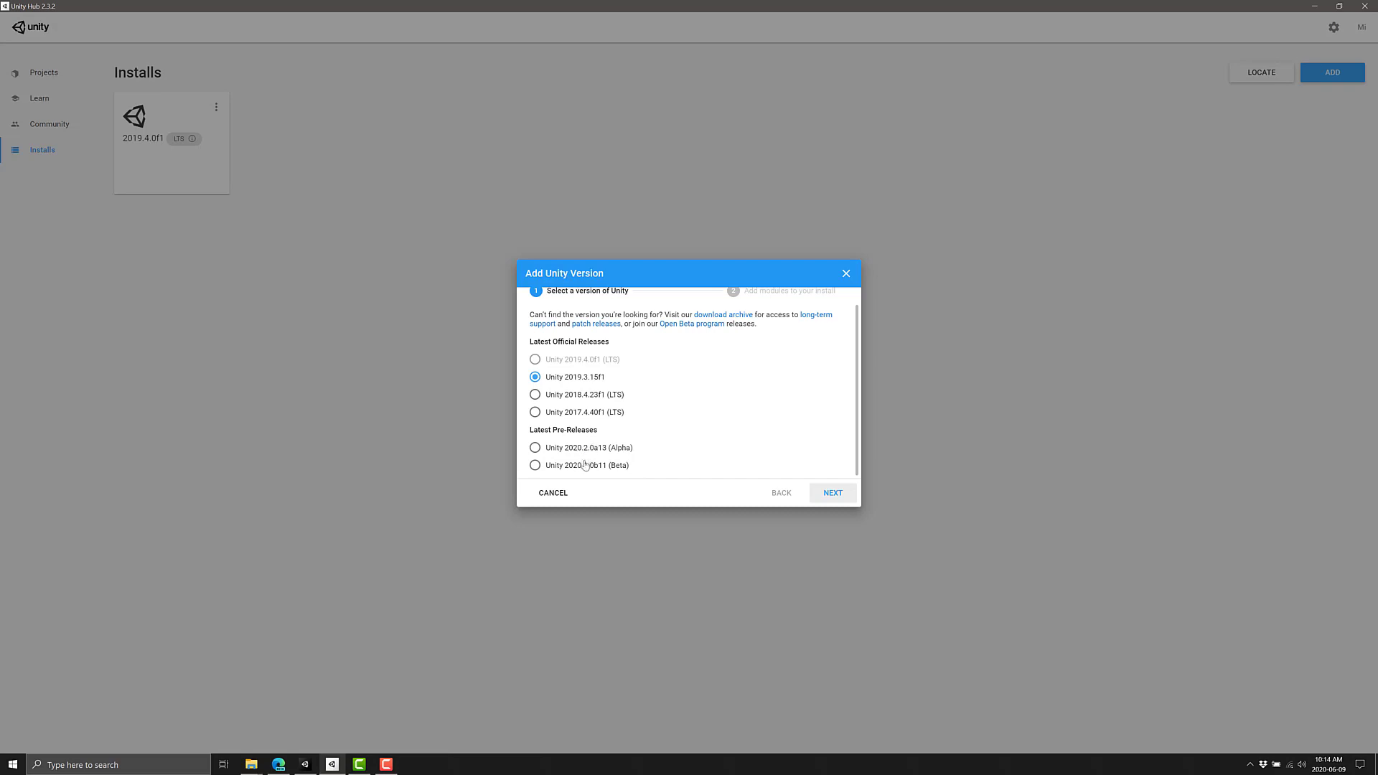
mouse_move(585, 471)
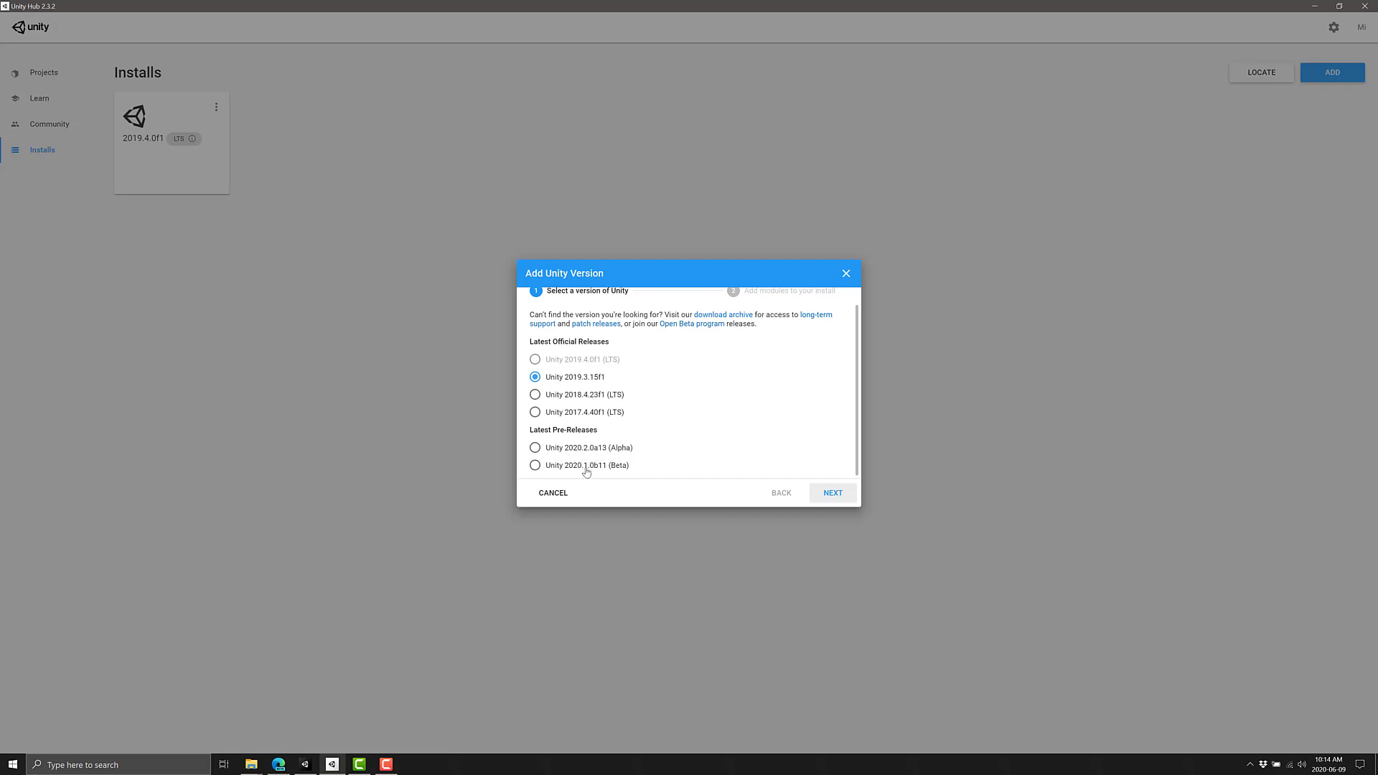
mouse_move(616, 461)
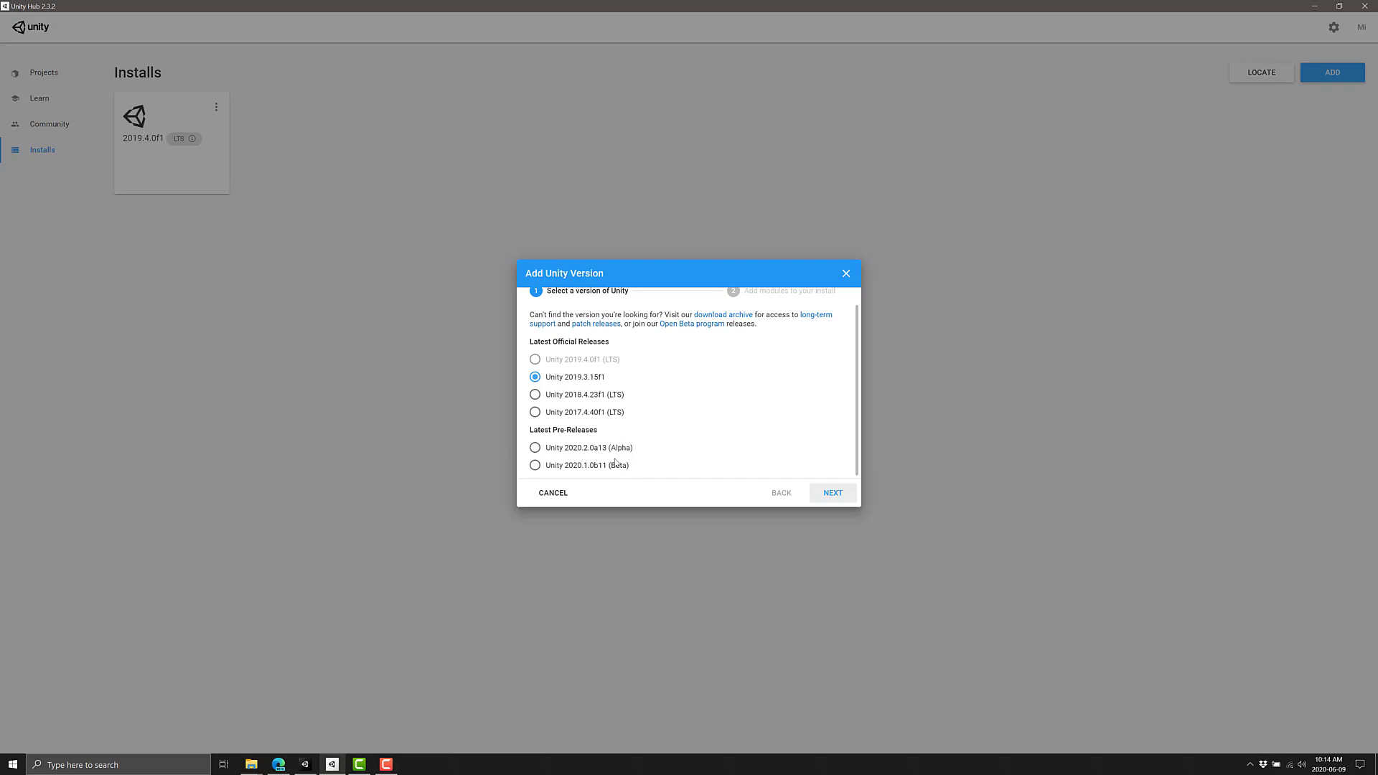
mouse_move(611, 444)
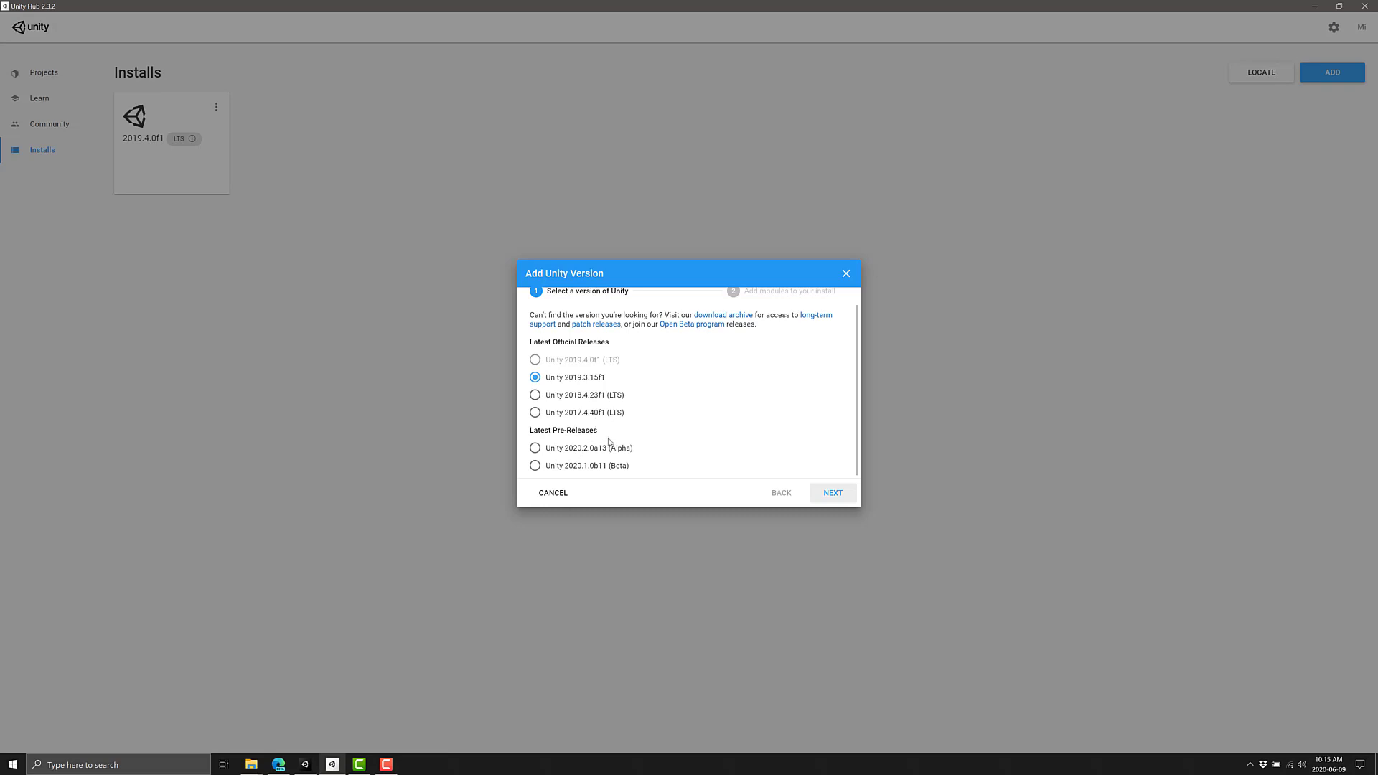
mouse_move(482, 398)
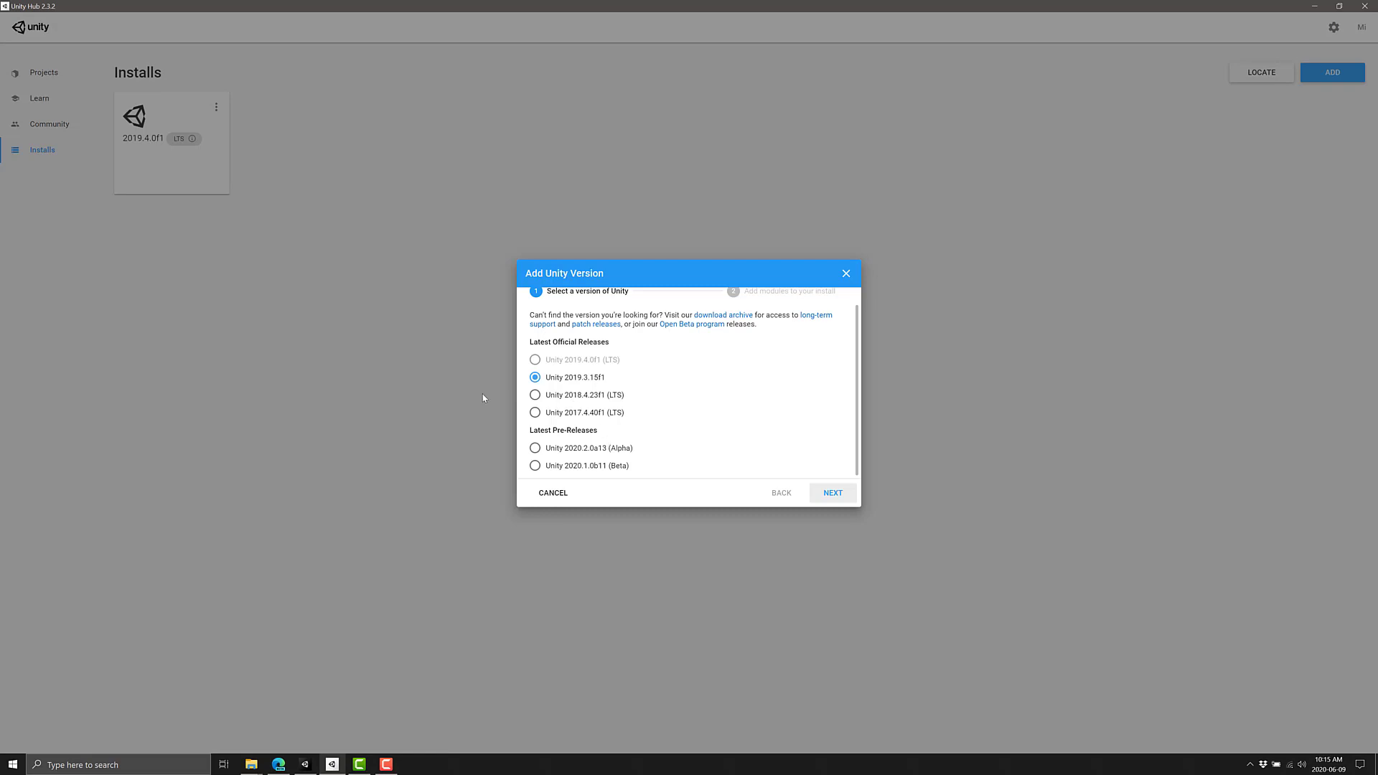